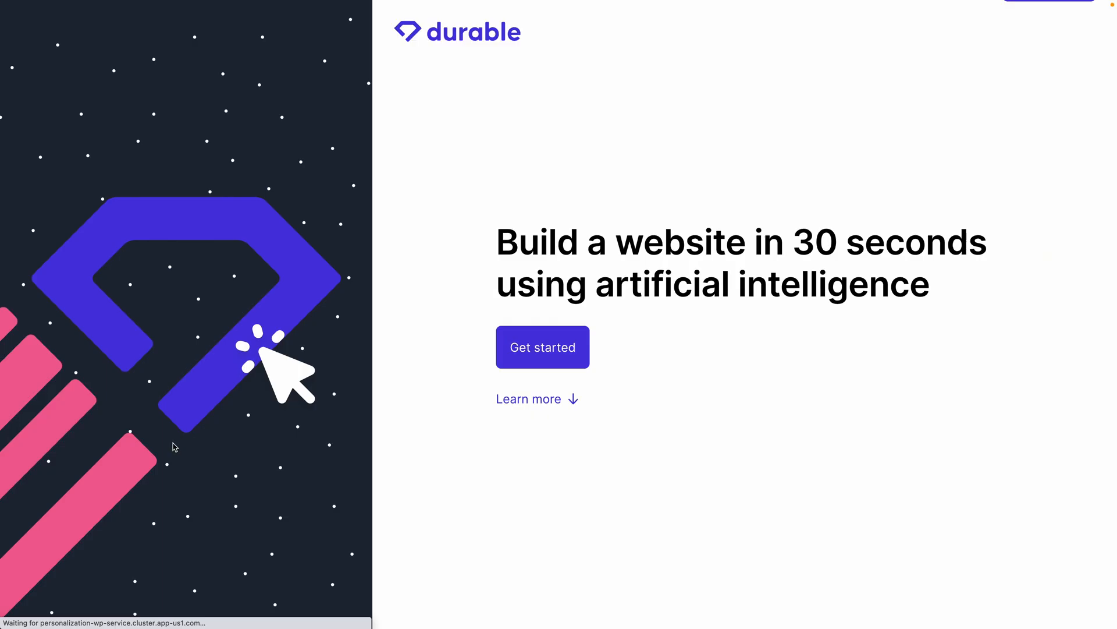
mouse_move(533, 415)
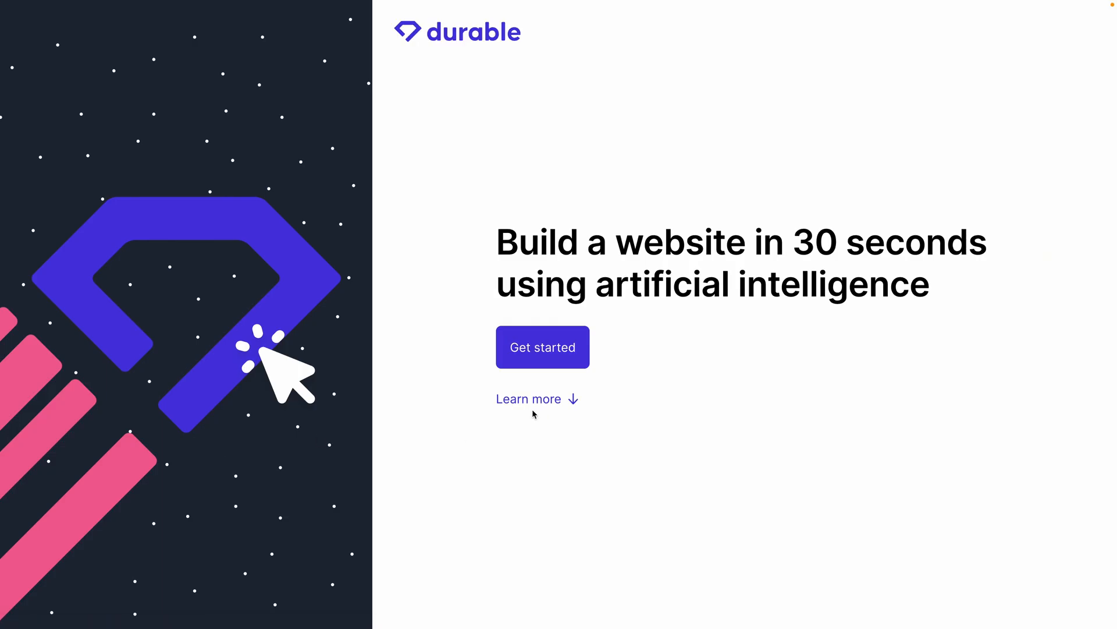
mouse_move(536, 354)
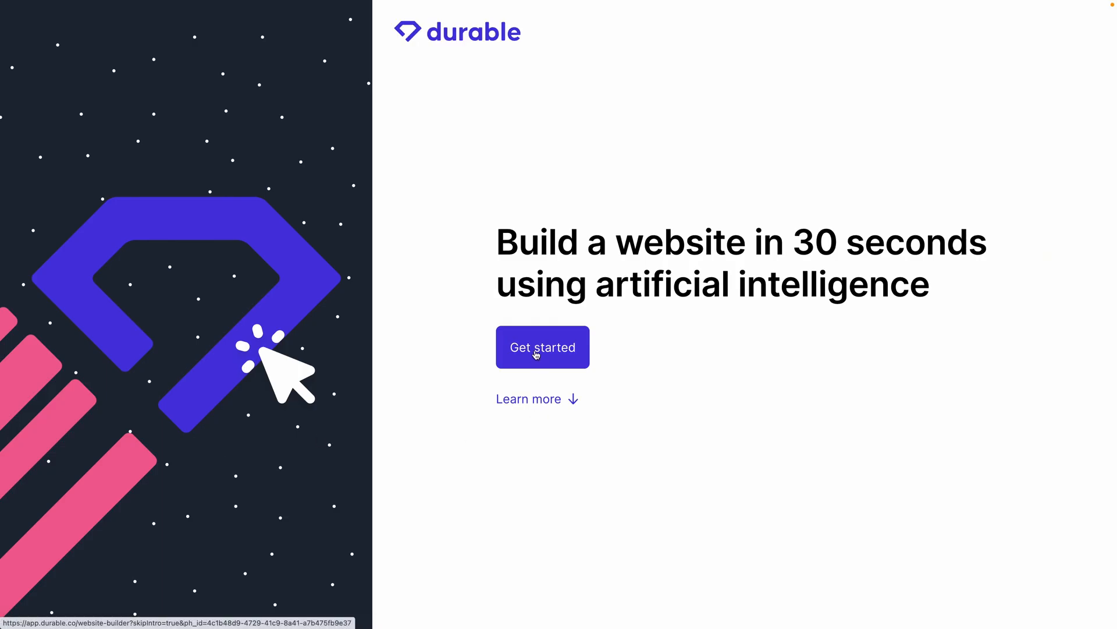
Start a new website and enter 'interior design' as the business type
click(542, 347)
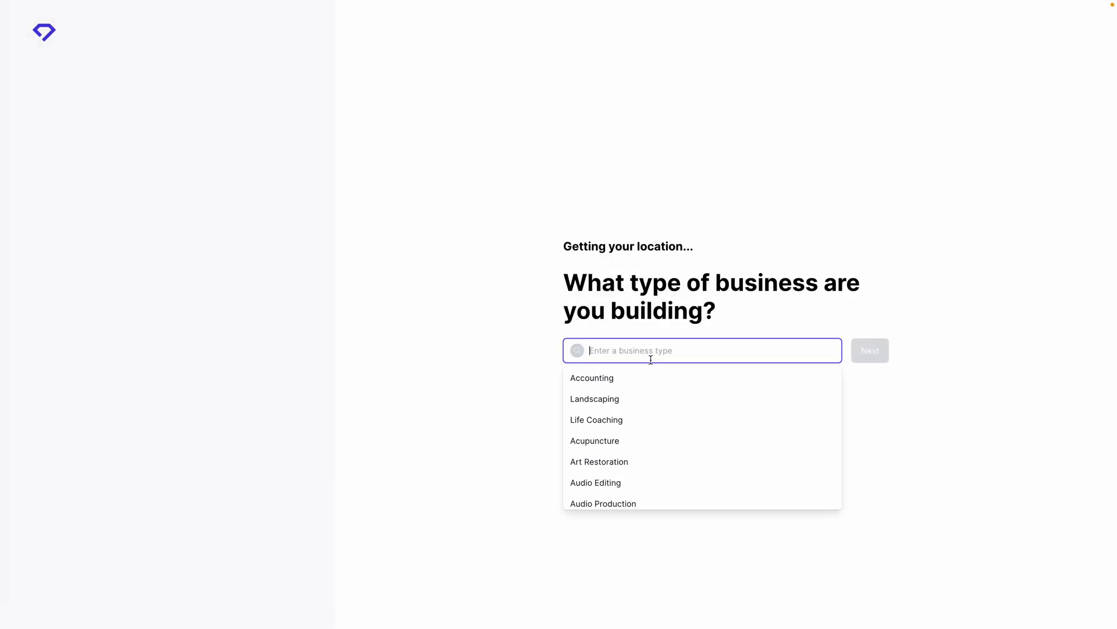
text(interior design)
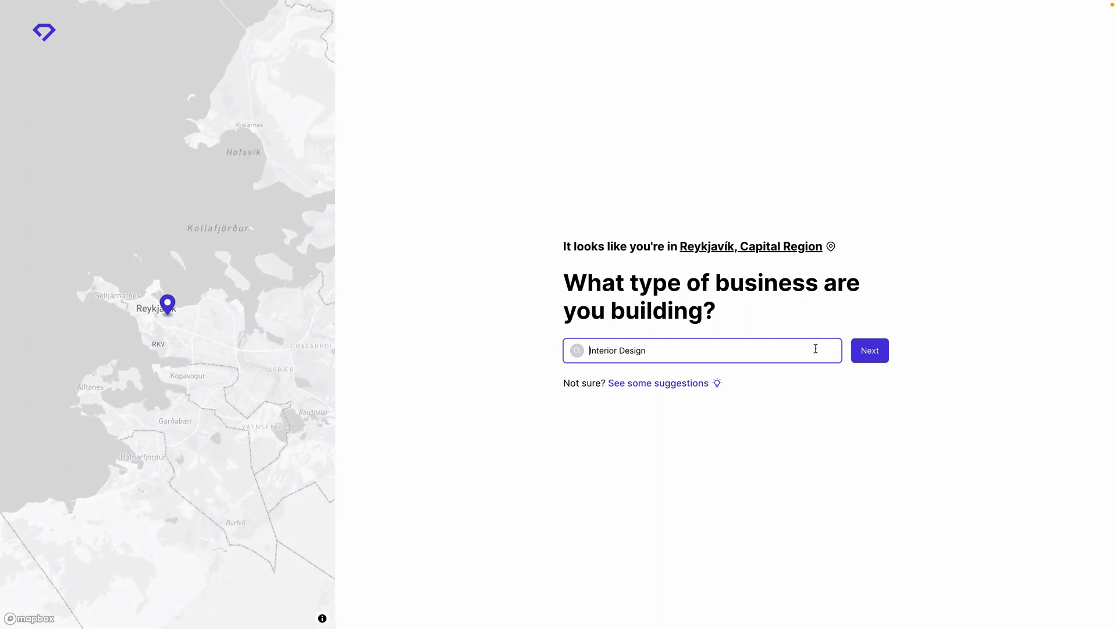
Submit Interior Design and begin entering 'Phil Pallen Studio' as the business name
click(868, 350)
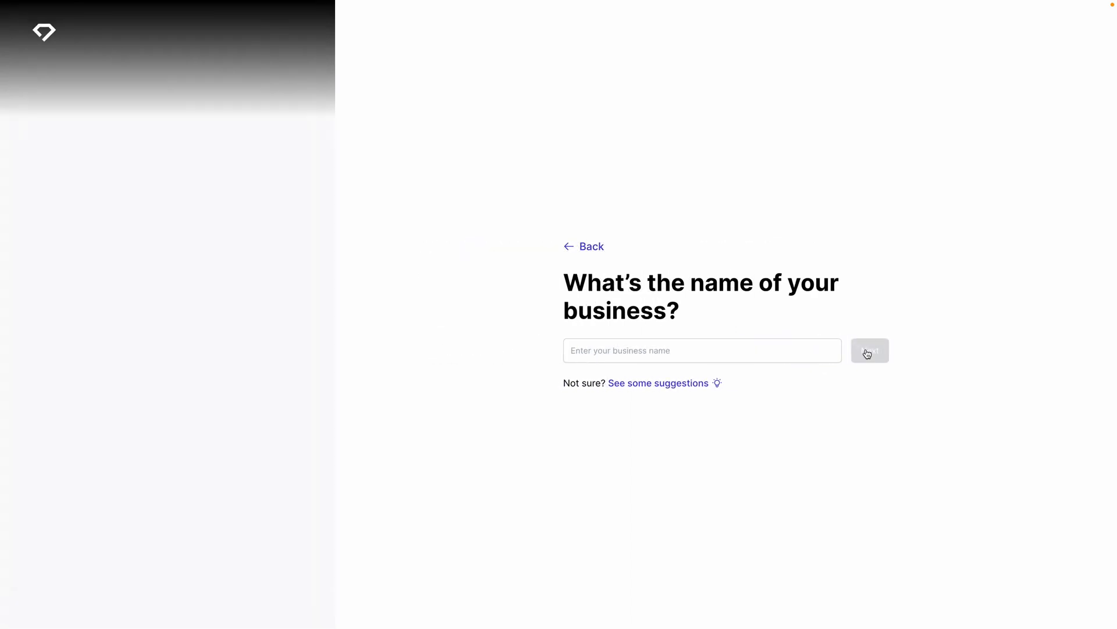
click(702, 350)
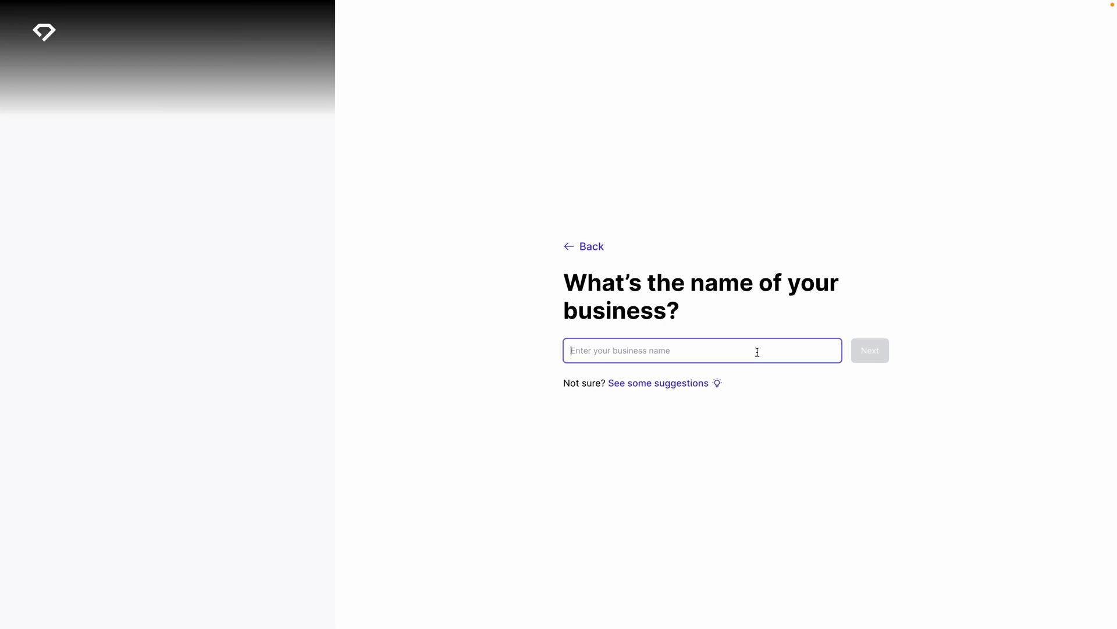
text(Phil Pallen Stu)
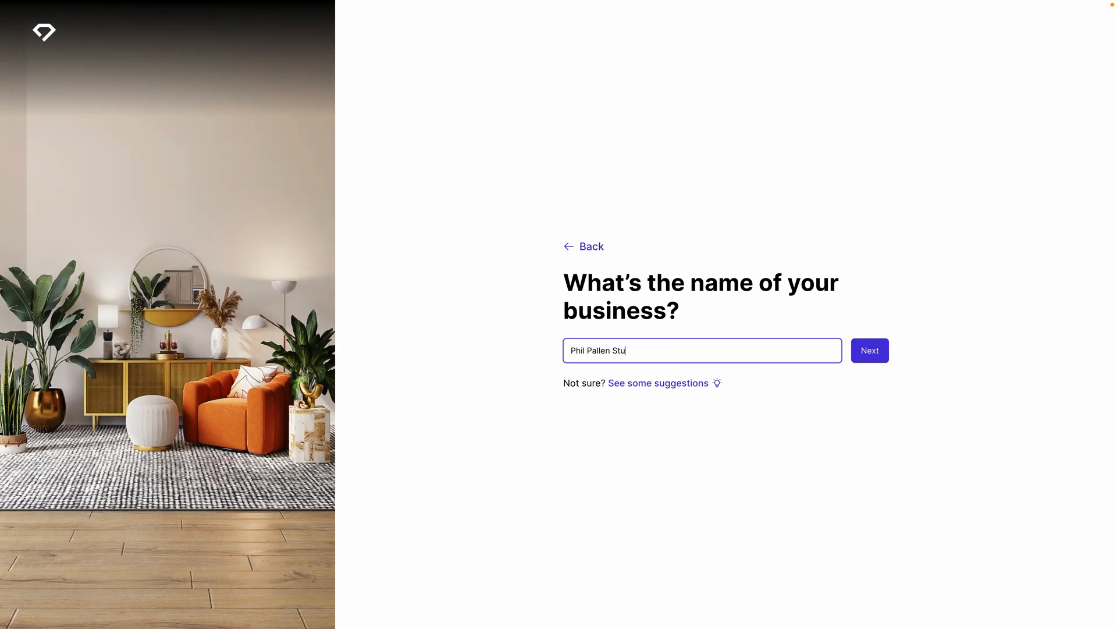
Finish the name 'Phil Pallen Studio' and generate the website
text(dio)
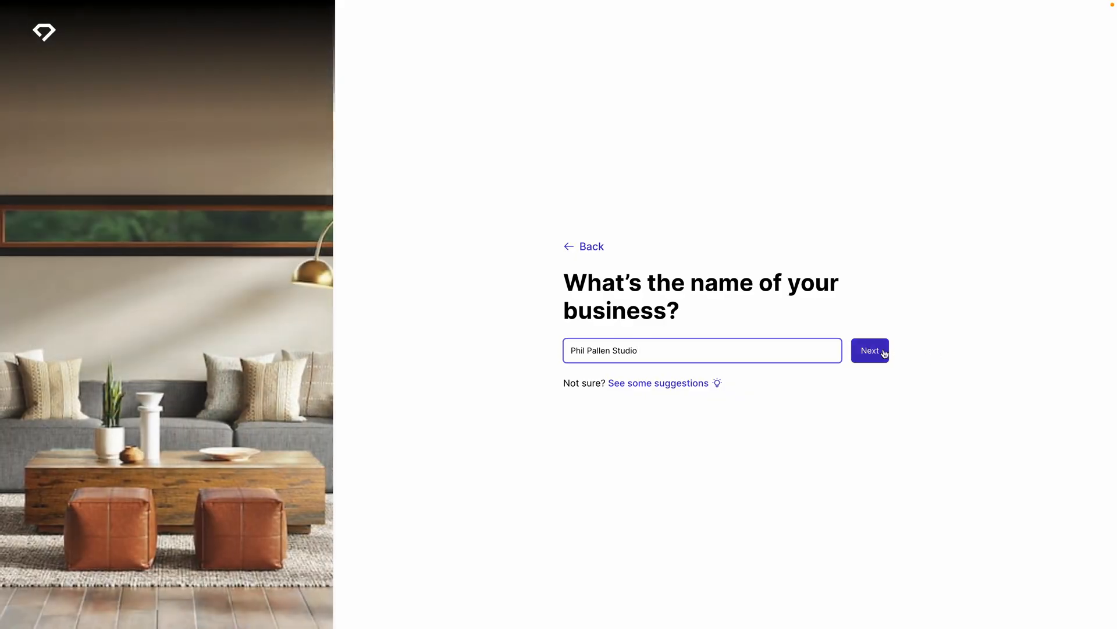
click(869, 350)
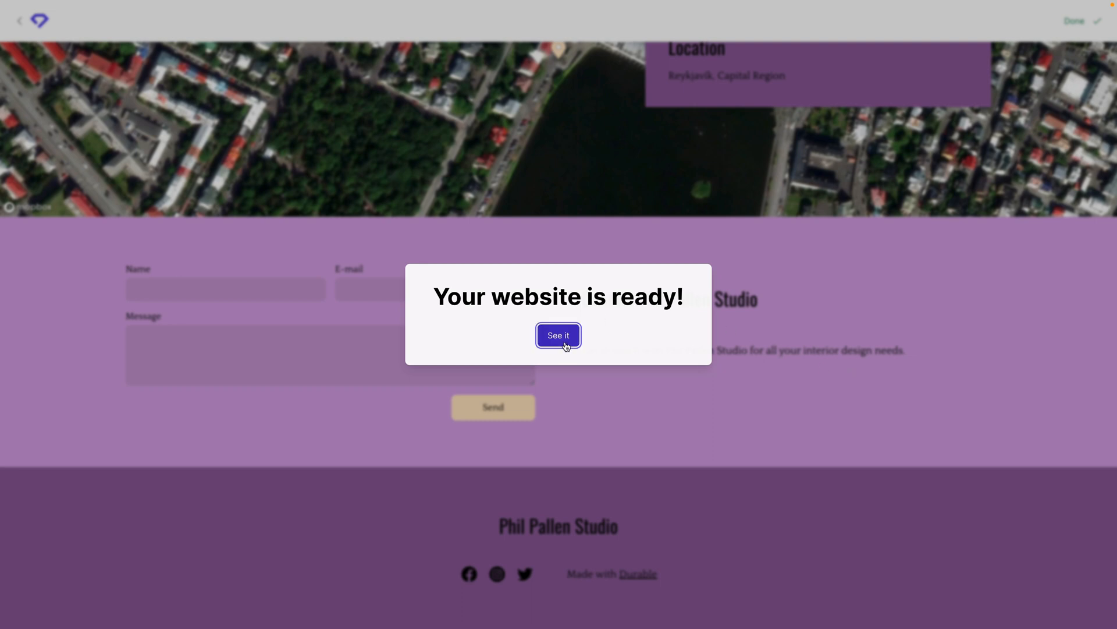
Reveal the generated site and regenerate the Our Work gallery photos
click(558, 335)
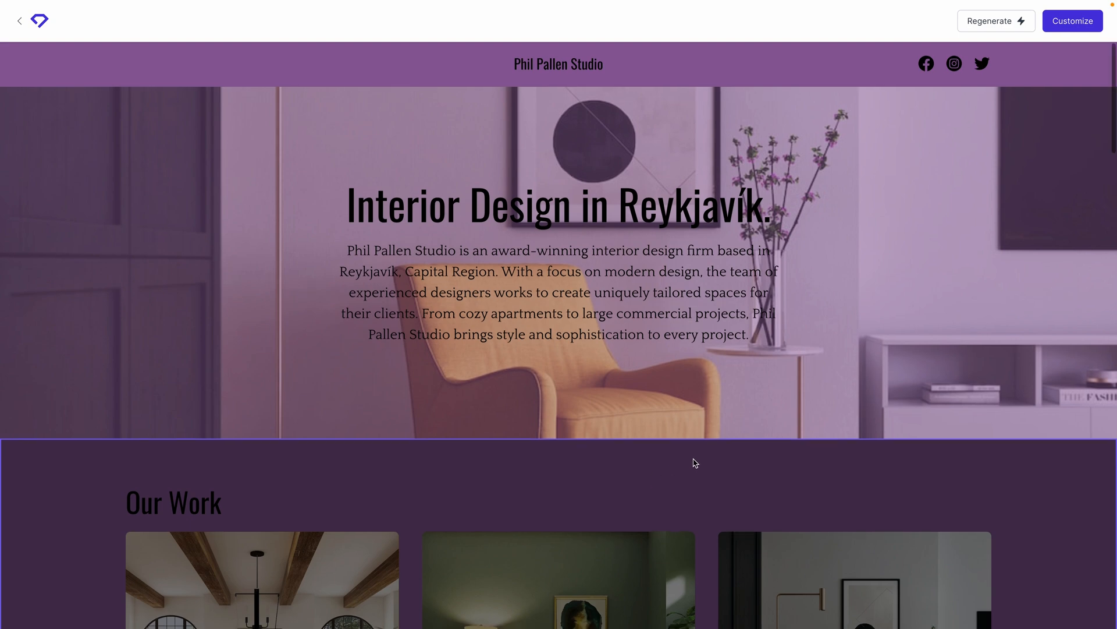
scroll(down, 3)
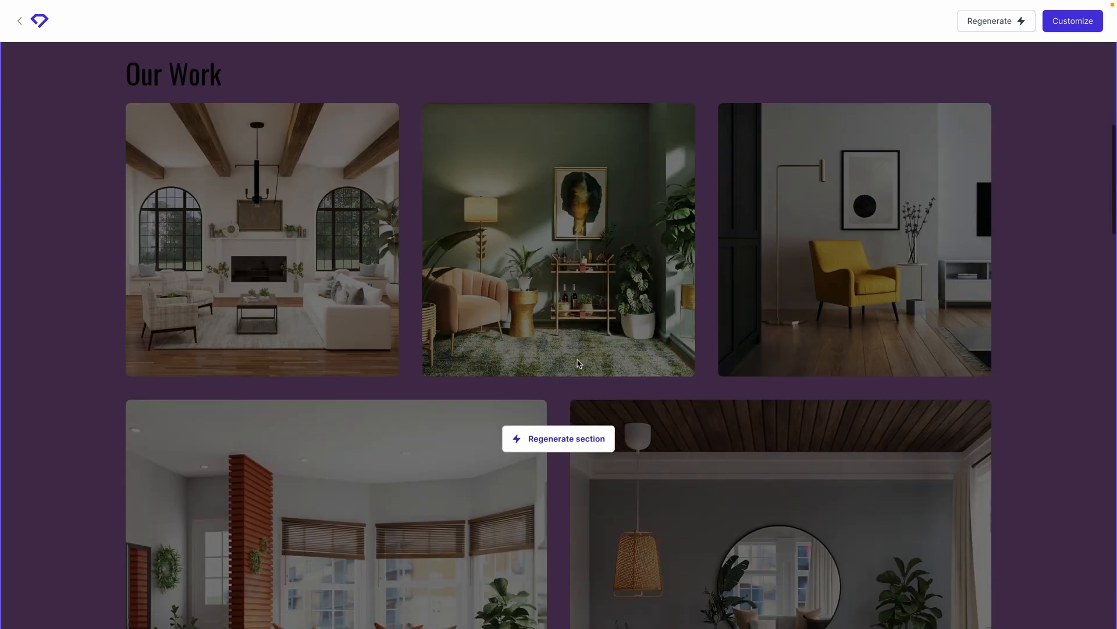
click(558, 439)
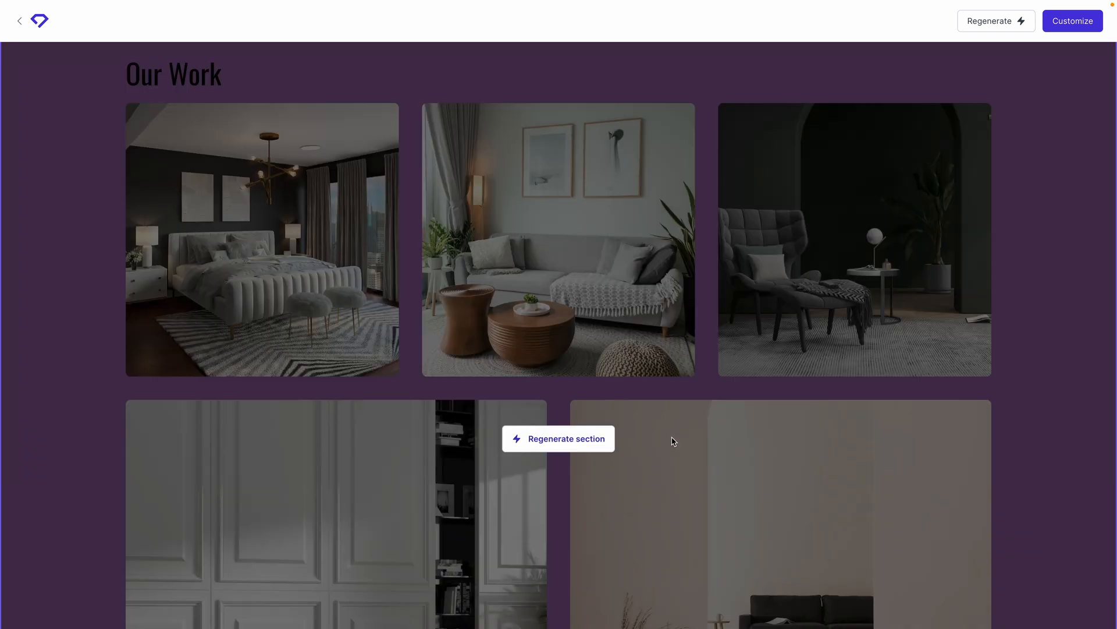
Review the about, services, testimonials, location and contact sections, then return to the top
scroll(down, 3)
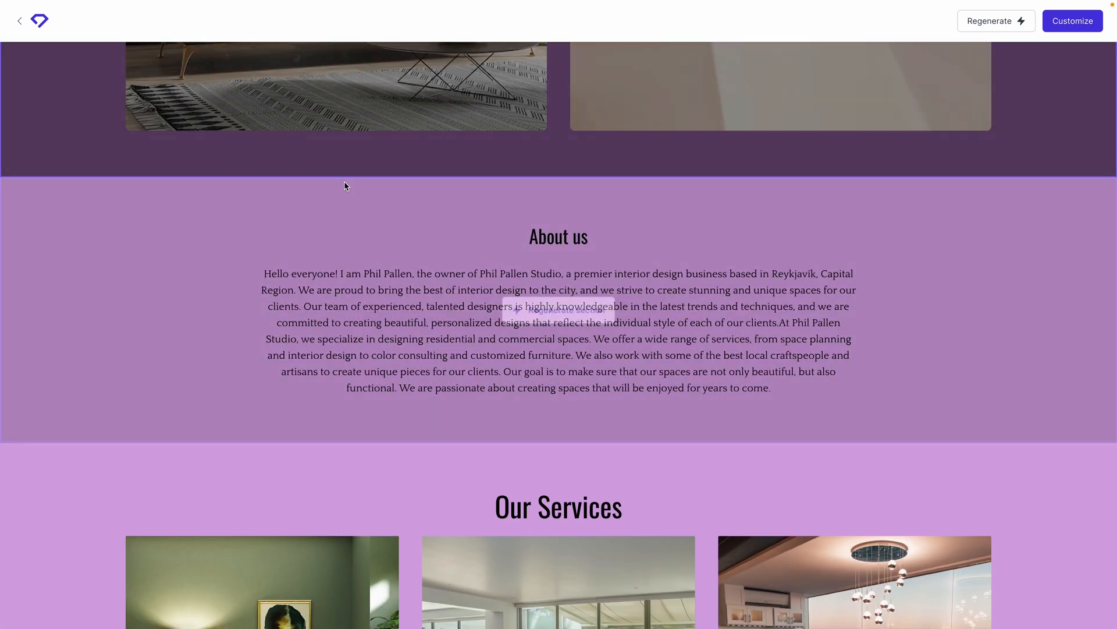
scroll(down, 3)
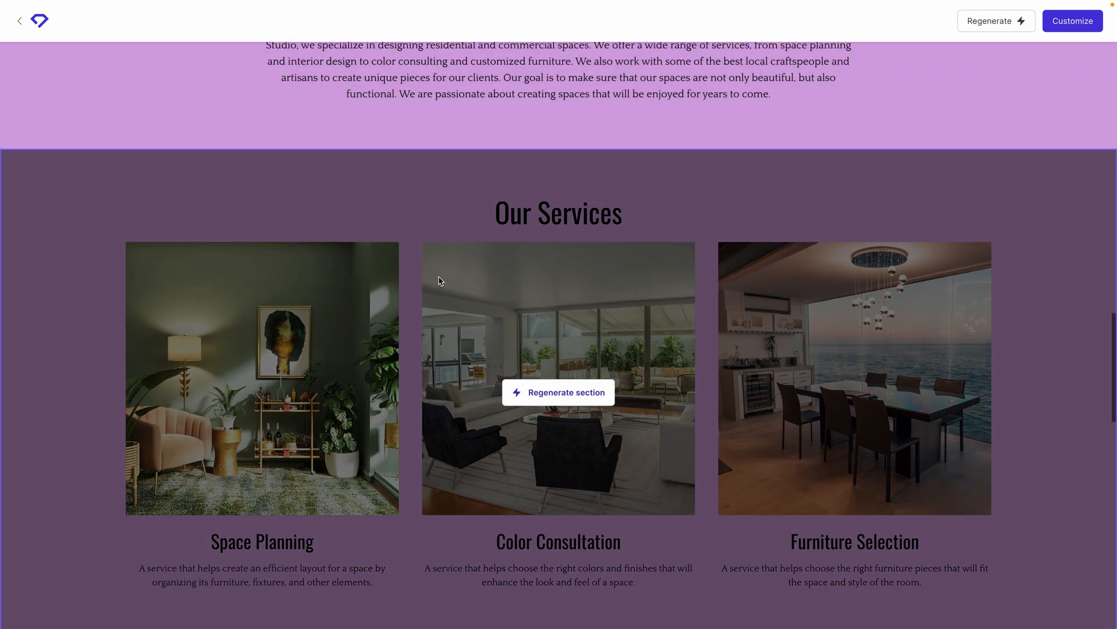
scroll(down, 3)
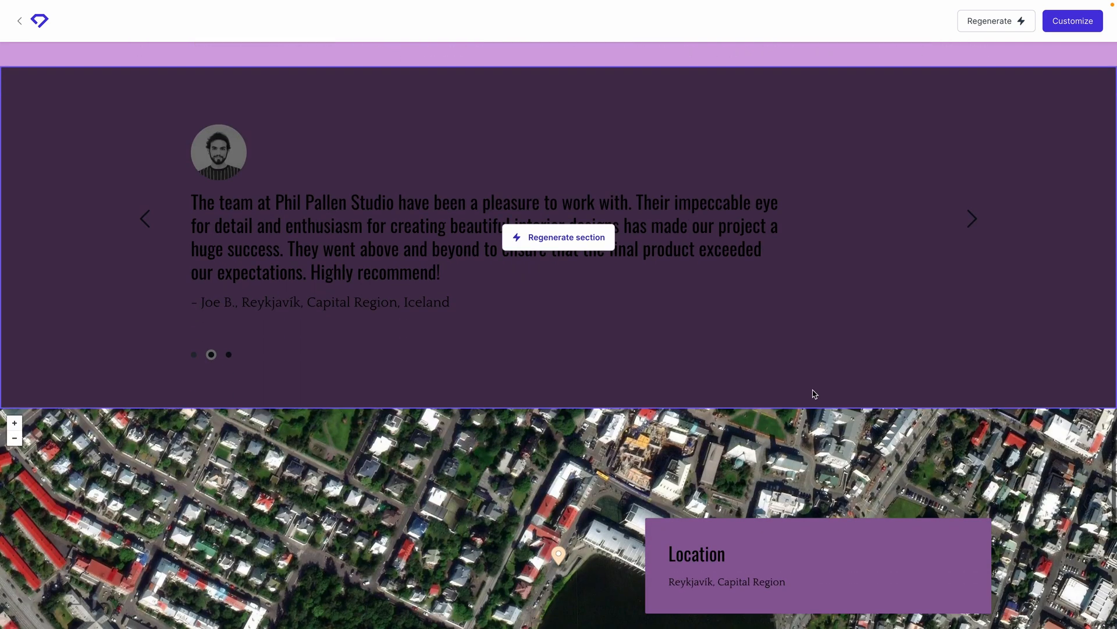
click(972, 219)
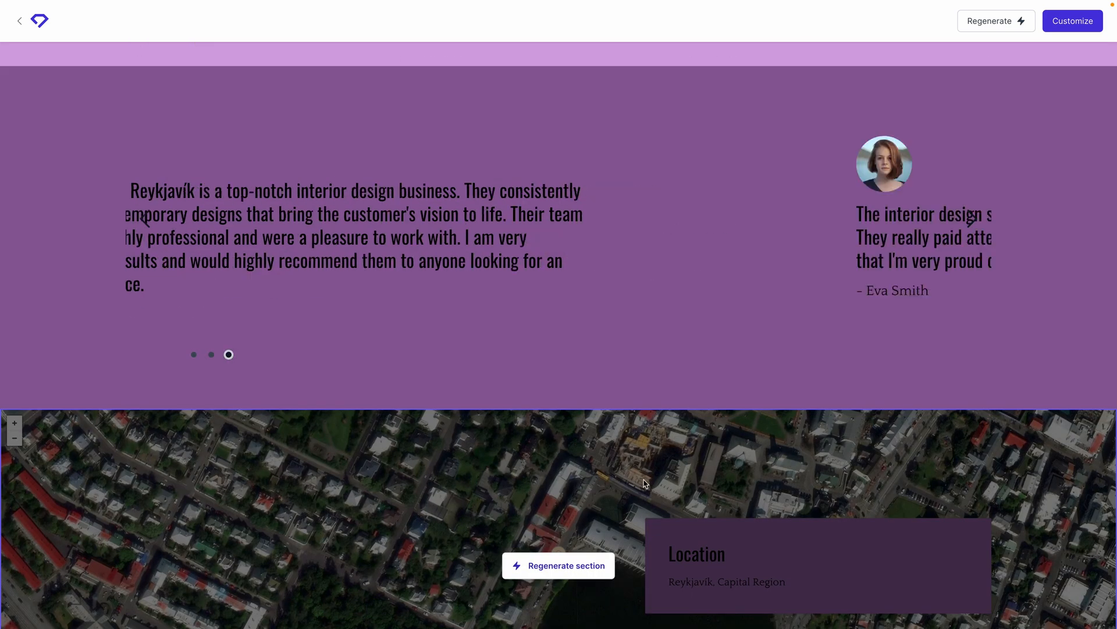
scroll(down, 3)
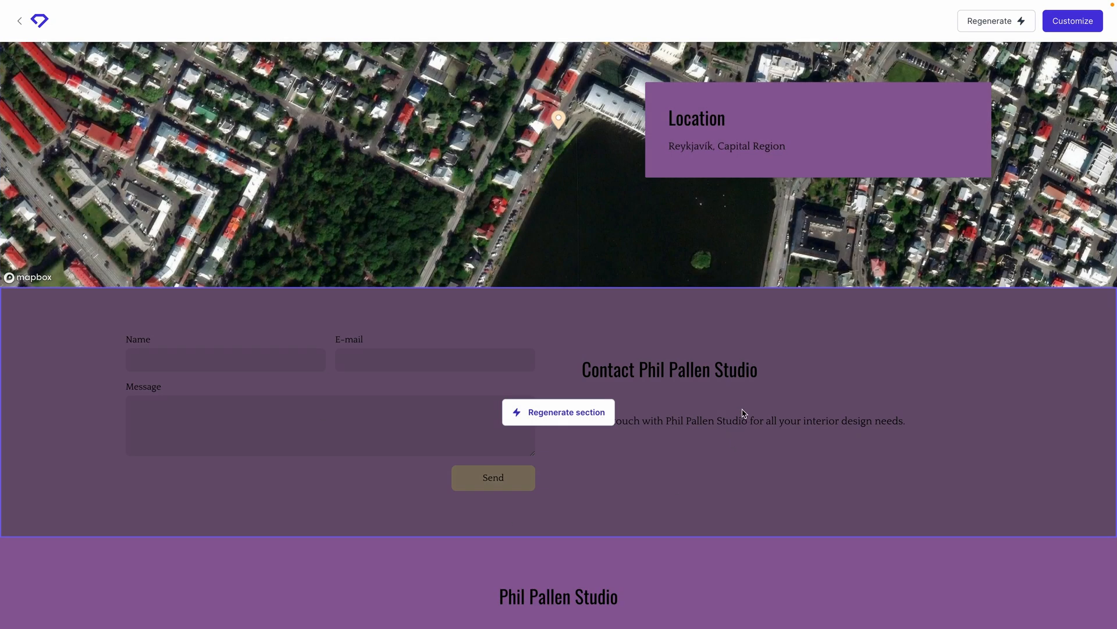
scroll(up, 3)
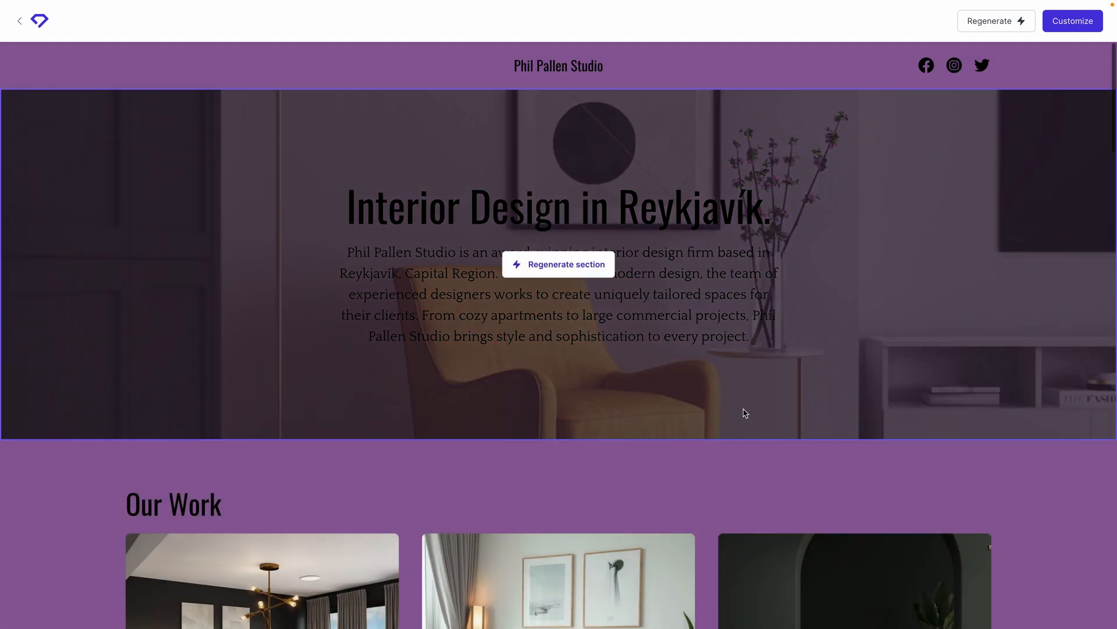
Enter the Customize editor for the Phil Pallen Studio site
click(558, 264)
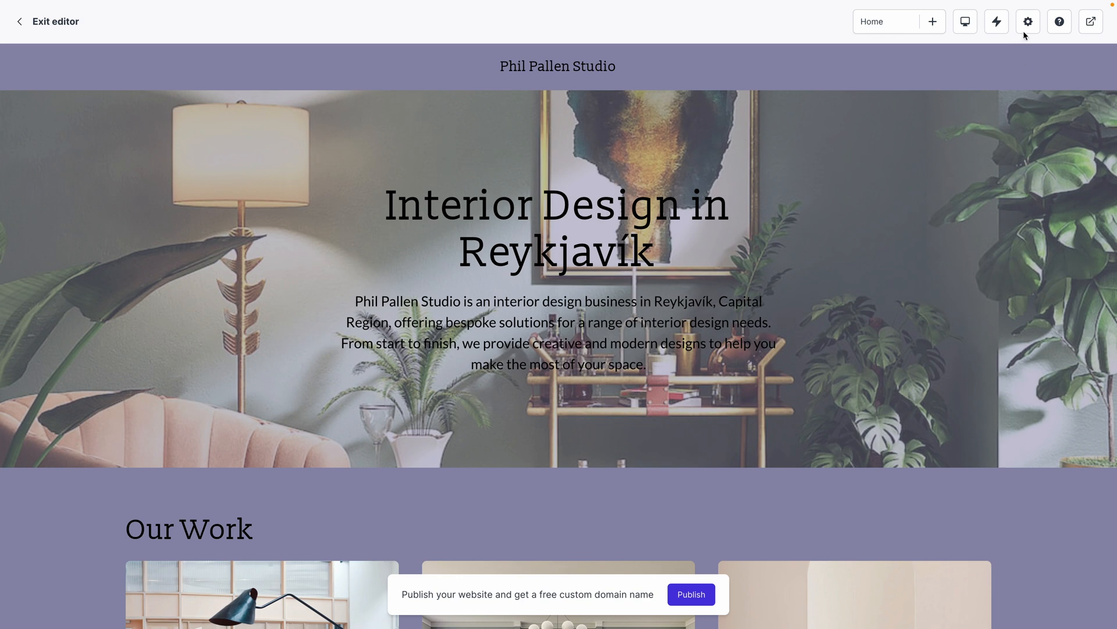
mouse_move(1028, 21)
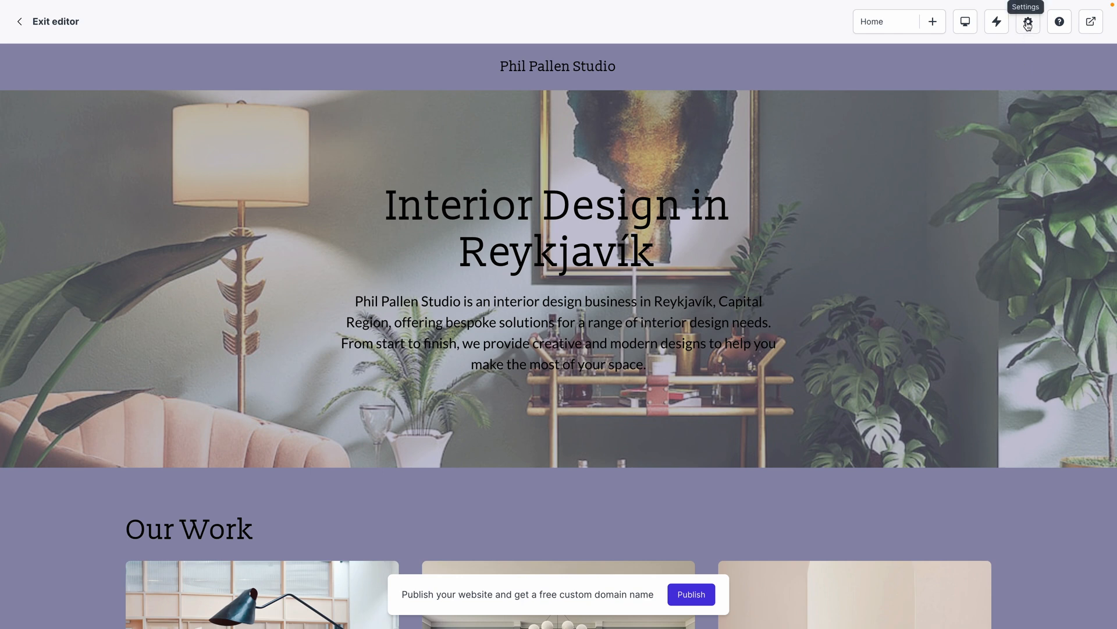
In site Settings, set button Style to Outline and Shape to Square
click(1026, 22)
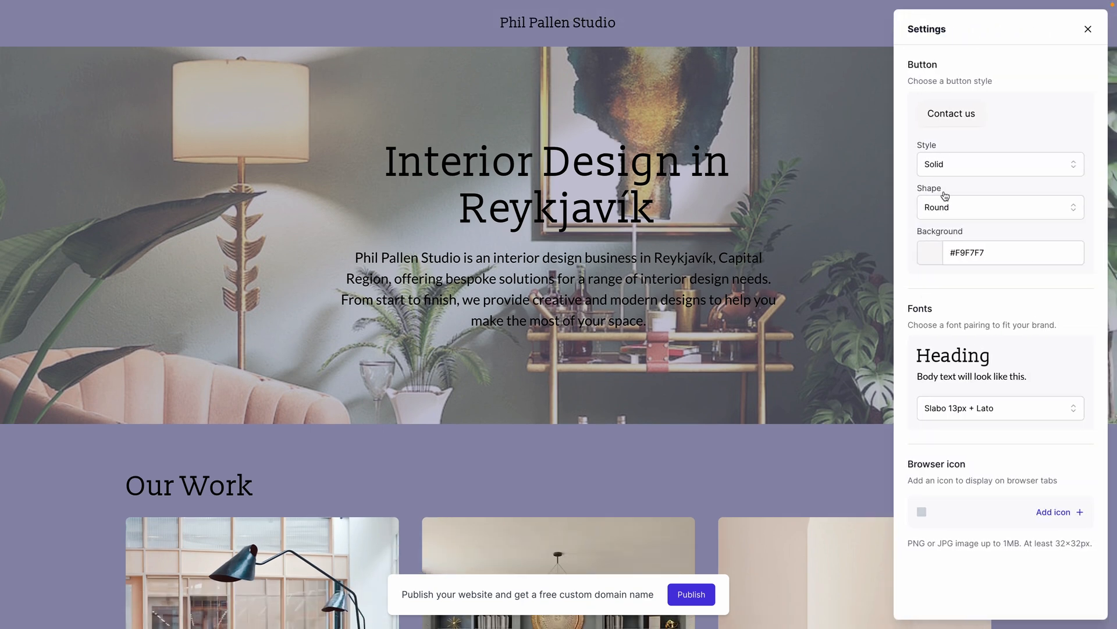
click(999, 164)
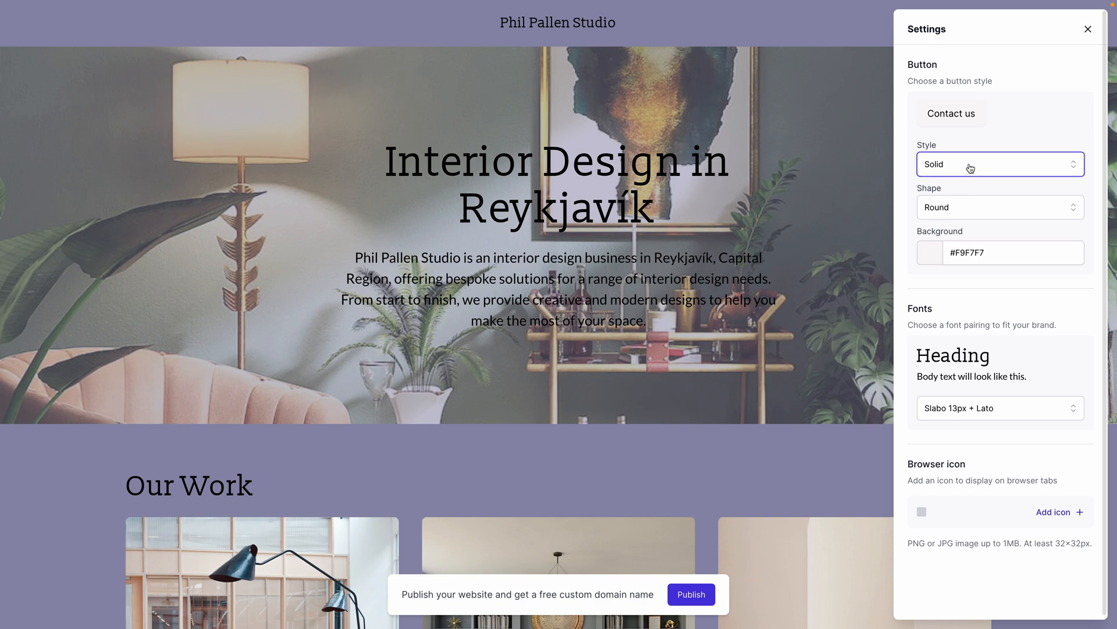
click(998, 164)
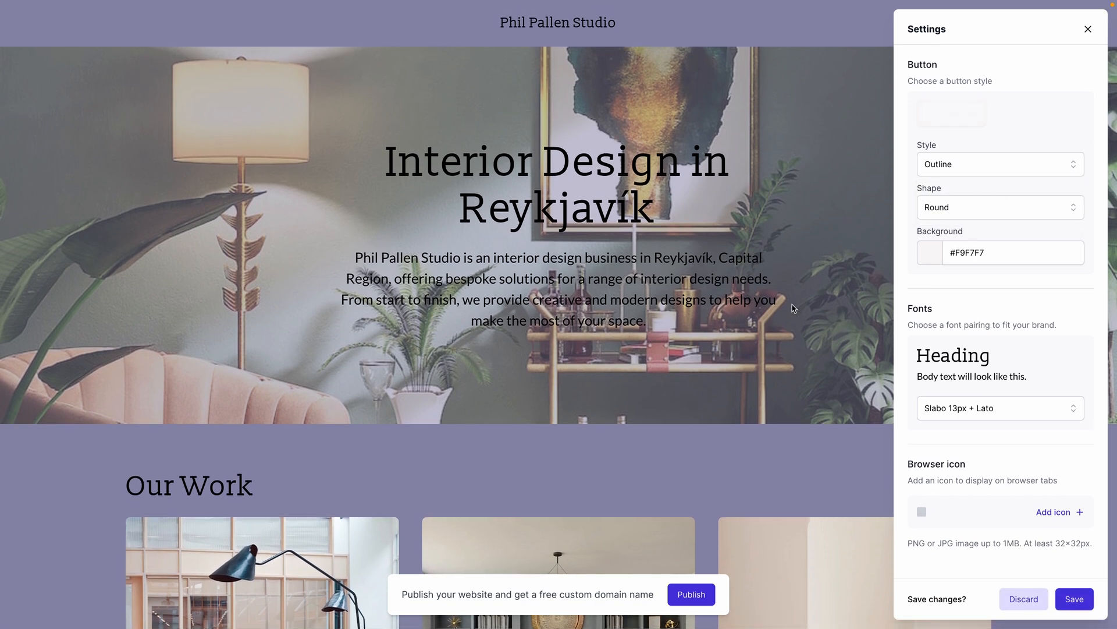
click(1000, 164)
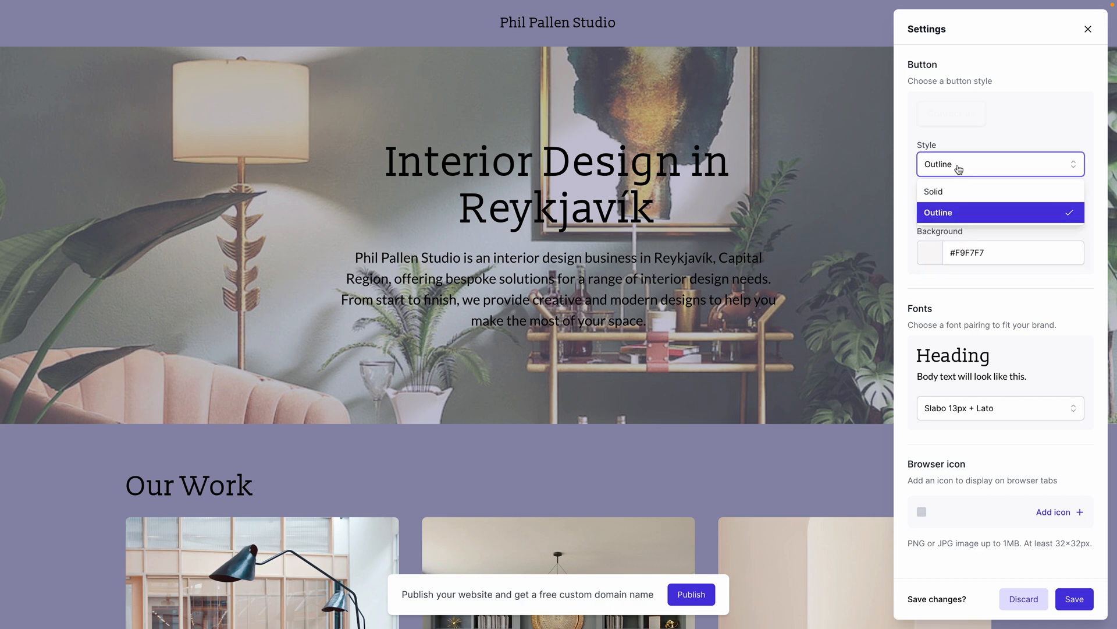
click(1000, 207)
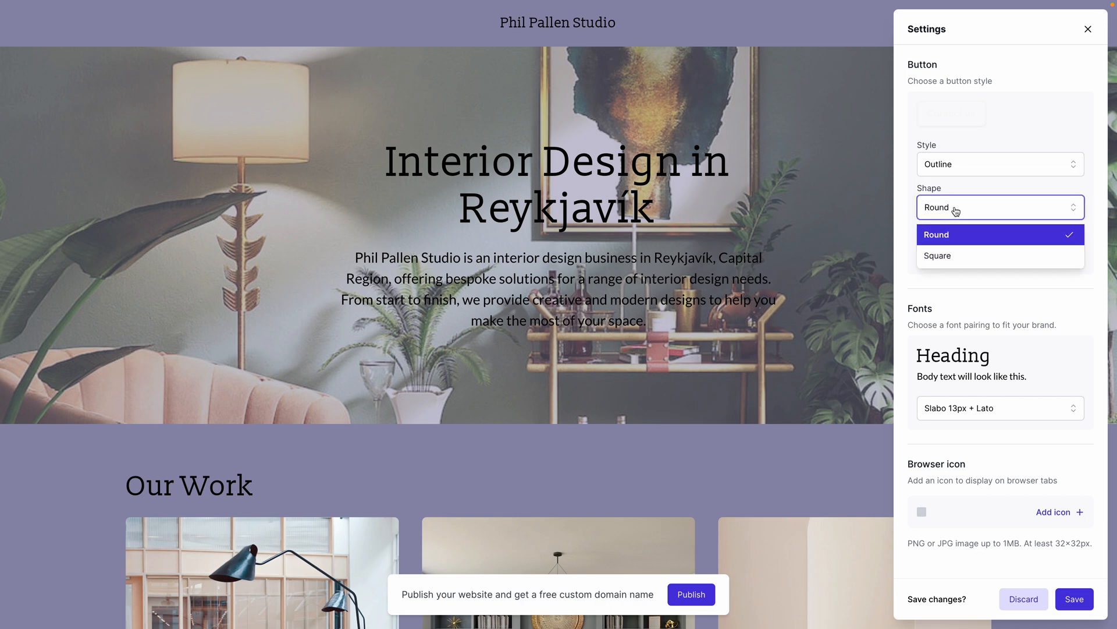
click(937, 255)
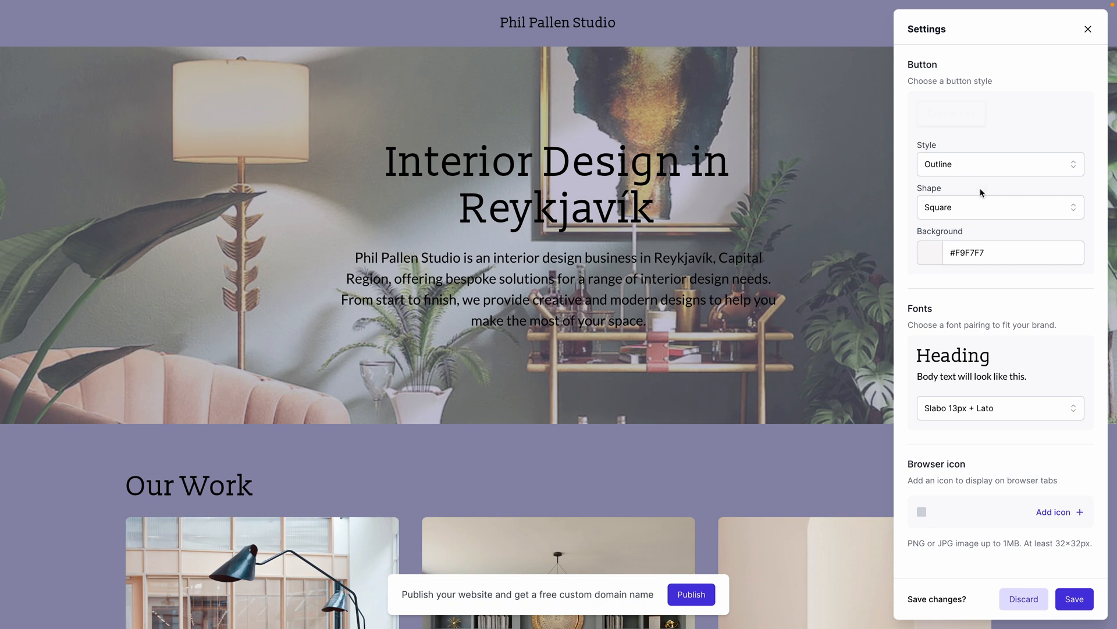
mouse_move(991, 233)
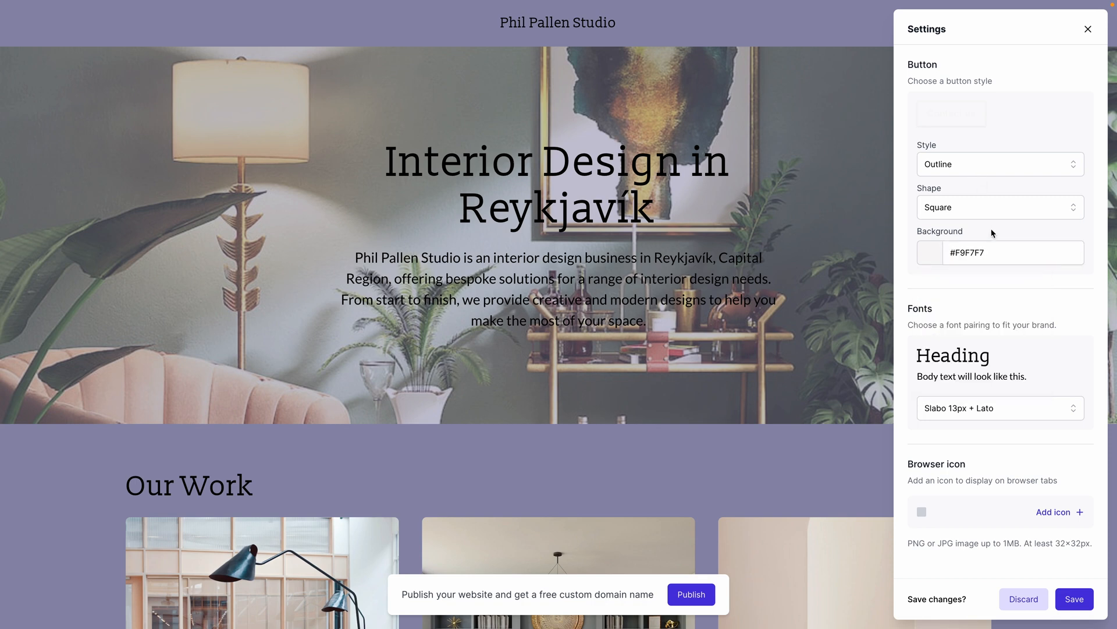
mouse_move(995, 282)
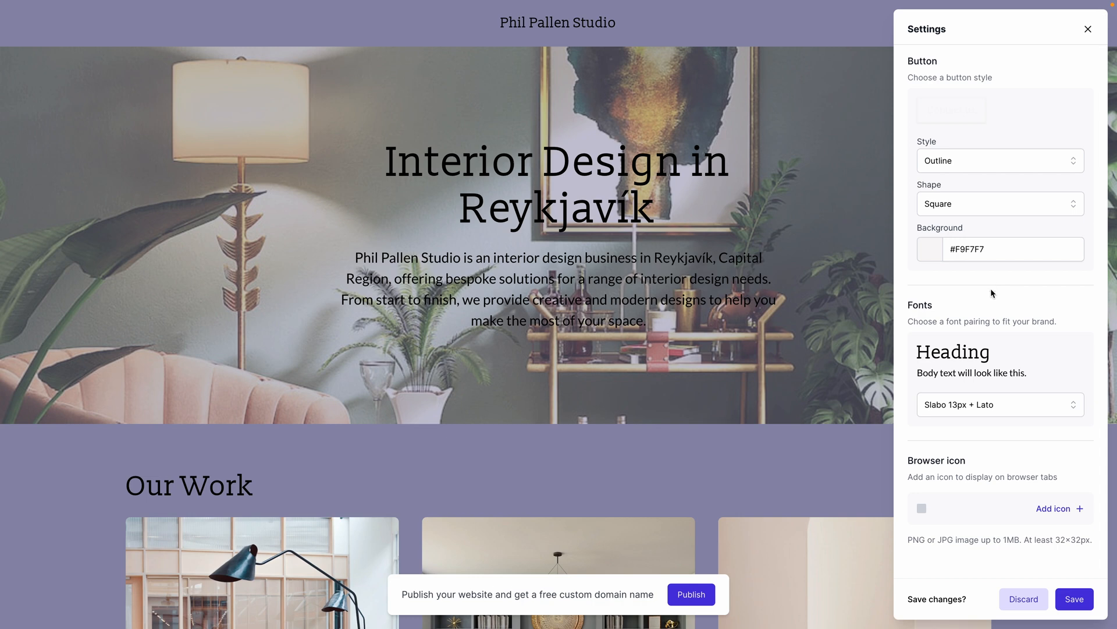
mouse_move(994, 397)
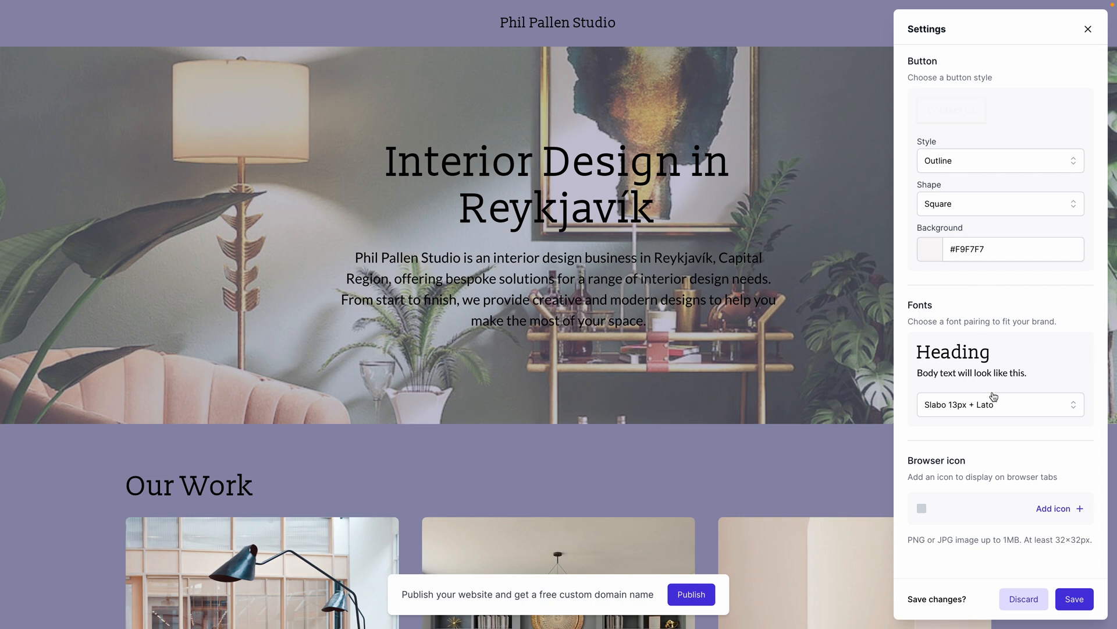
Browse font pairings, keep Slabo 13px + Lato, and save the style settings
click(1000, 404)
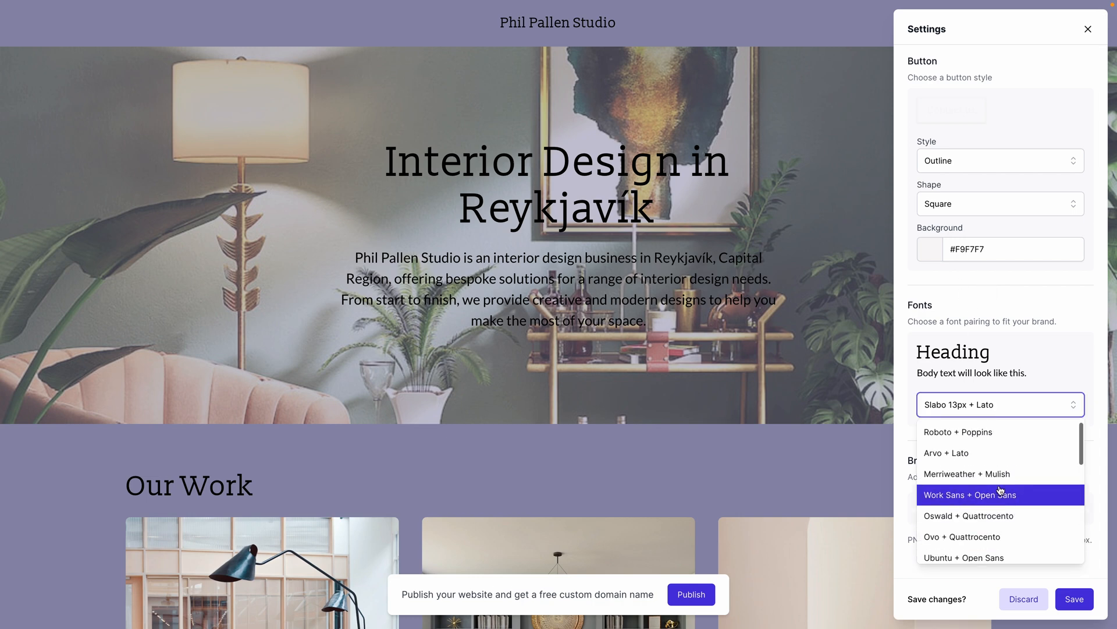
scroll(down, 3)
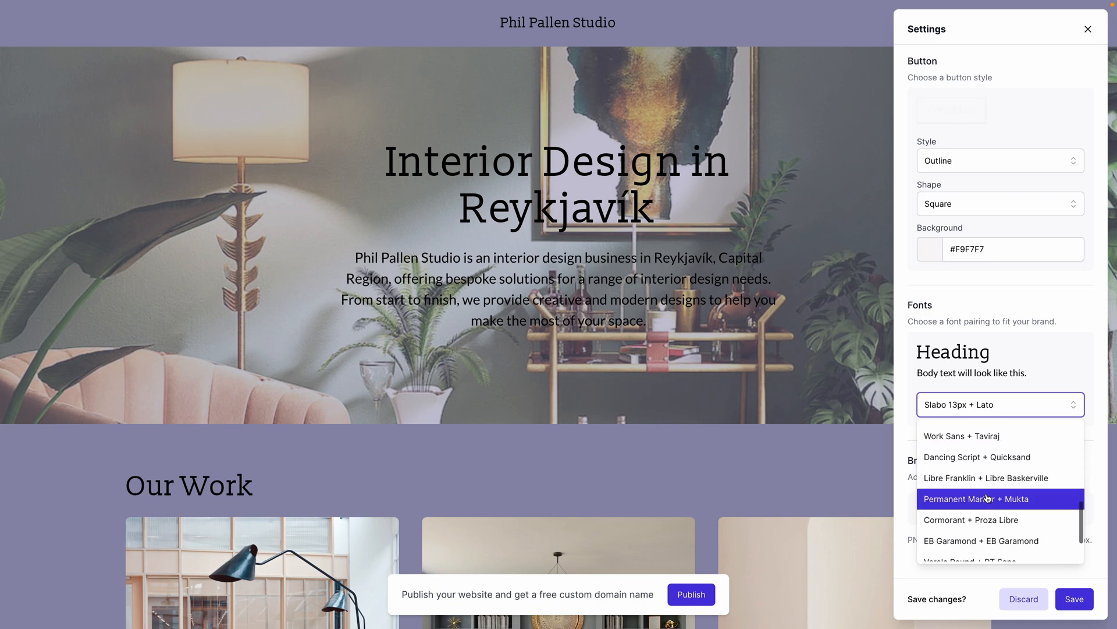
scroll(down, 3)
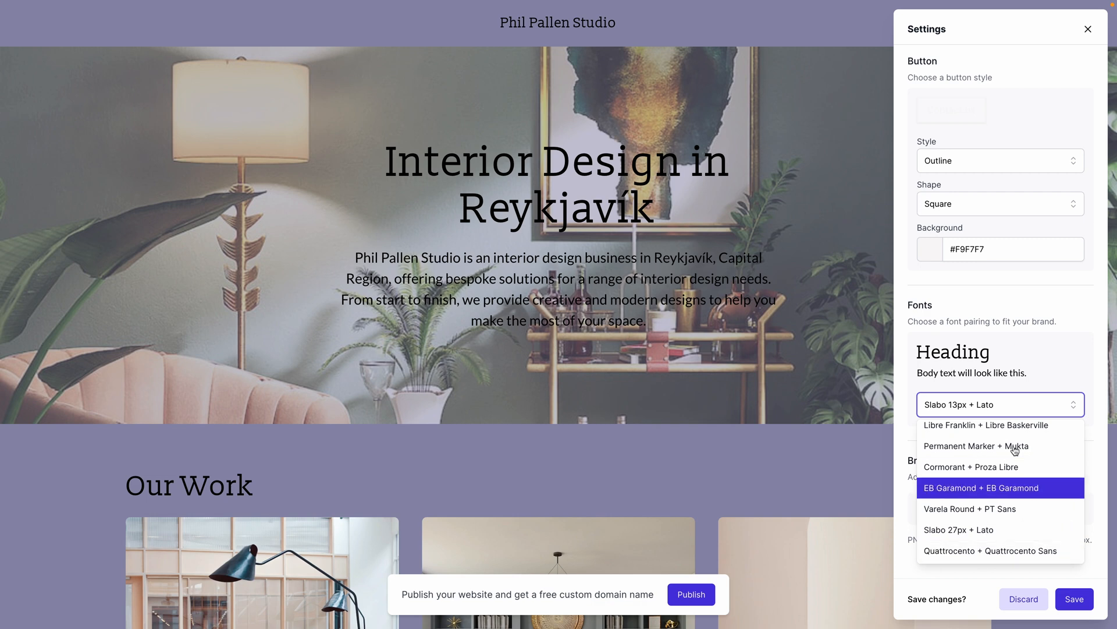
click(1000, 404)
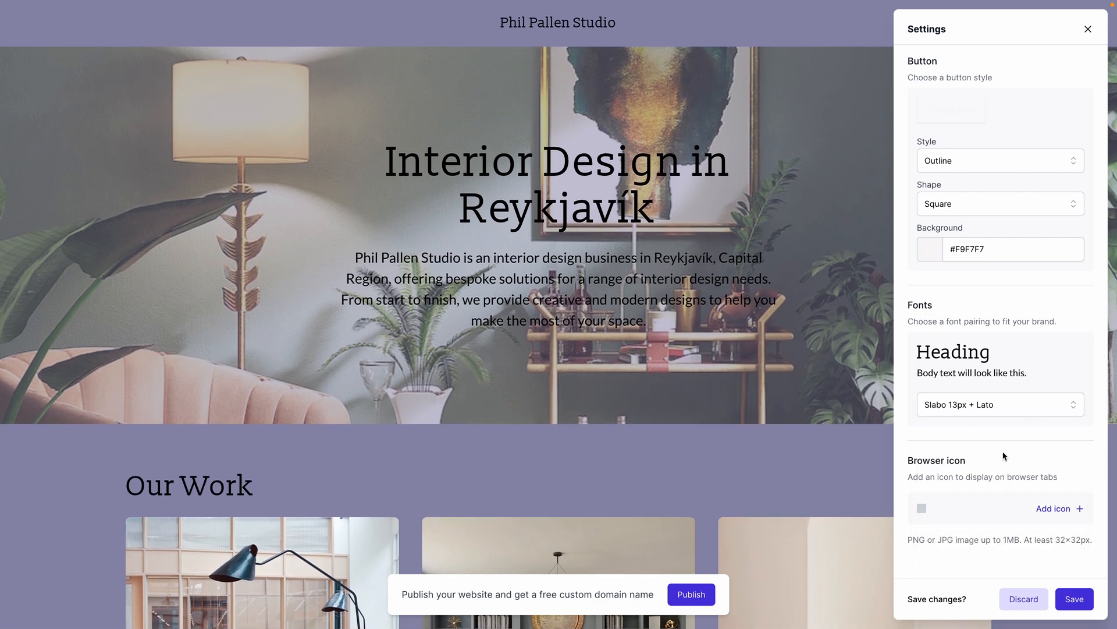
click(1075, 599)
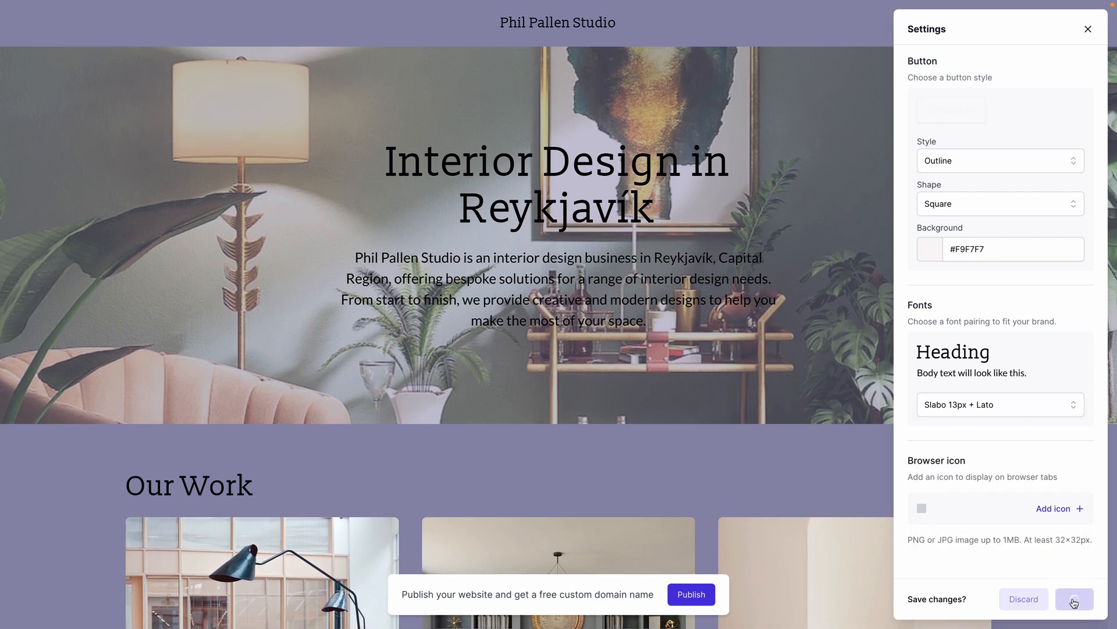
Confirm the settings save and look through the blank Create page form
click(1075, 599)
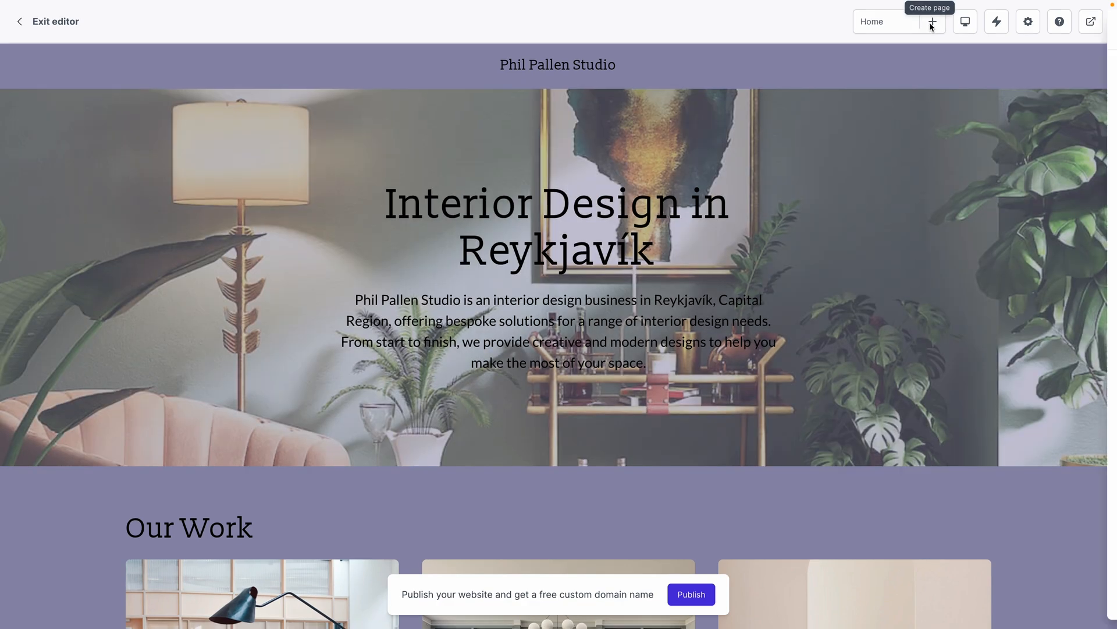
click(931, 21)
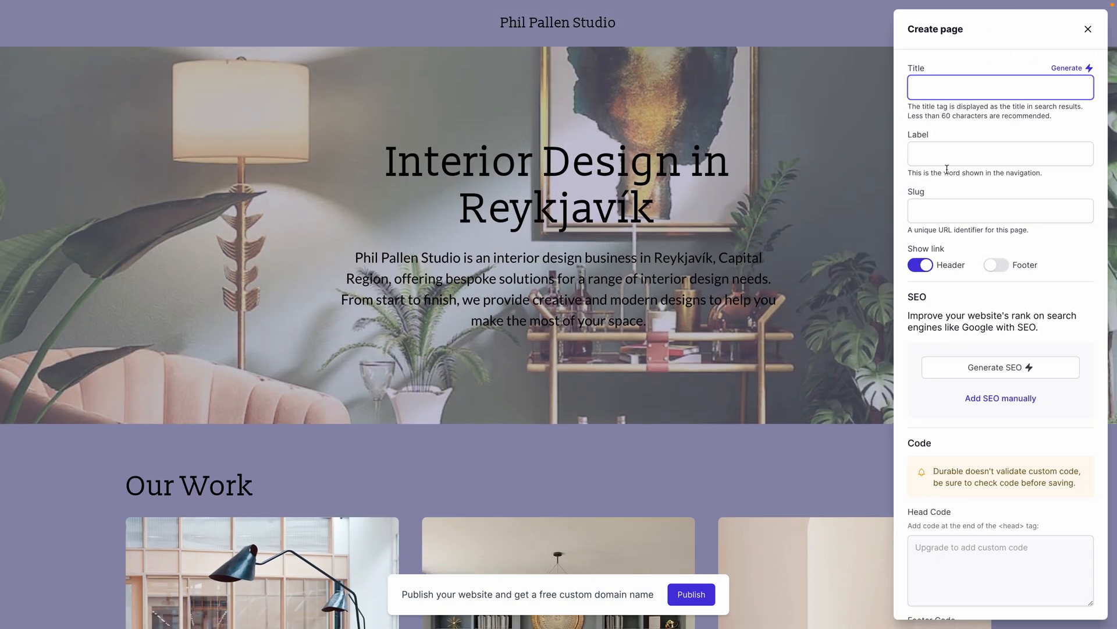
scroll(down, 3)
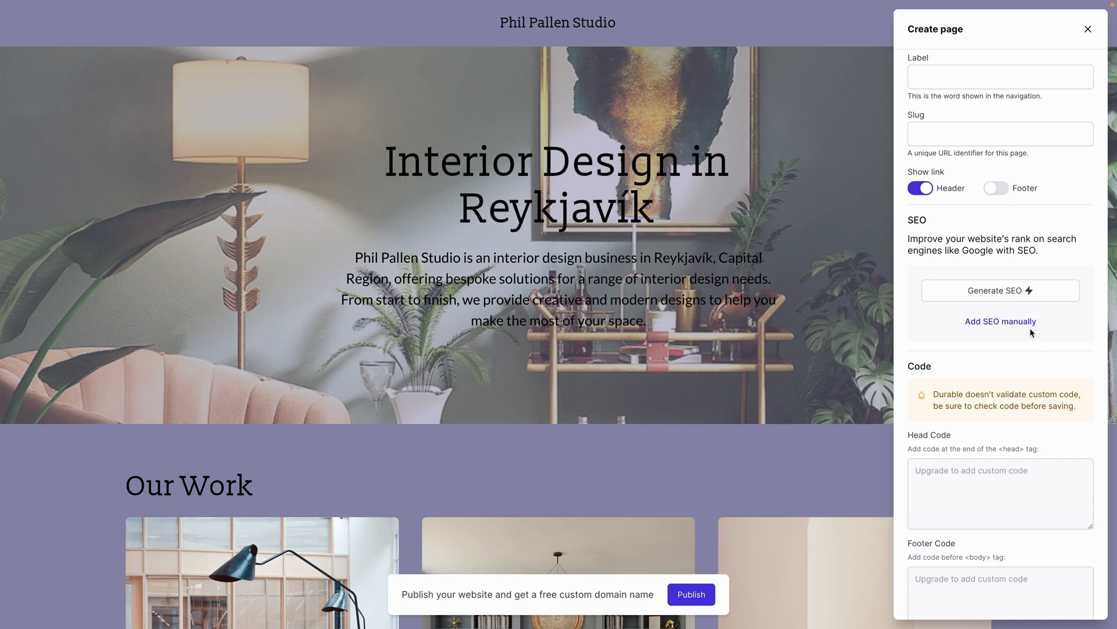
scroll(down, 3)
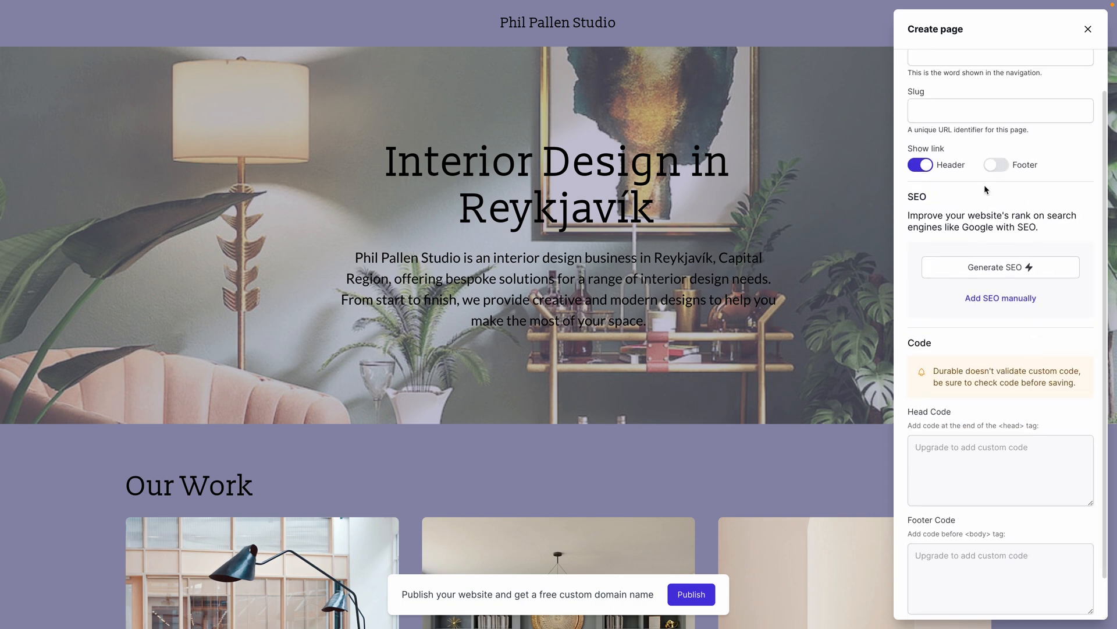
mouse_move(905, 5)
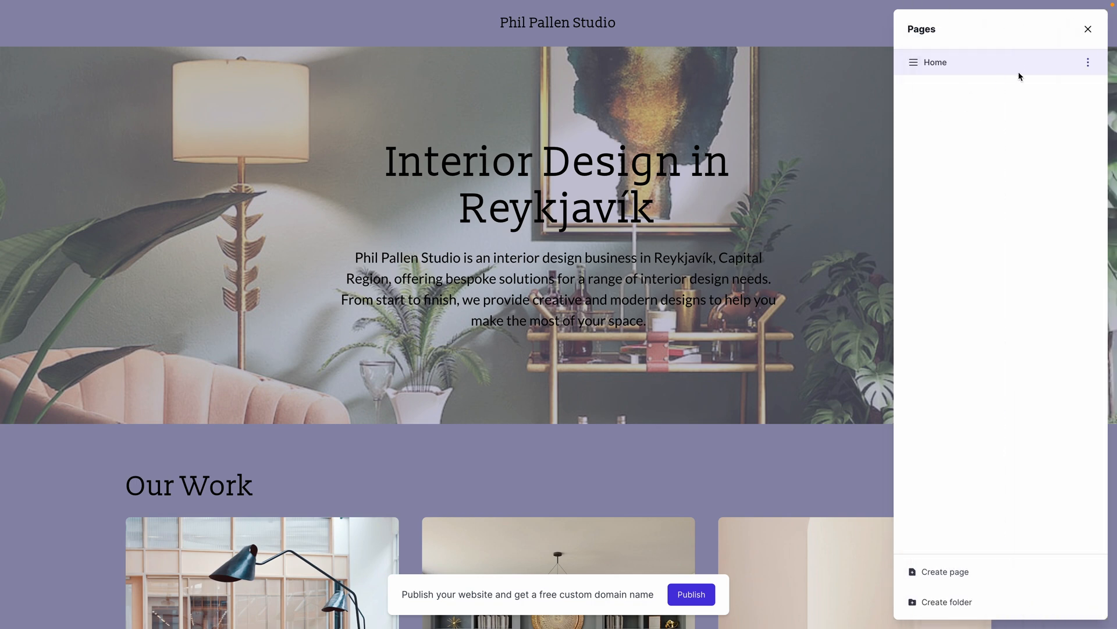
Enable a hero banner button and keep the 50% black background overlay on
click(1088, 28)
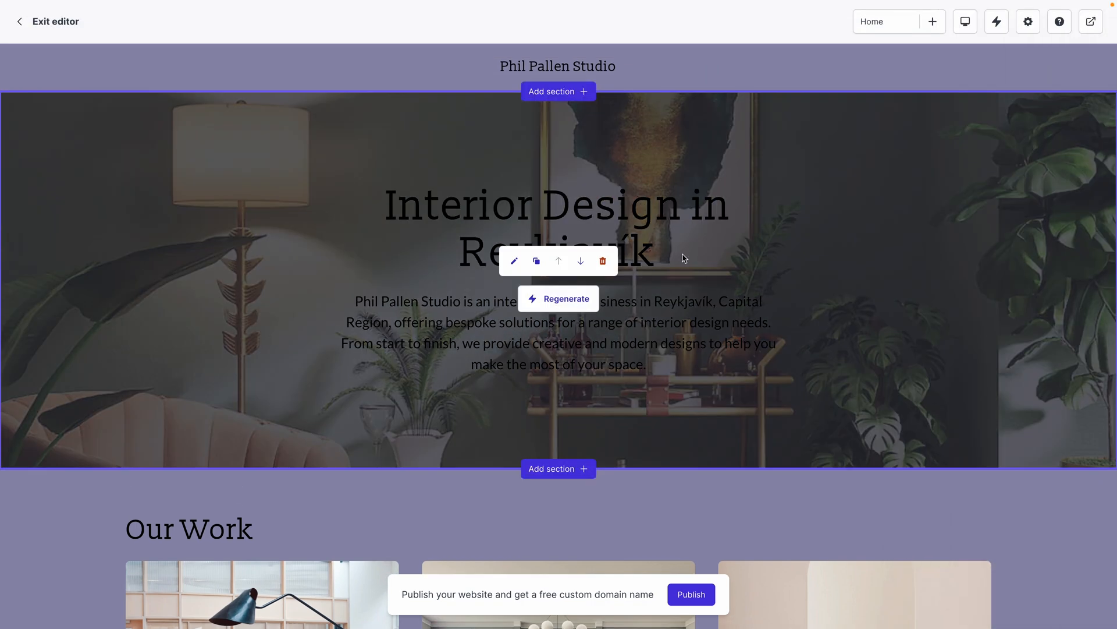
click(513, 260)
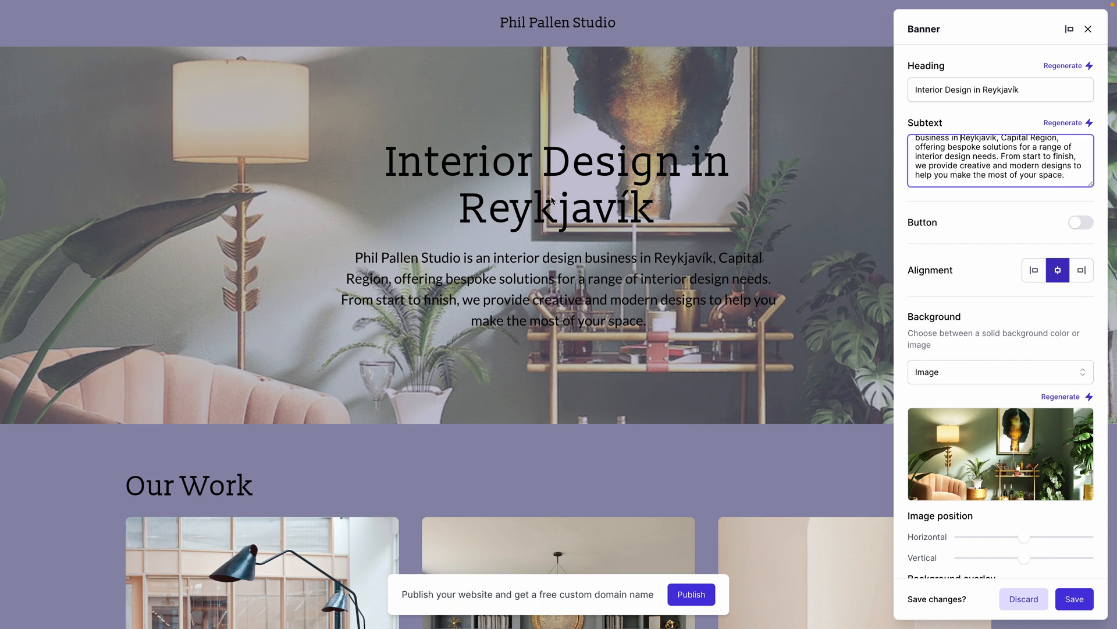
scroll(down, 3)
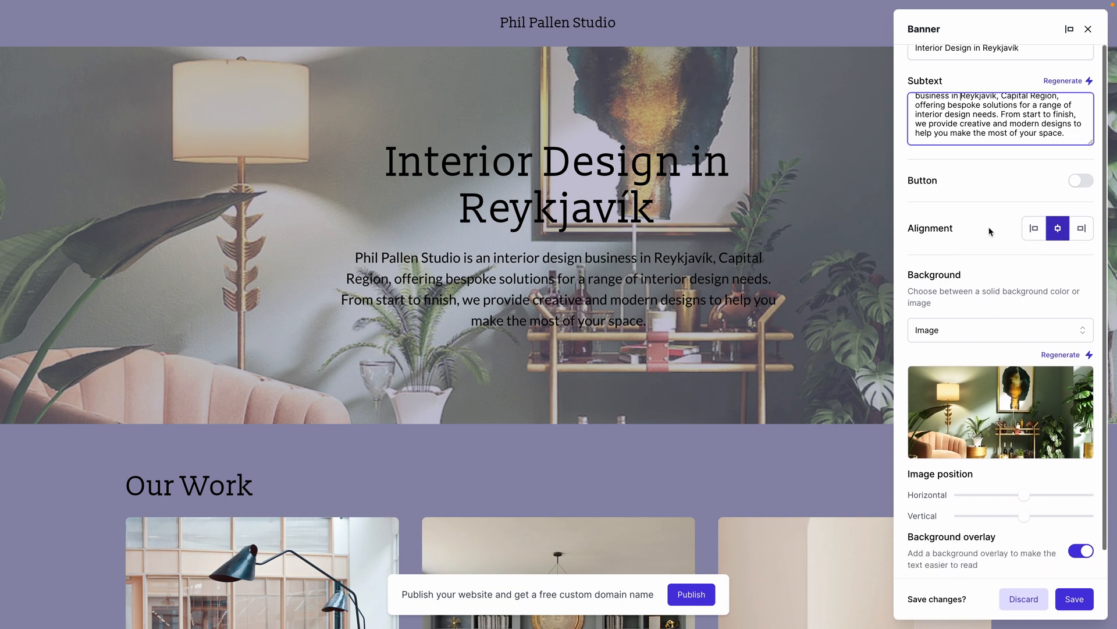
click(1081, 179)
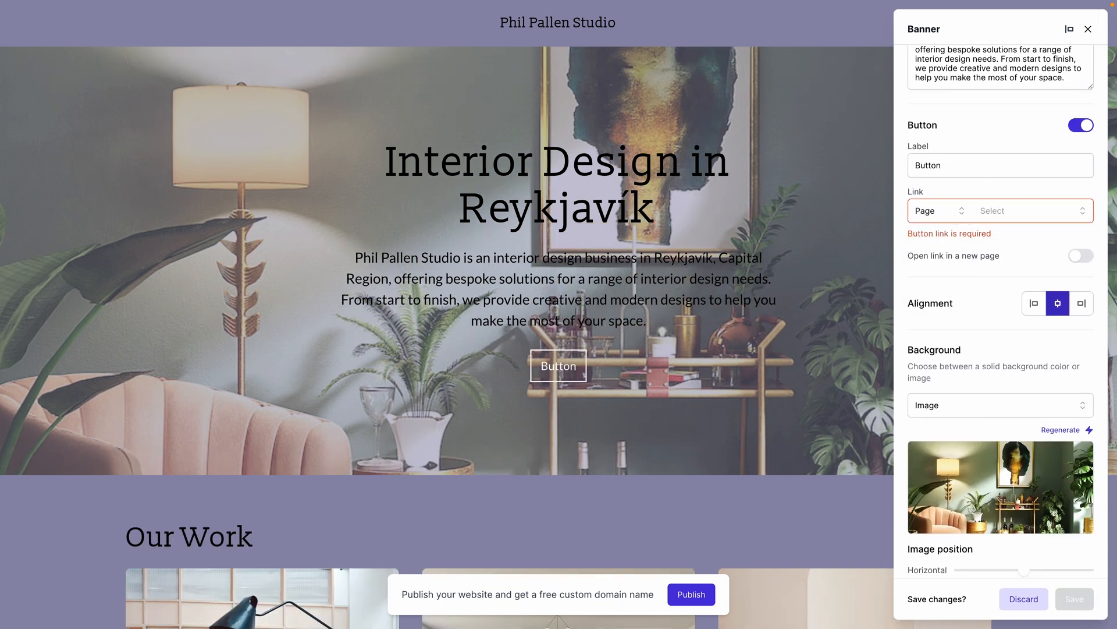
scroll(down, 3)
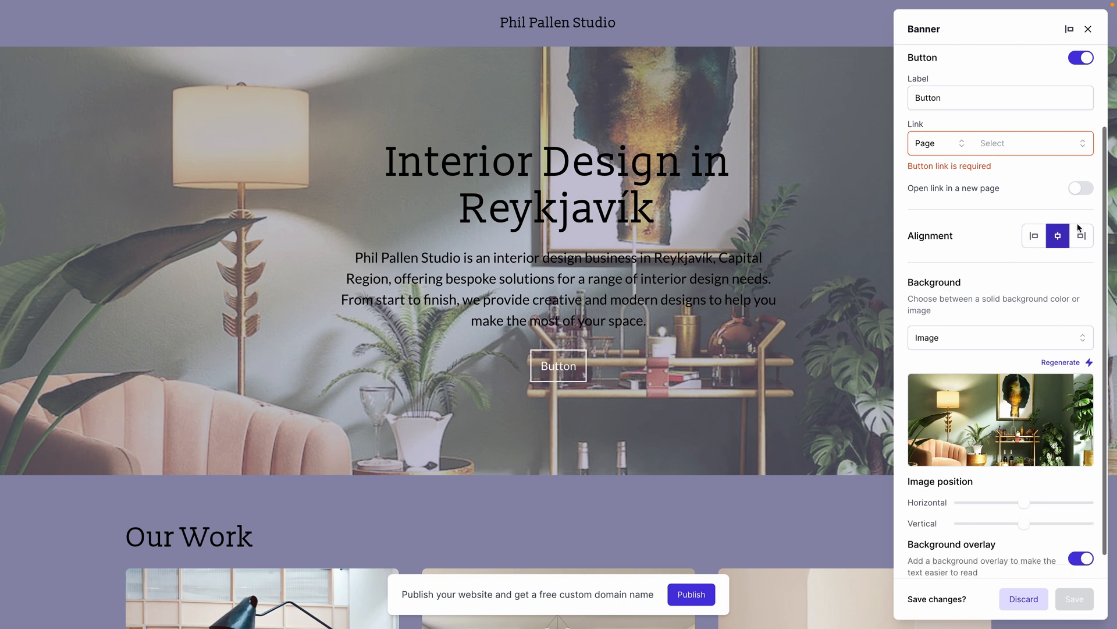
scroll(down, 3)
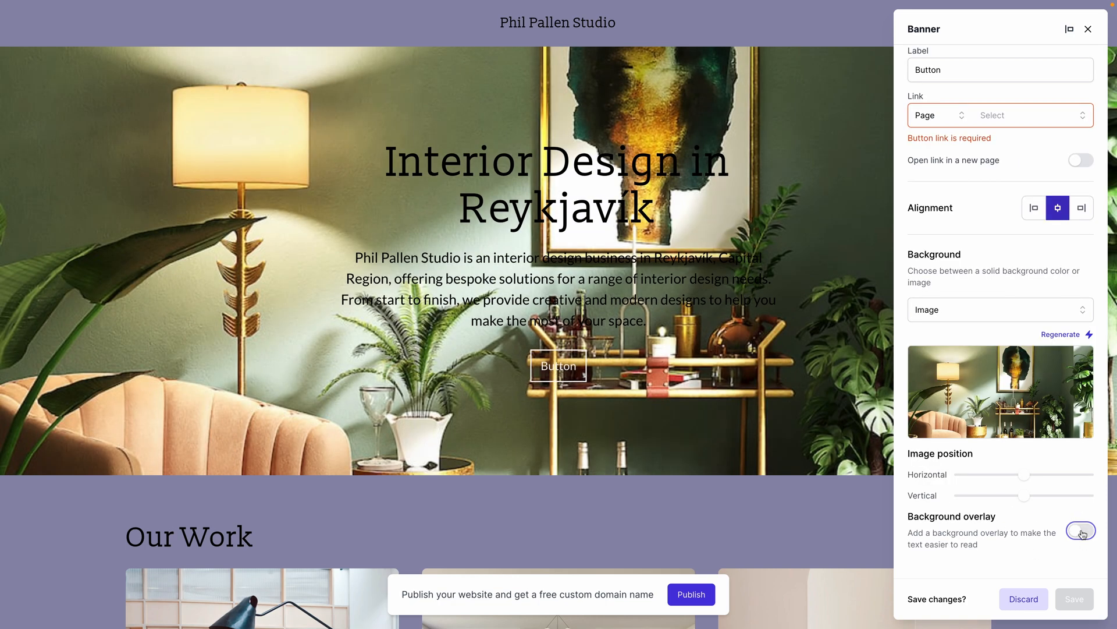
click(1080, 531)
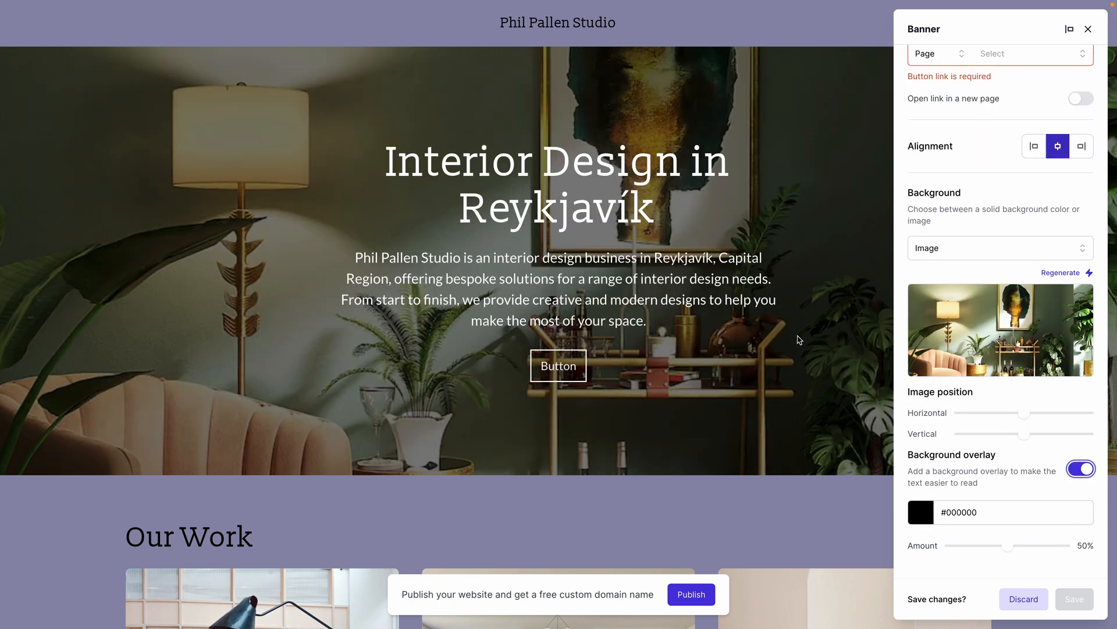
scroll(up, 3)
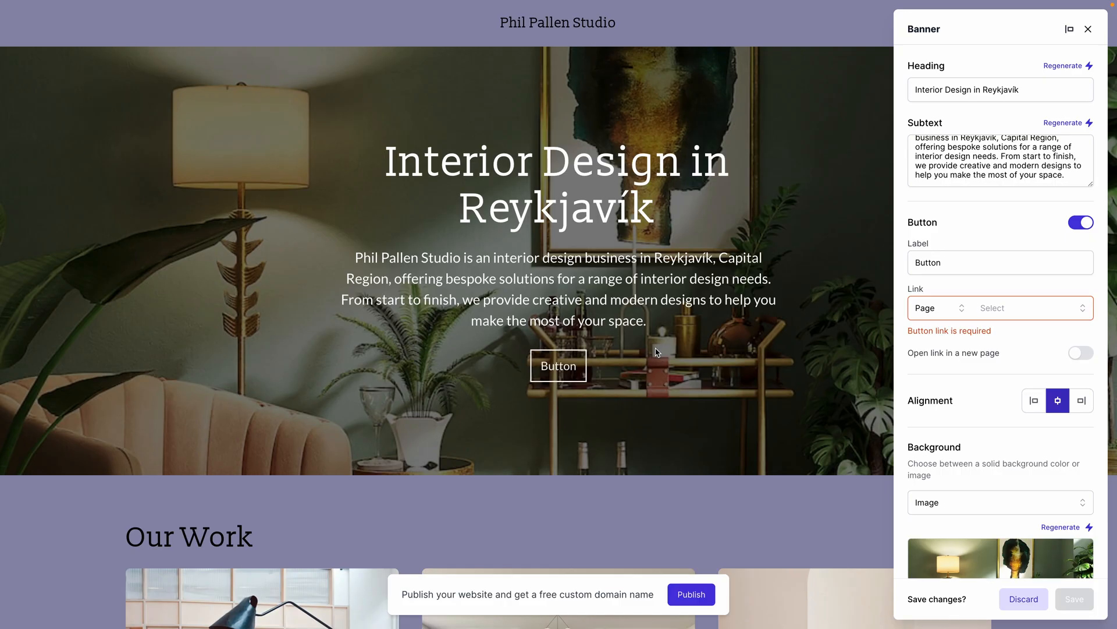
Switch the header from the site name to a logo, keeping the Logo center layout
click(1088, 30)
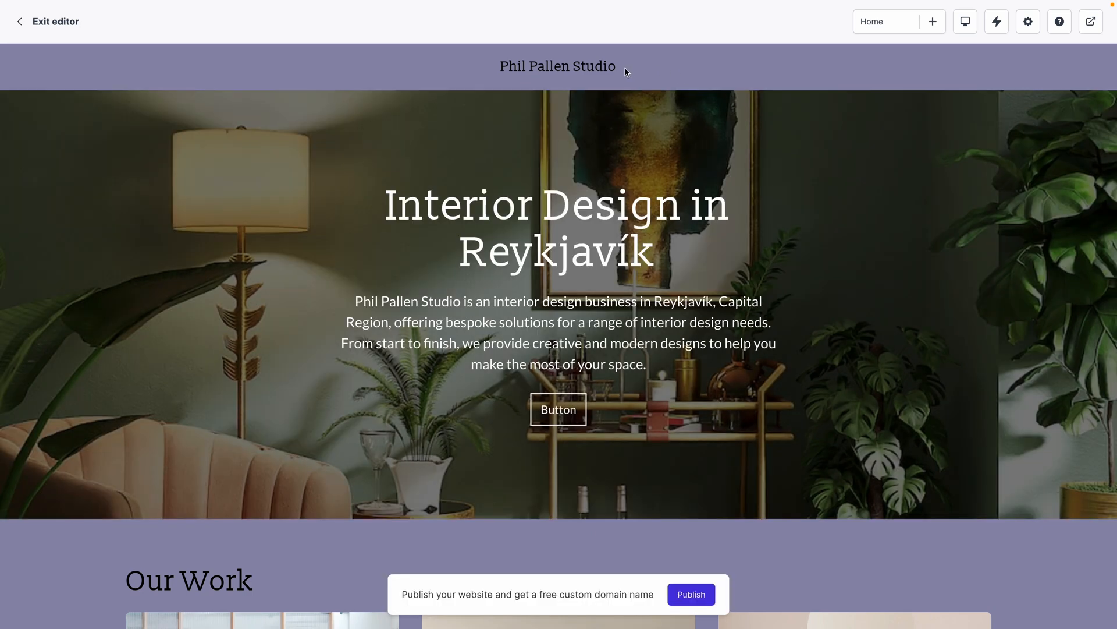
click(557, 66)
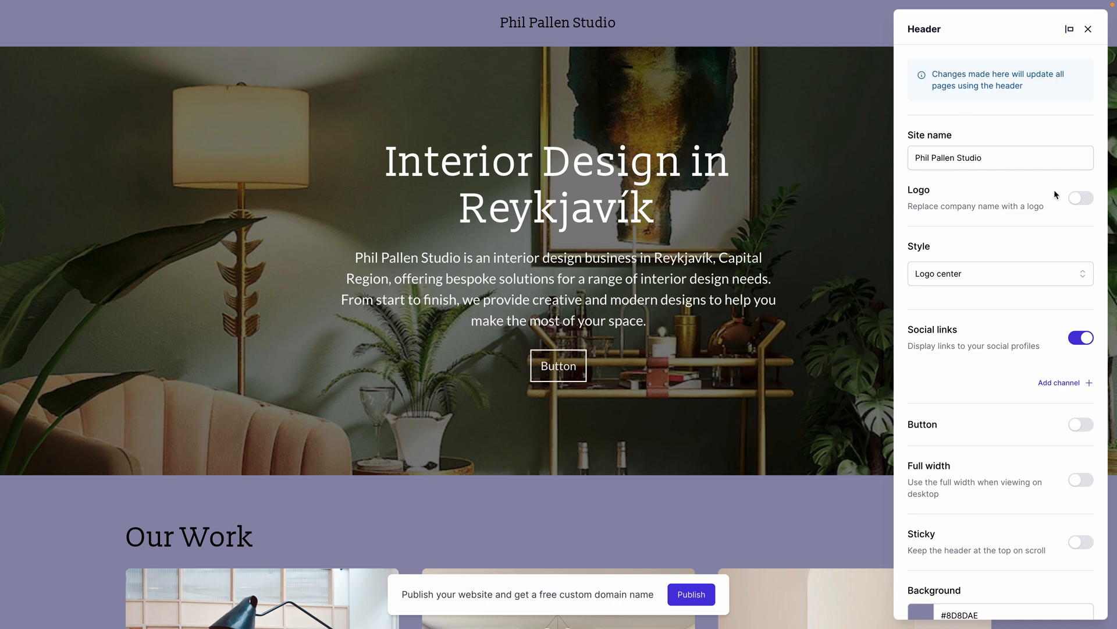
click(1080, 198)
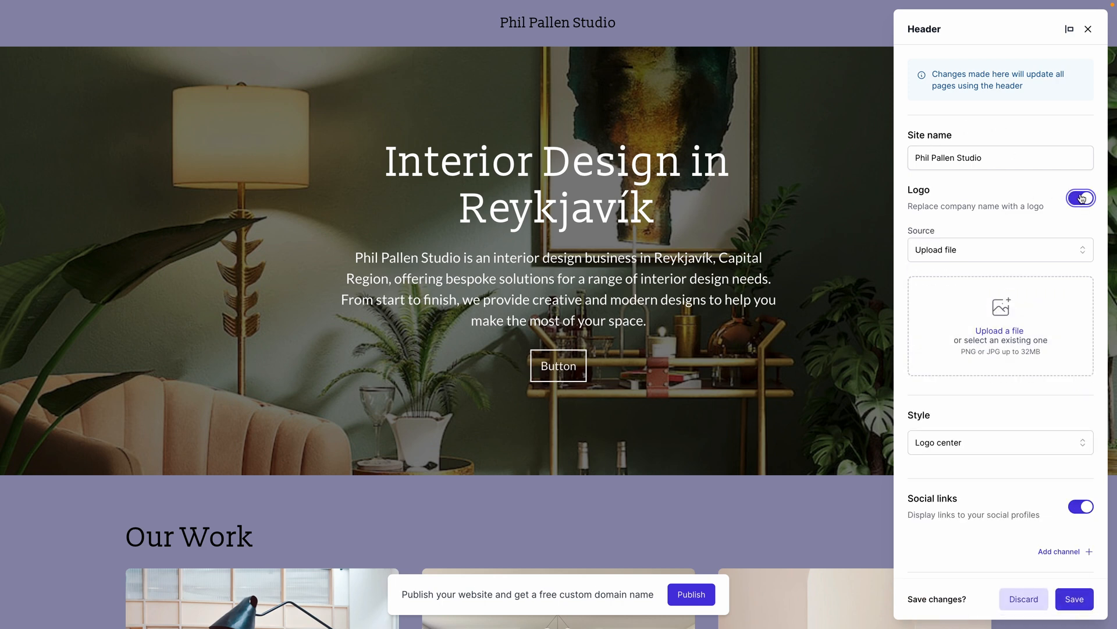
scroll(down, 3)
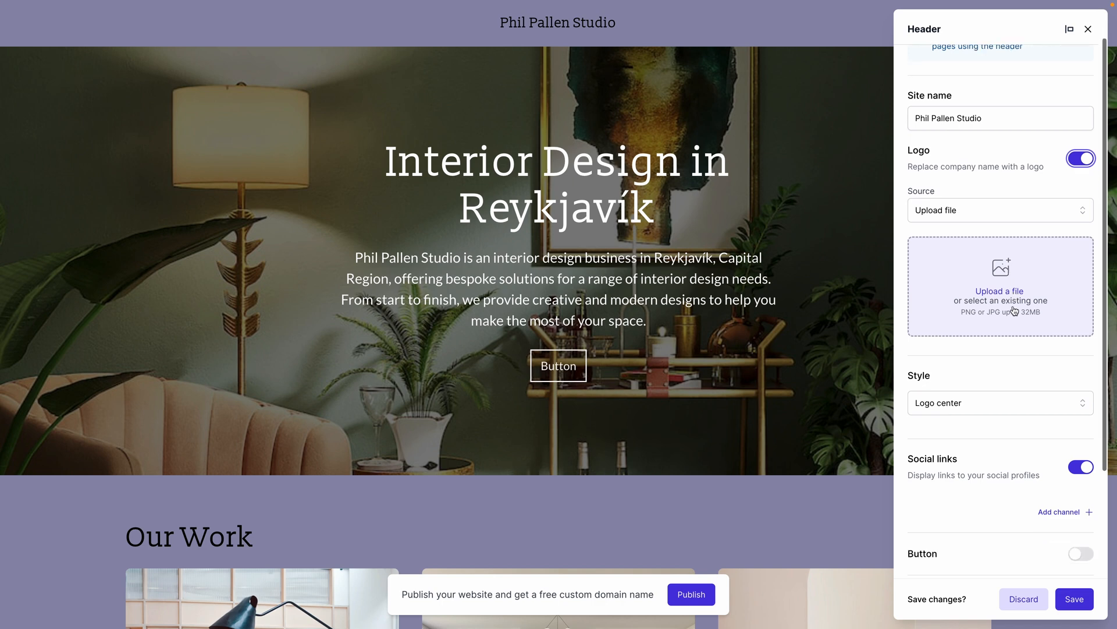
click(1000, 403)
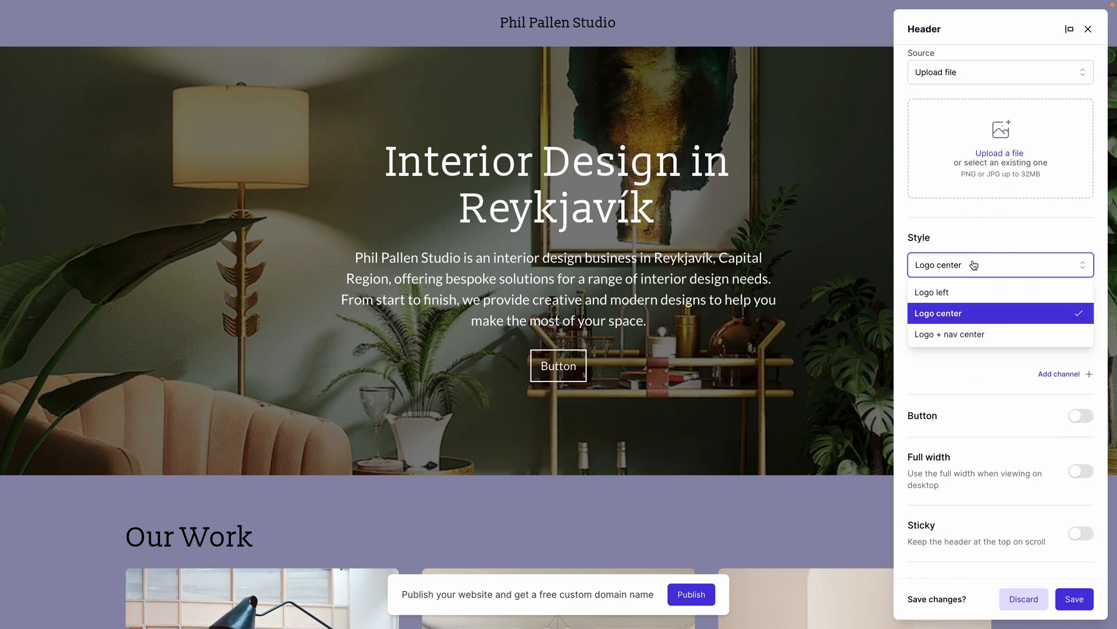
click(1000, 313)
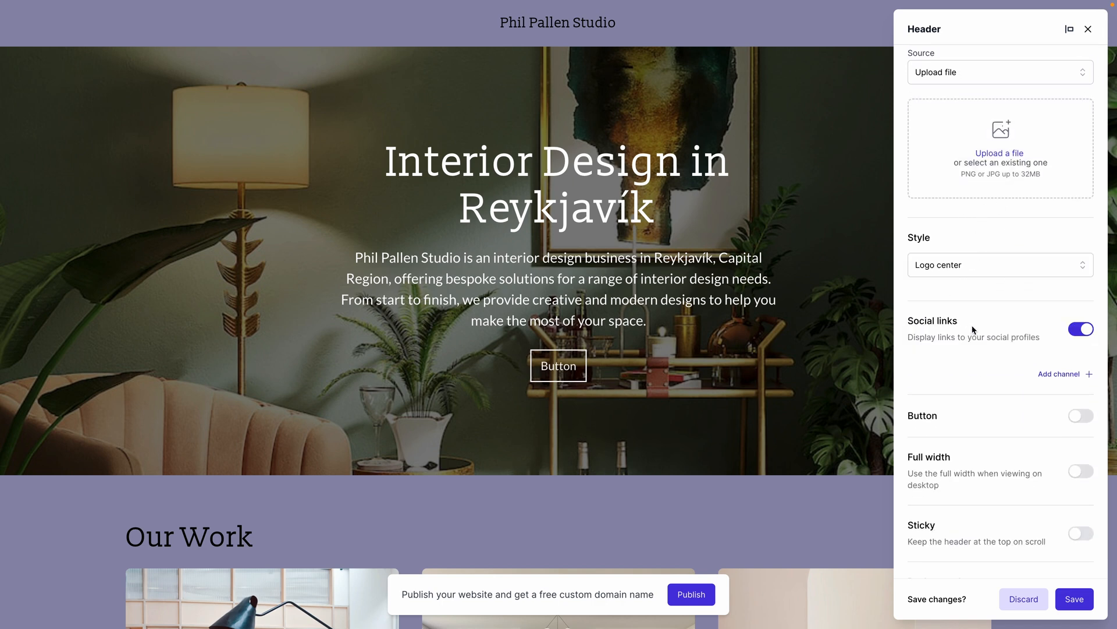
scroll(down, 3)
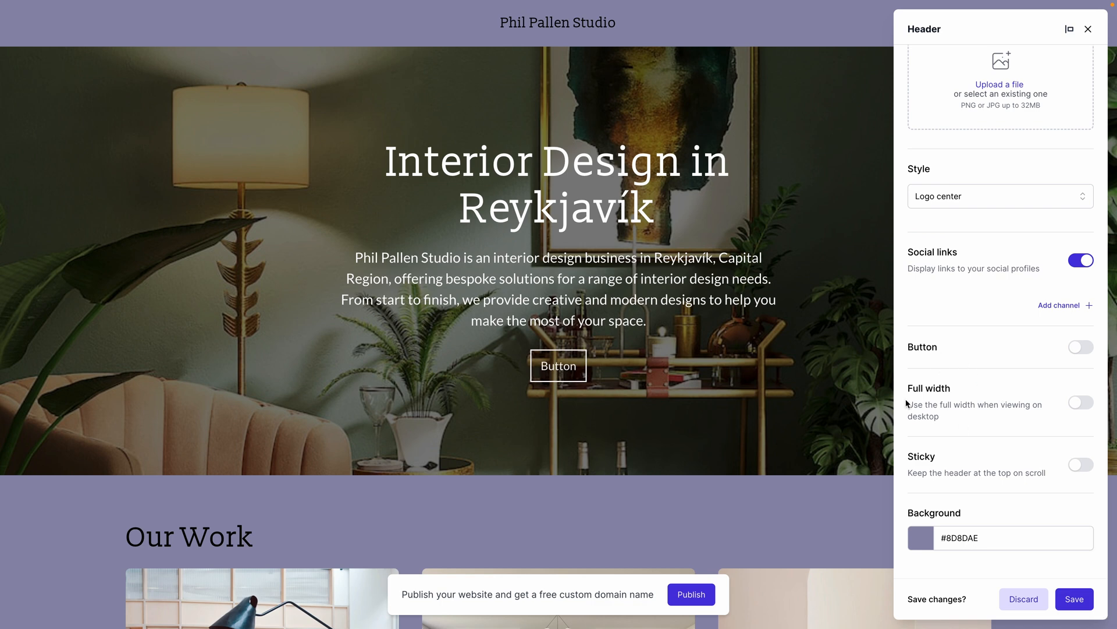
scroll(up, 3)
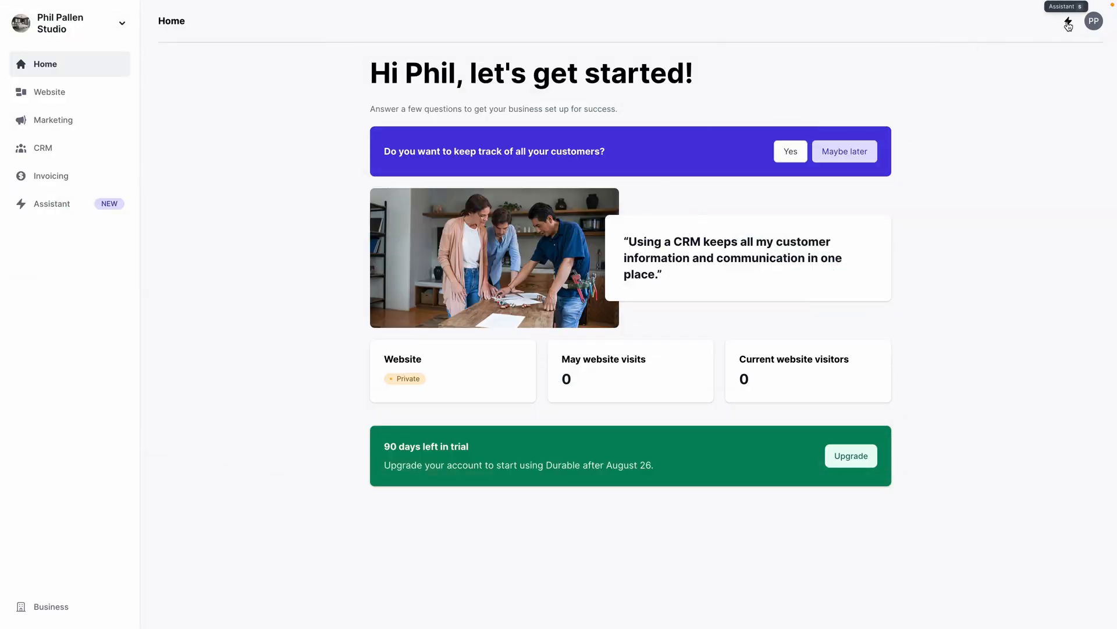
Ask the AI assistant 'make a content marketing strategy for me'
click(1067, 21)
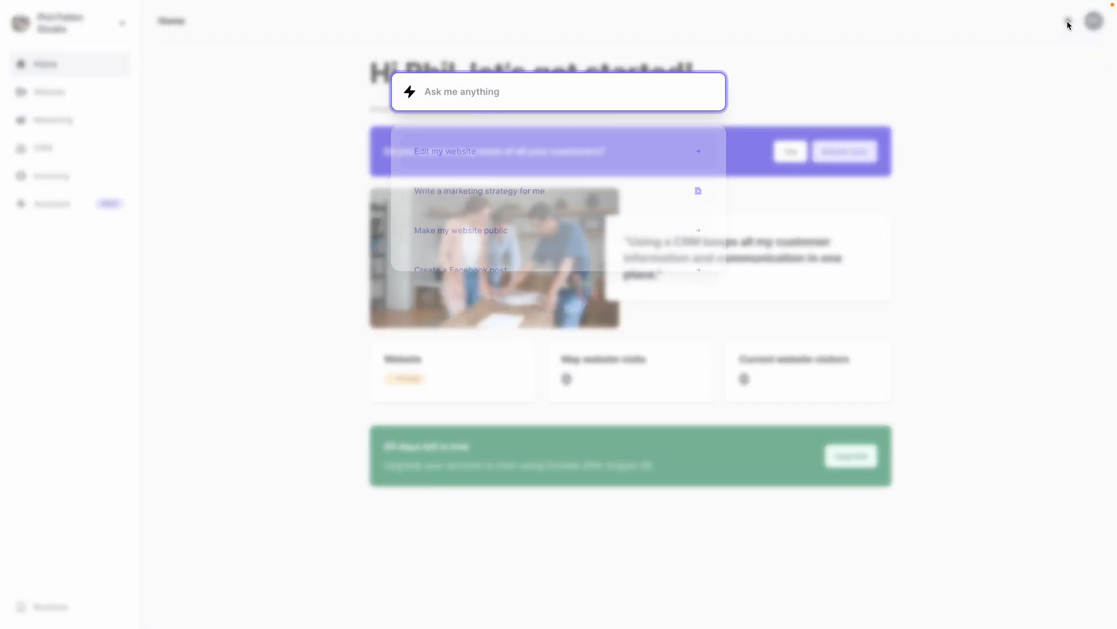
click(558, 91)
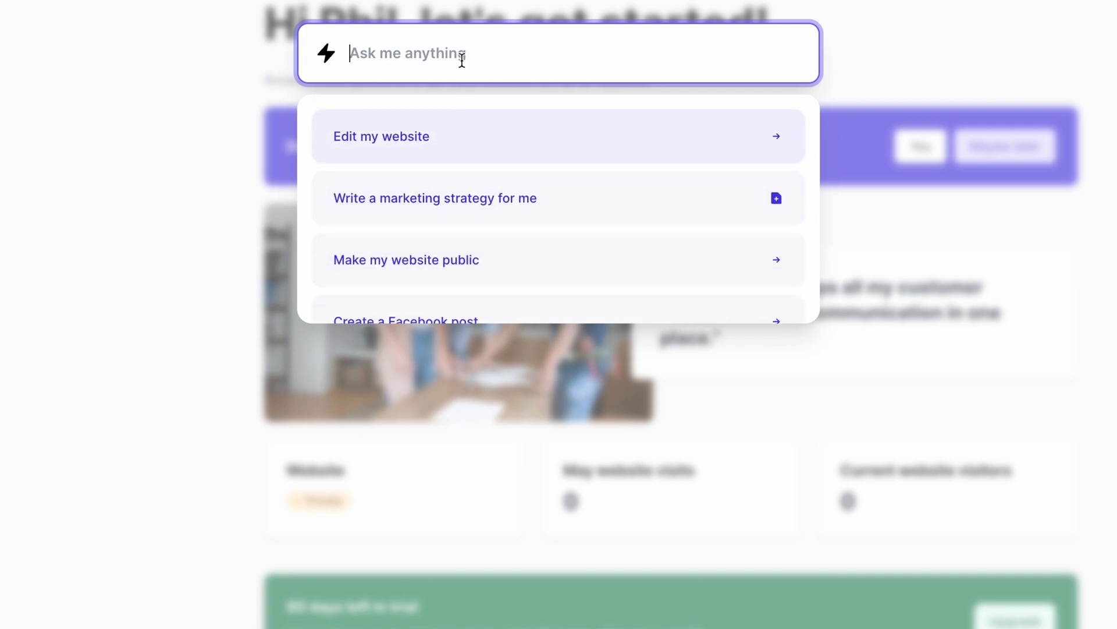
text(make a content marketing strat)
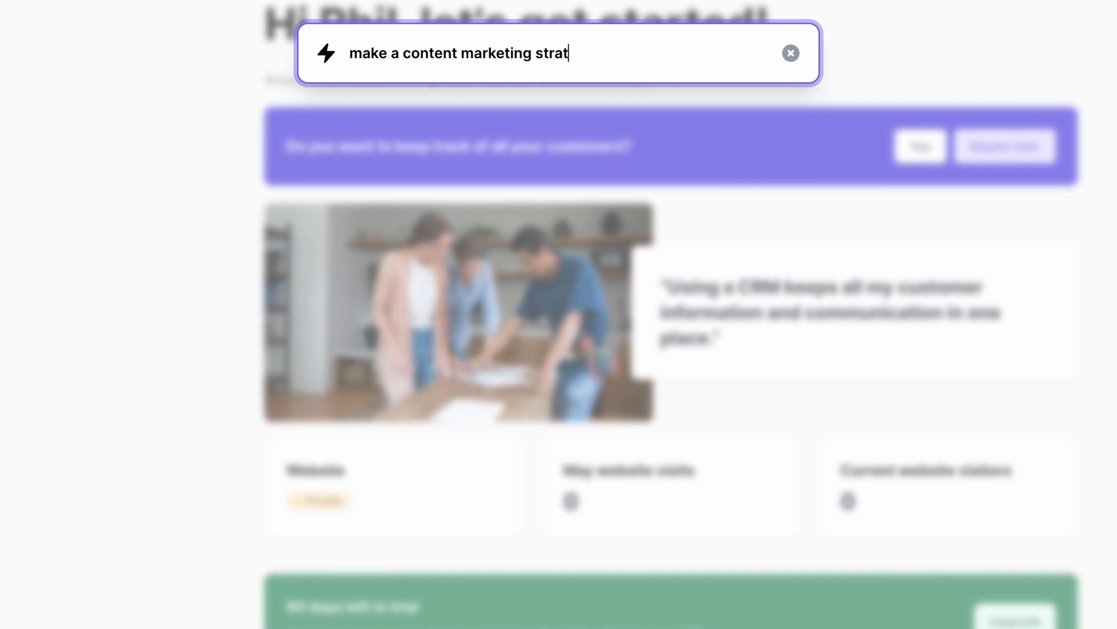
text(egy for me)
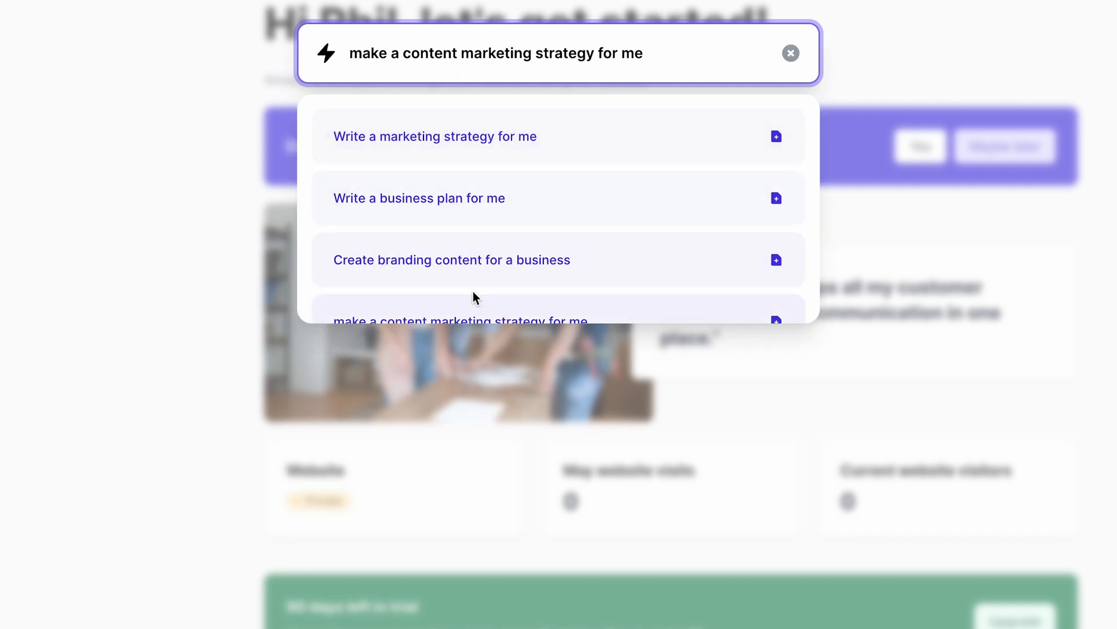
Generate the Phil Pallen Studio marketing strategy, read through it, and save it as a document
click(435, 136)
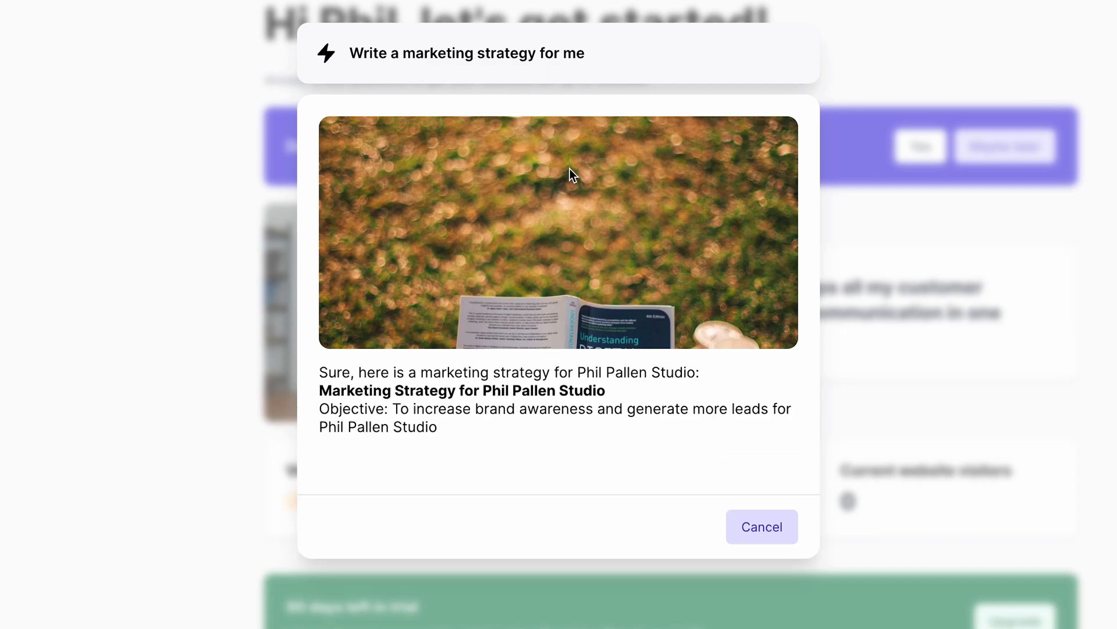
scroll(down, 3)
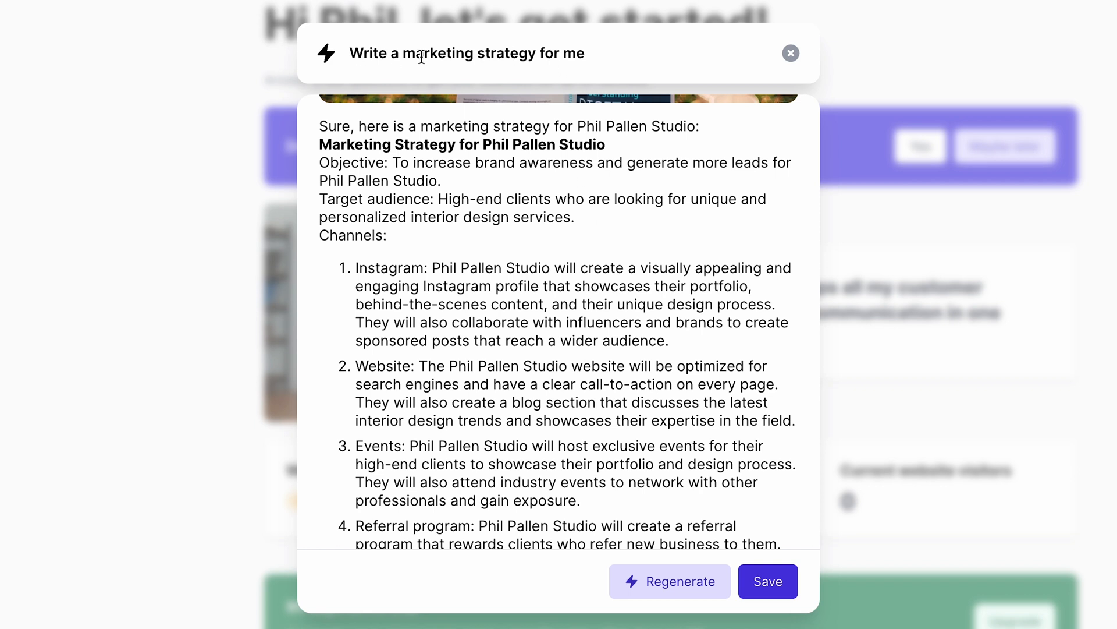
scroll(down, 3)
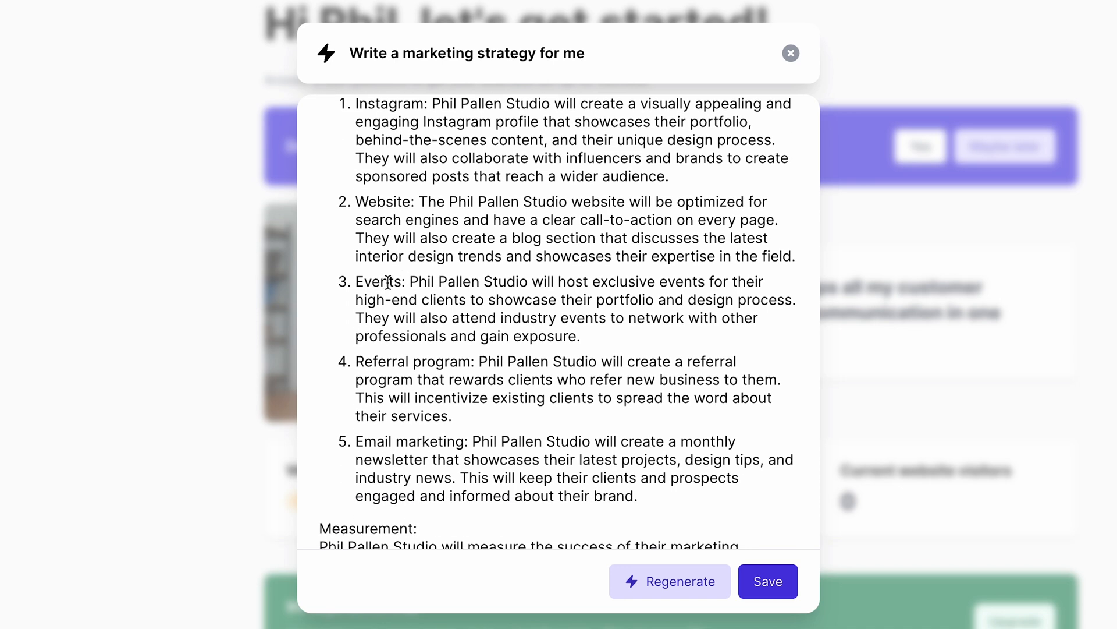
scroll(down, 3)
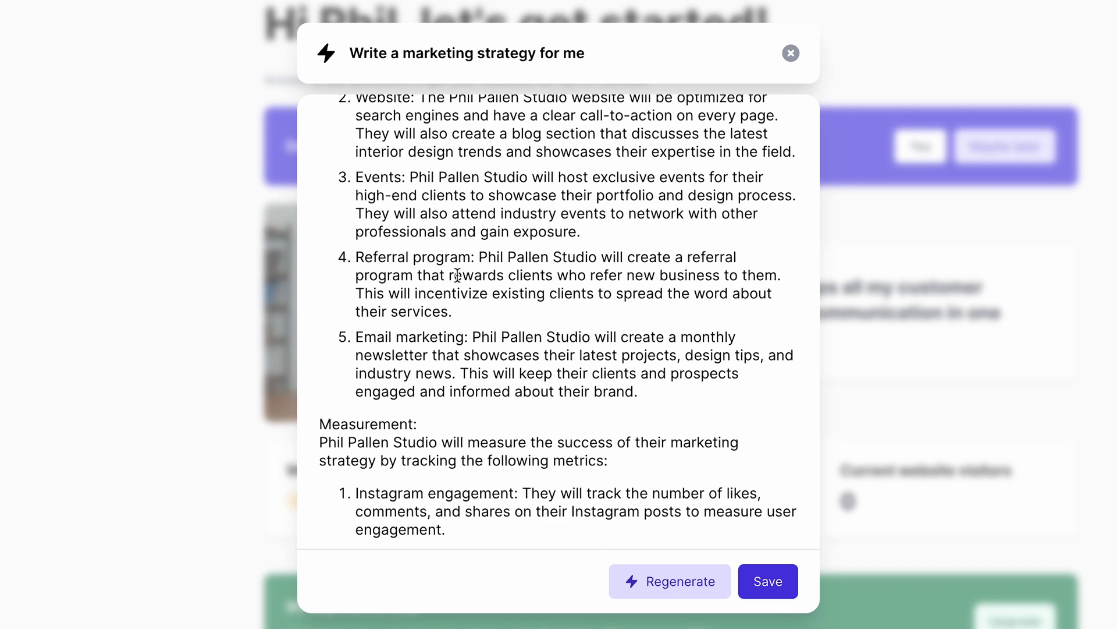
scroll(down, 3)
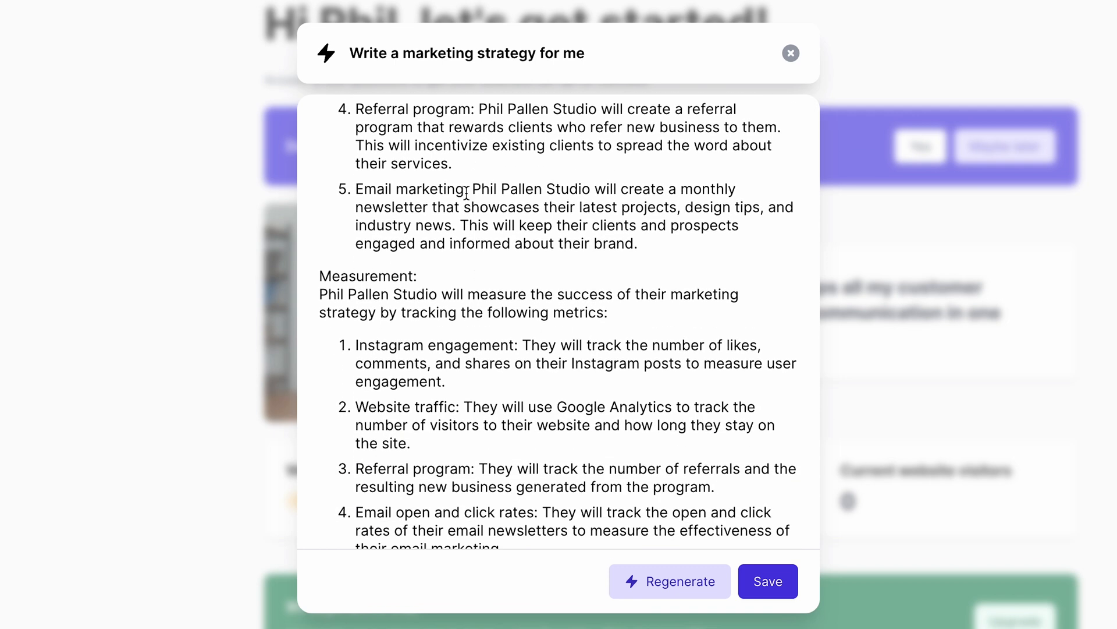
scroll(up, 3)
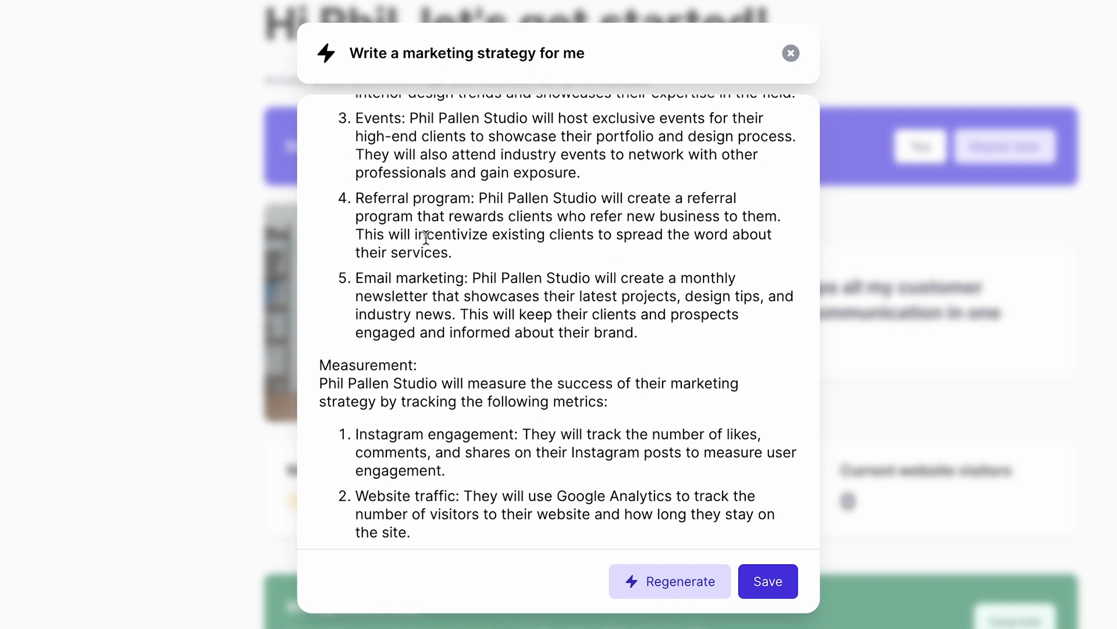
scroll(up, 3)
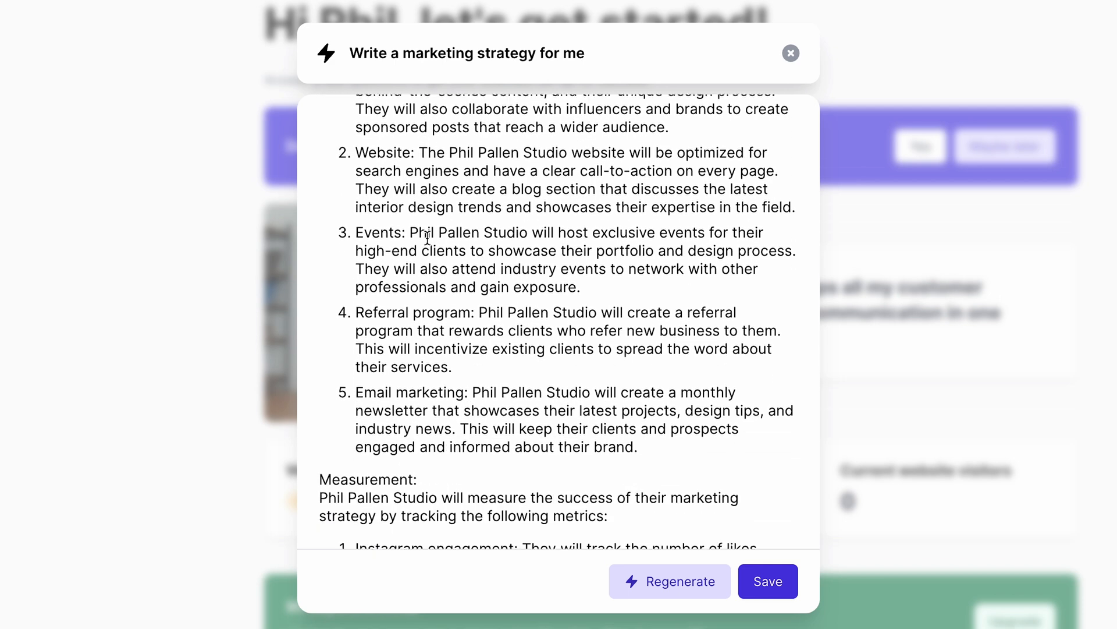
scroll(down, 3)
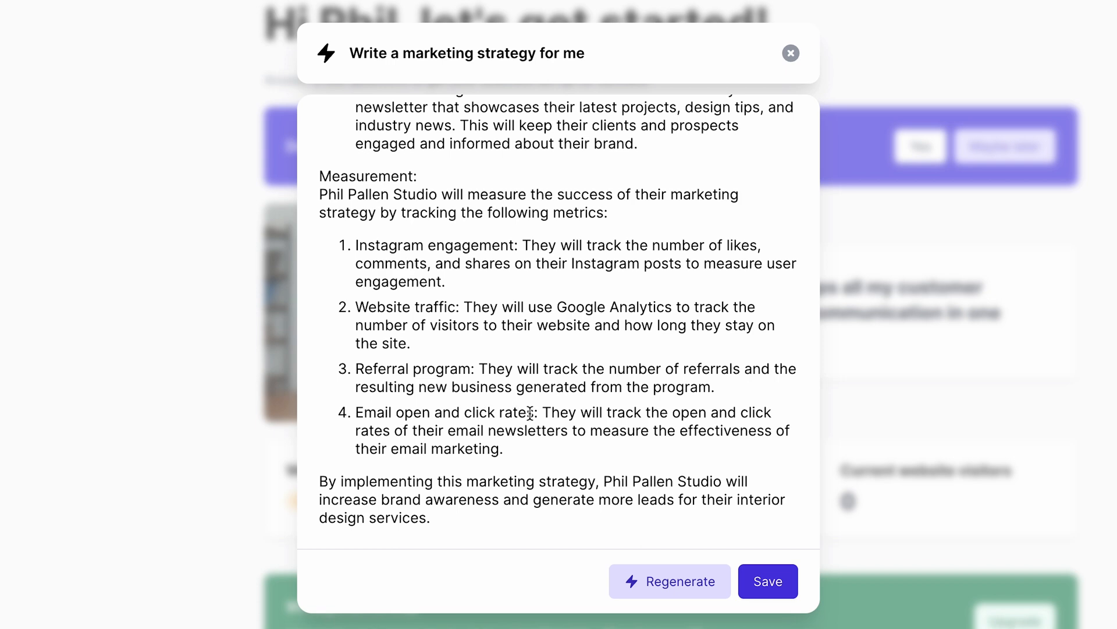
mouse_move(614, 403)
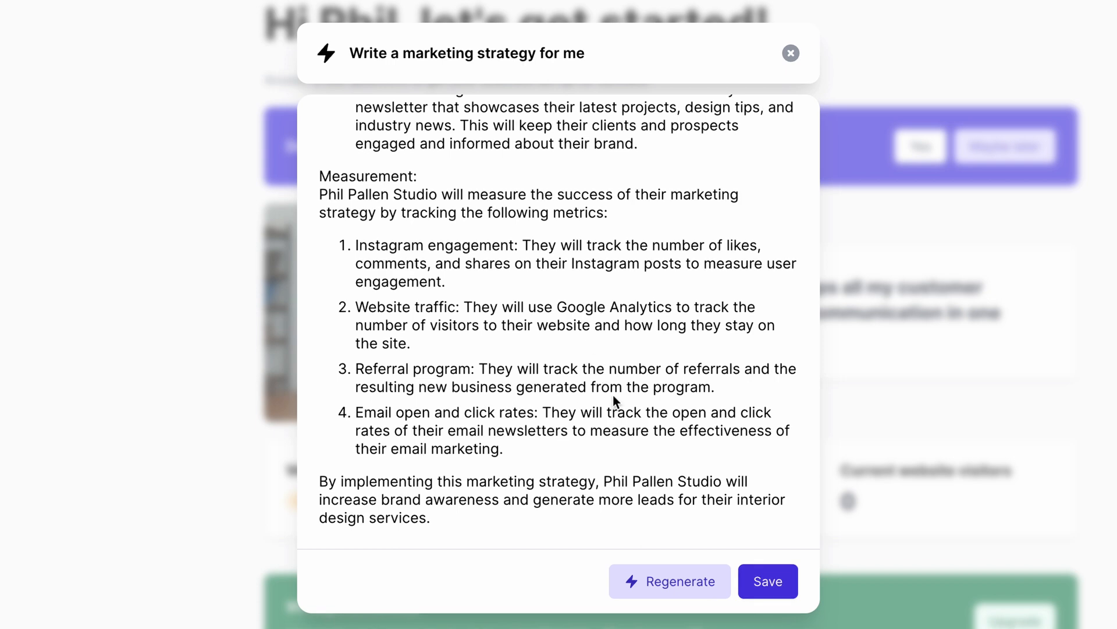
click(768, 581)
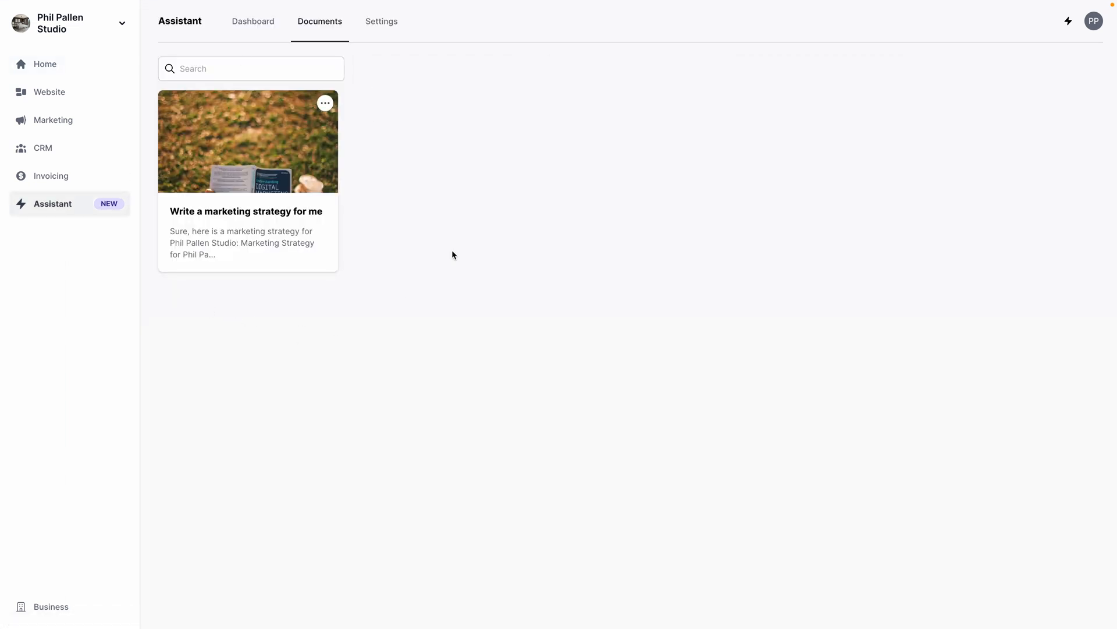
mouse_move(449, 254)
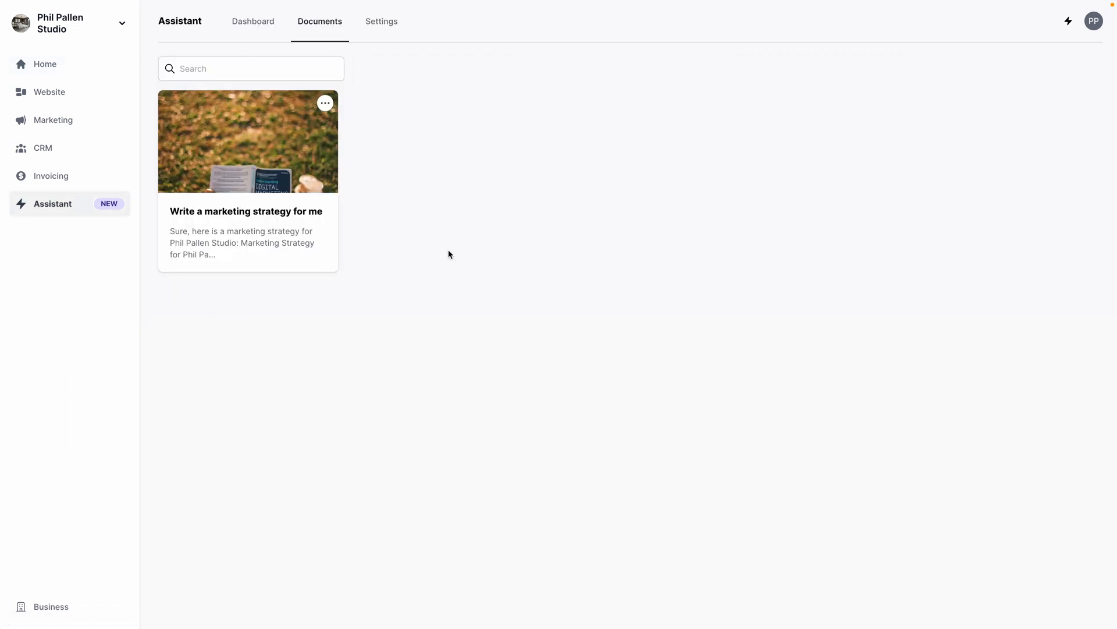
mouse_move(482, 234)
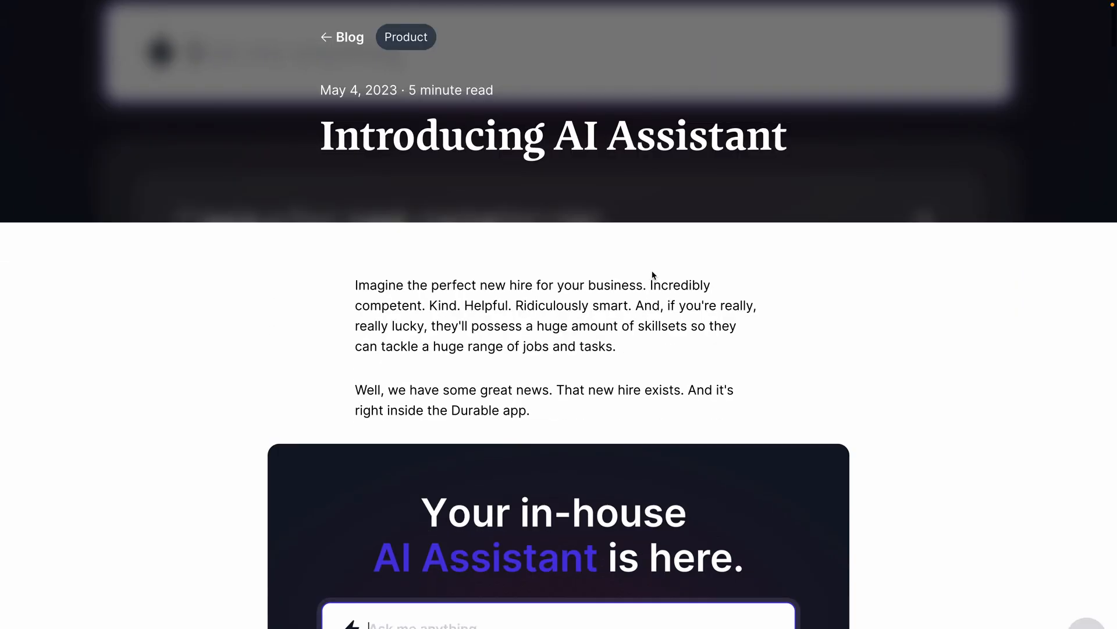
Scroll through the 'Introducing AI Assistant' blog post and its examples
scroll(down, 3)
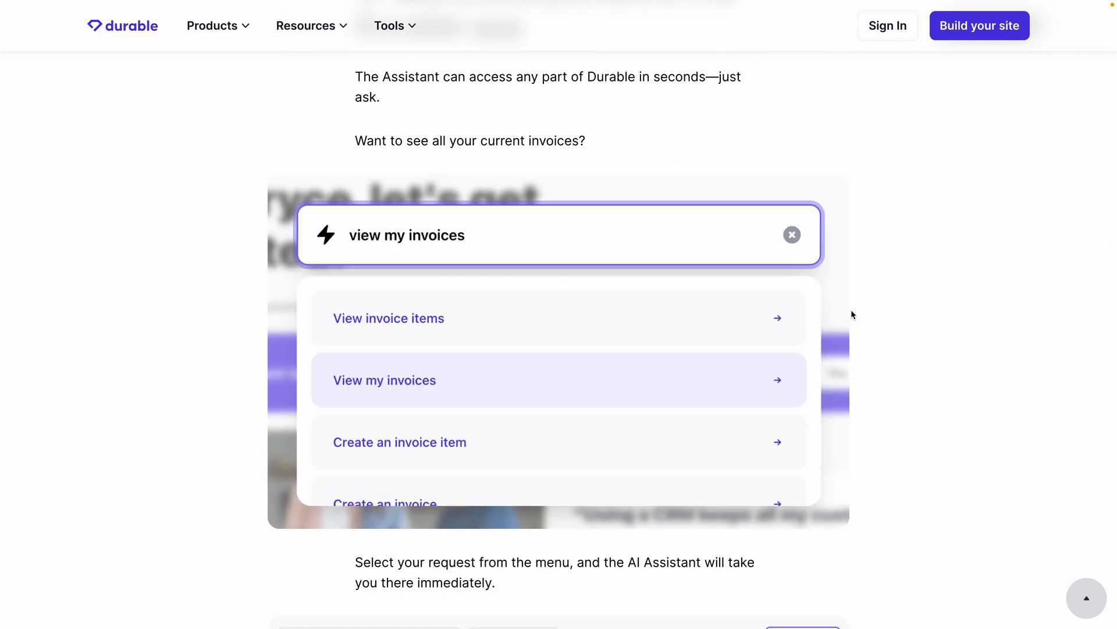
scroll(down, 3)
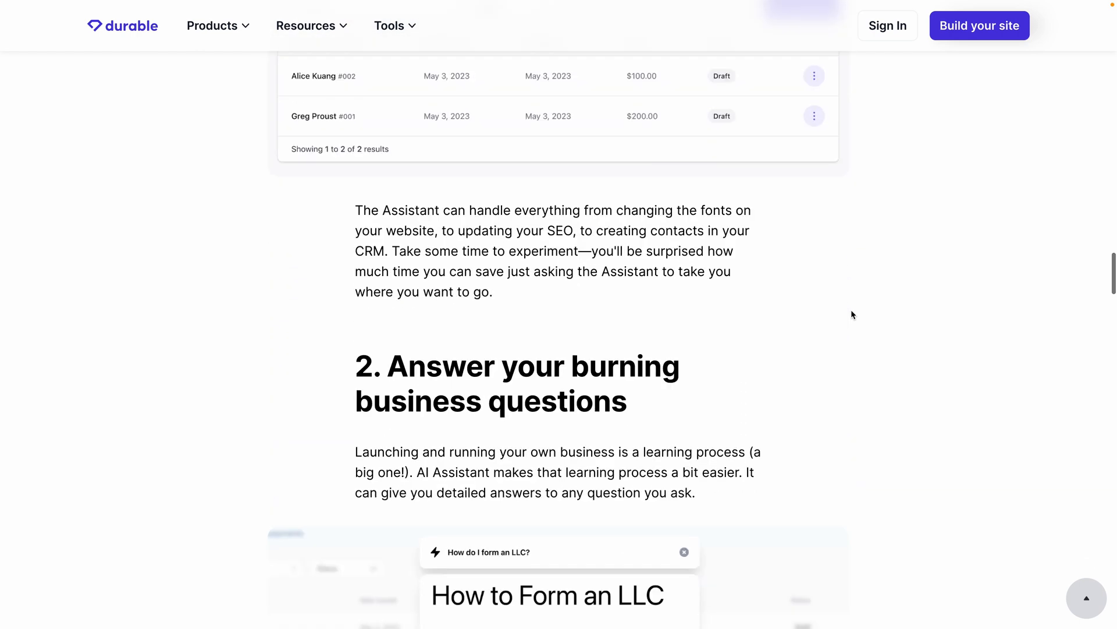
scroll(down, 3)
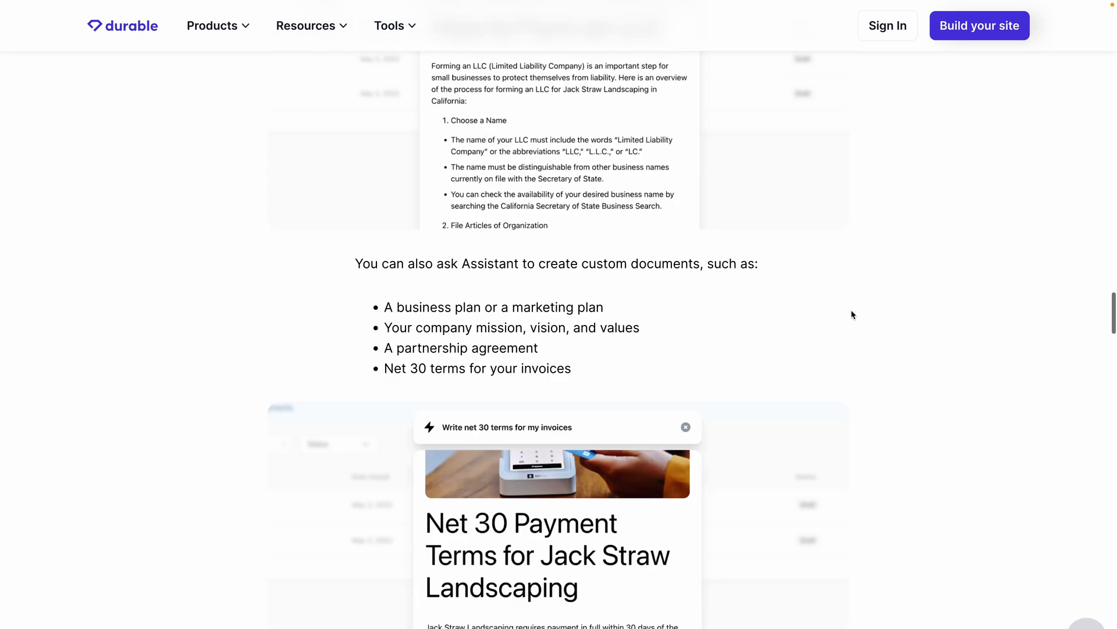
scroll(up, 3)
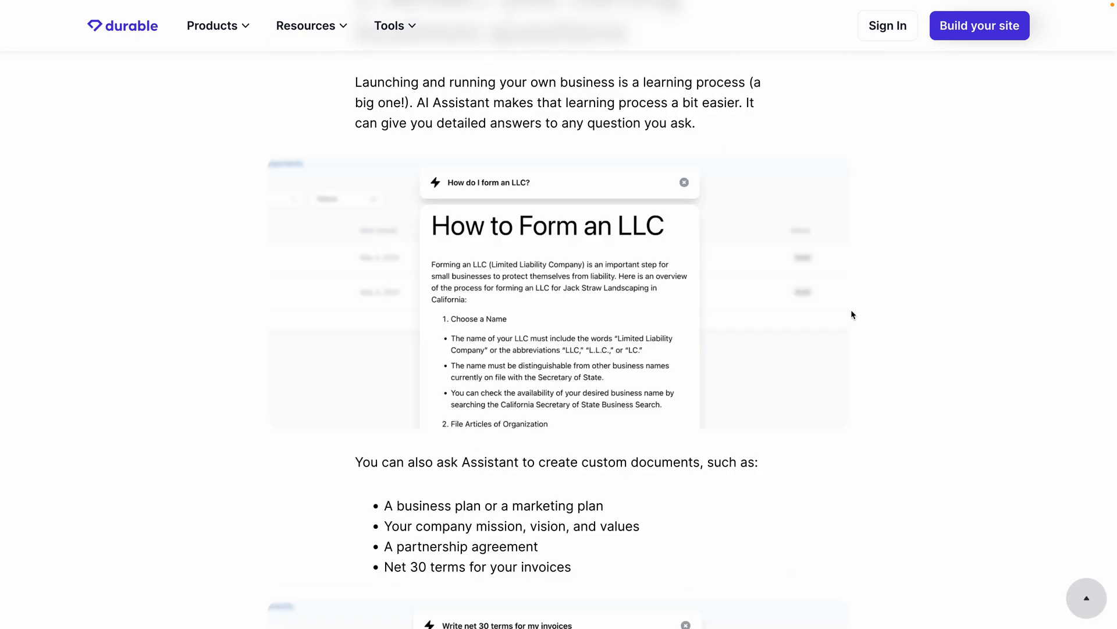
scroll(down, 3)
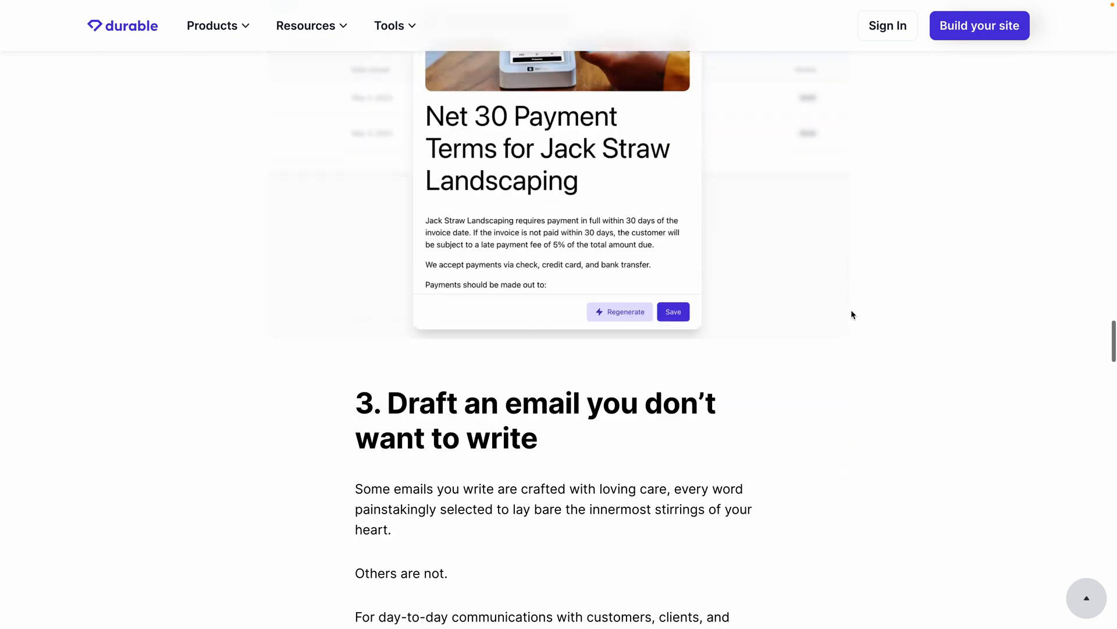
scroll(down, 3)
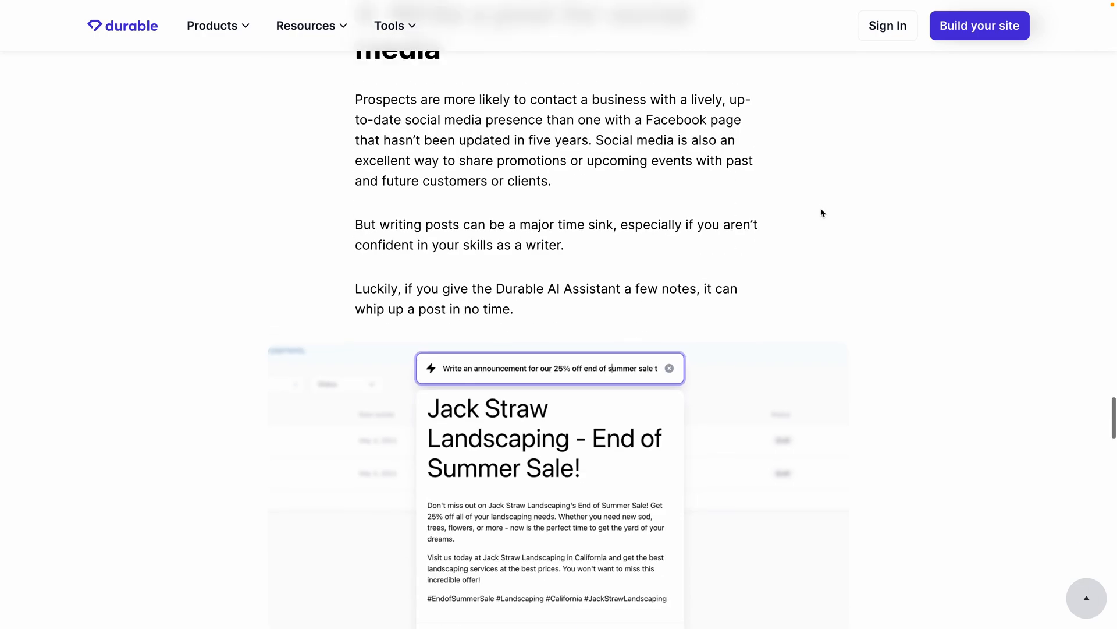
scroll(down, 3)
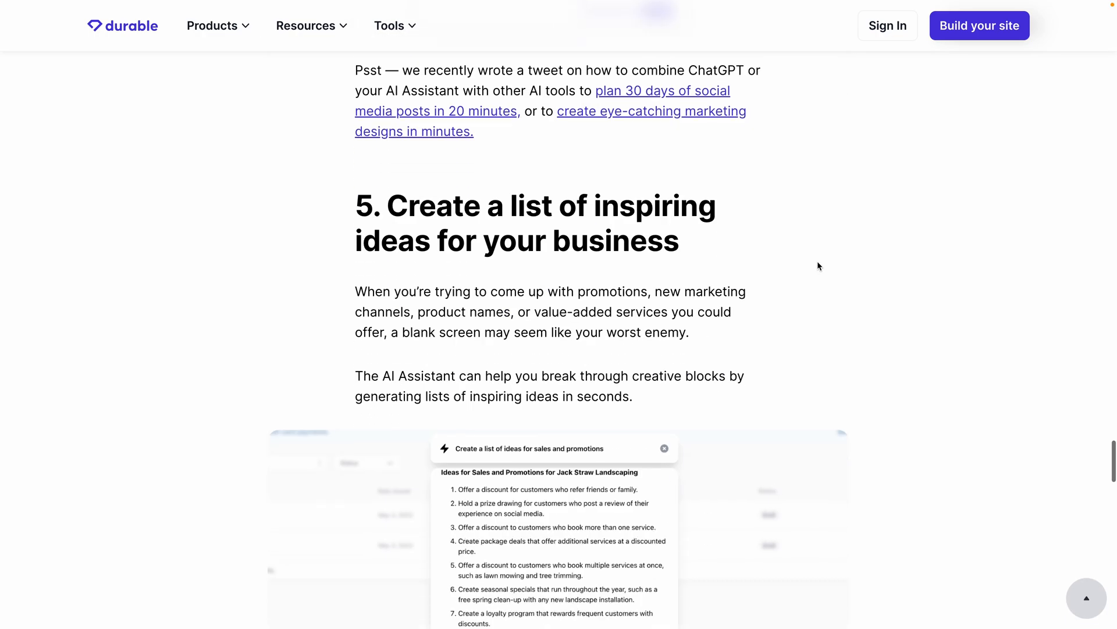
scroll(down, 3)
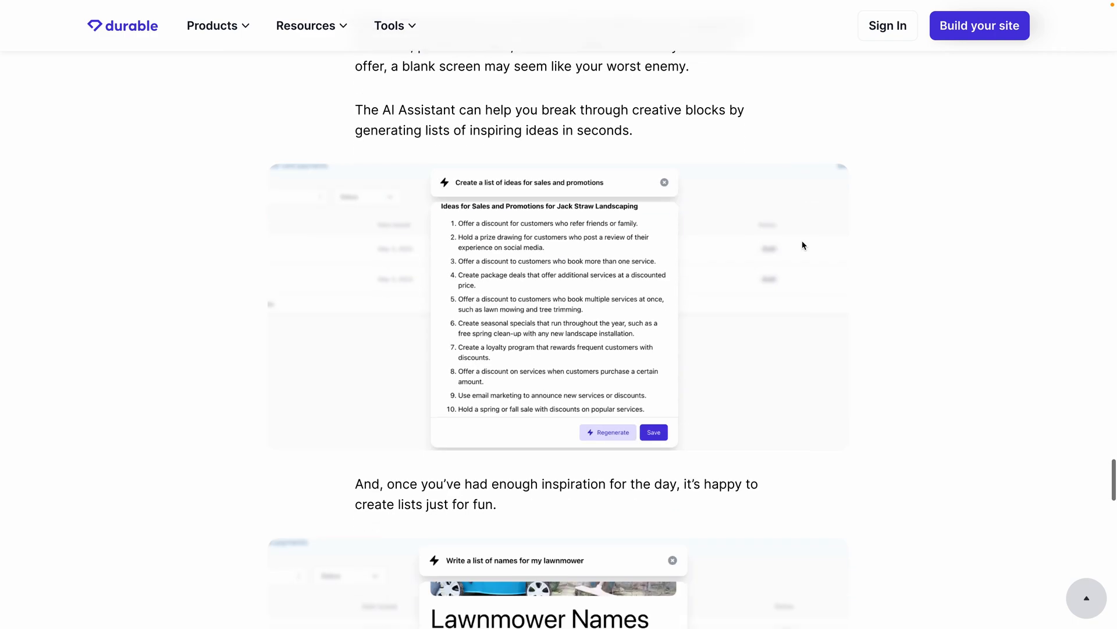
scroll(down, 3)
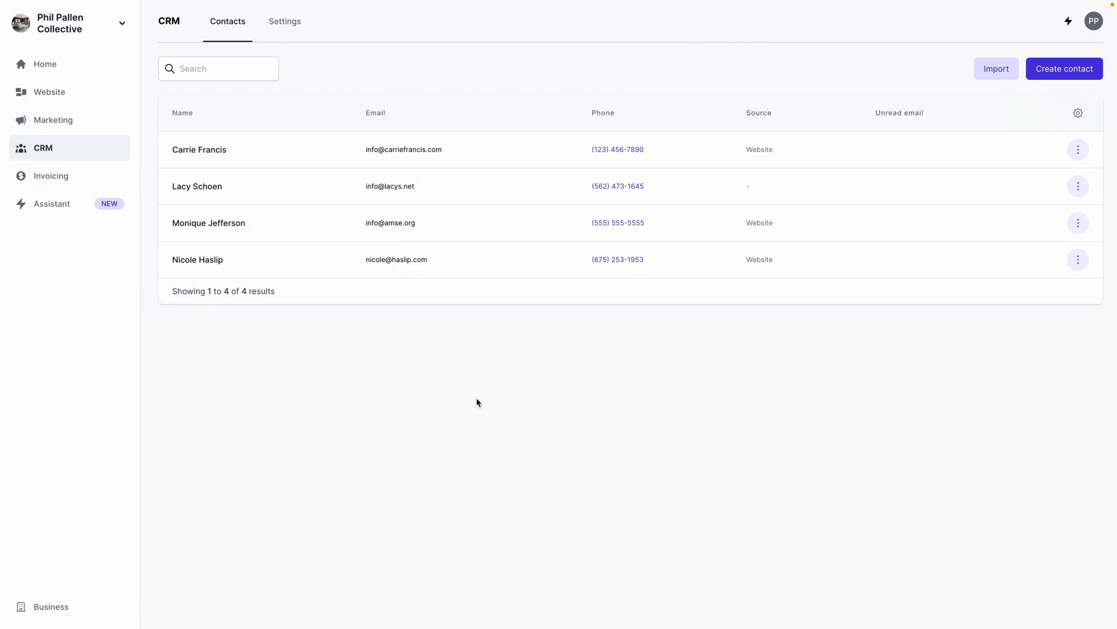
mouse_move(652, 474)
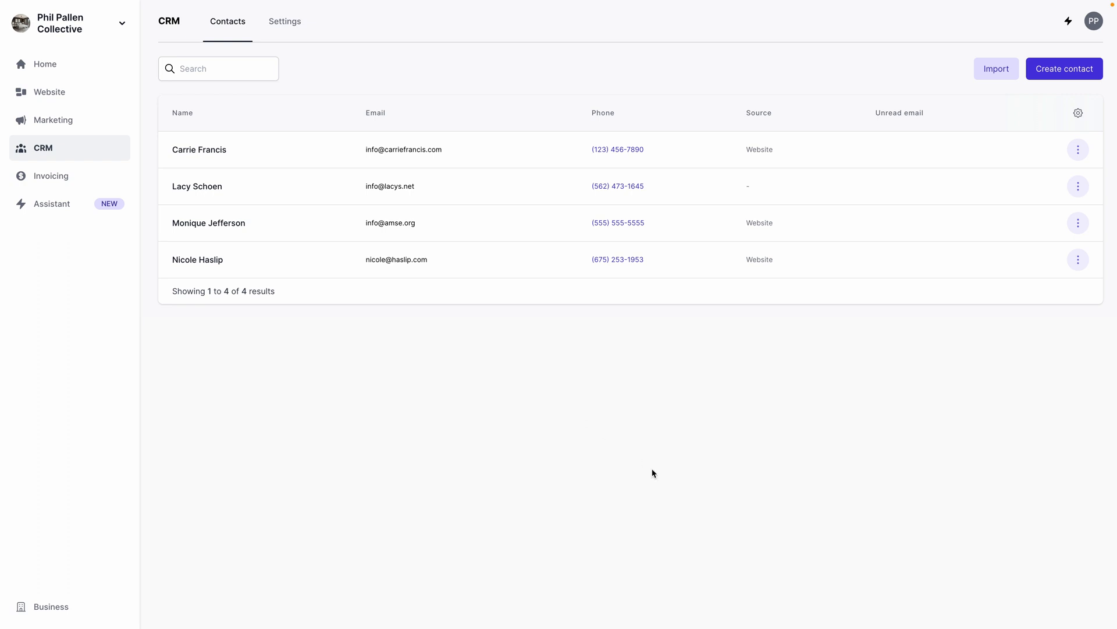
mouse_move(518, 391)
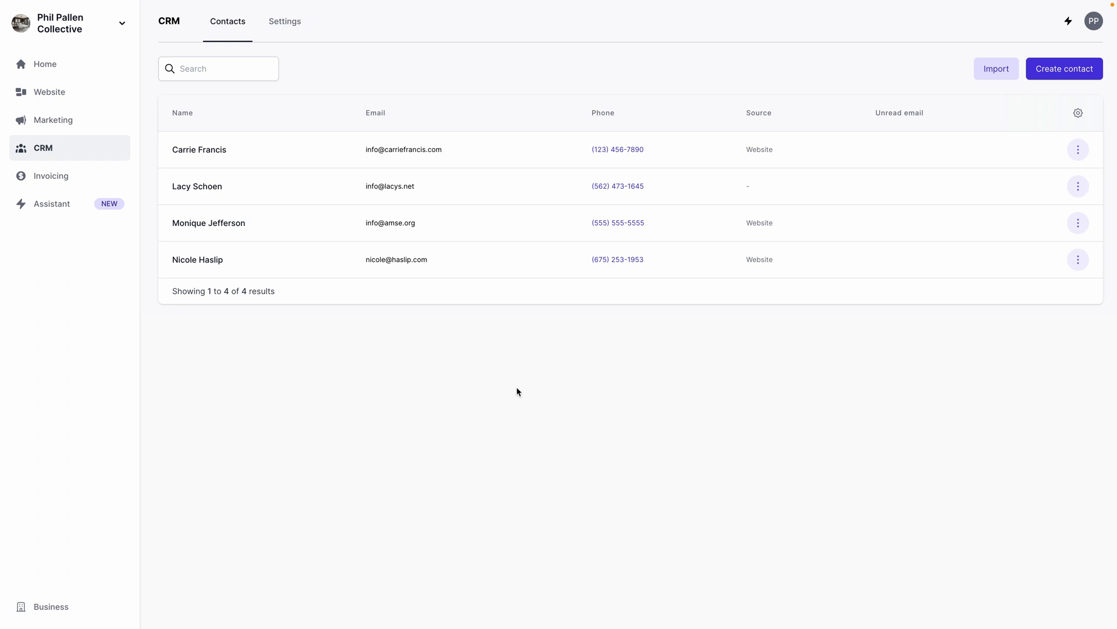
mouse_move(270, 154)
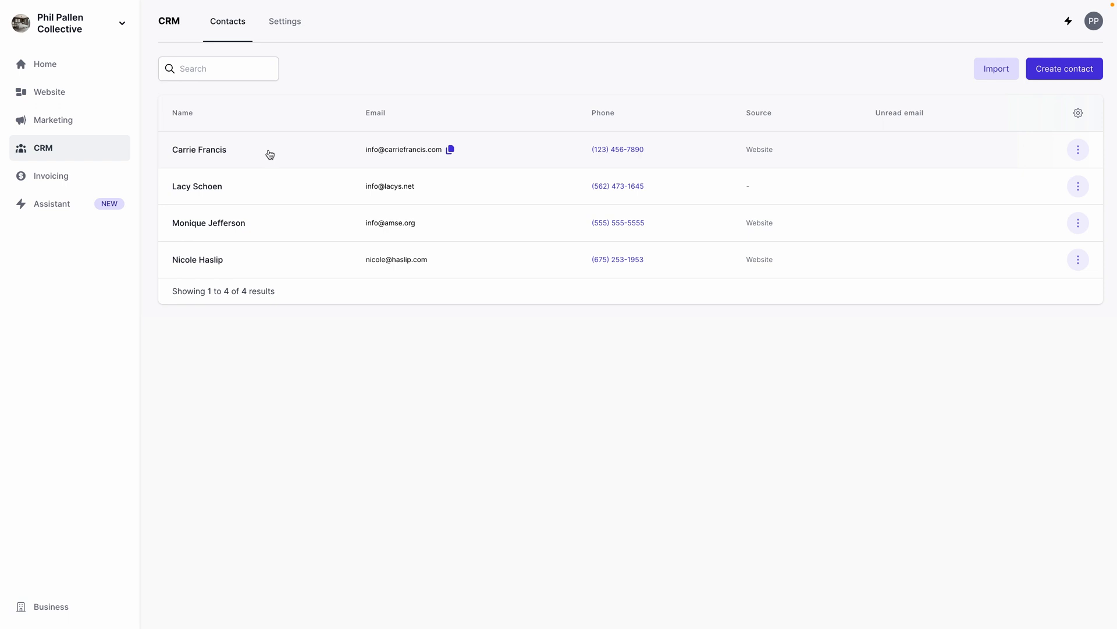
click(199, 149)
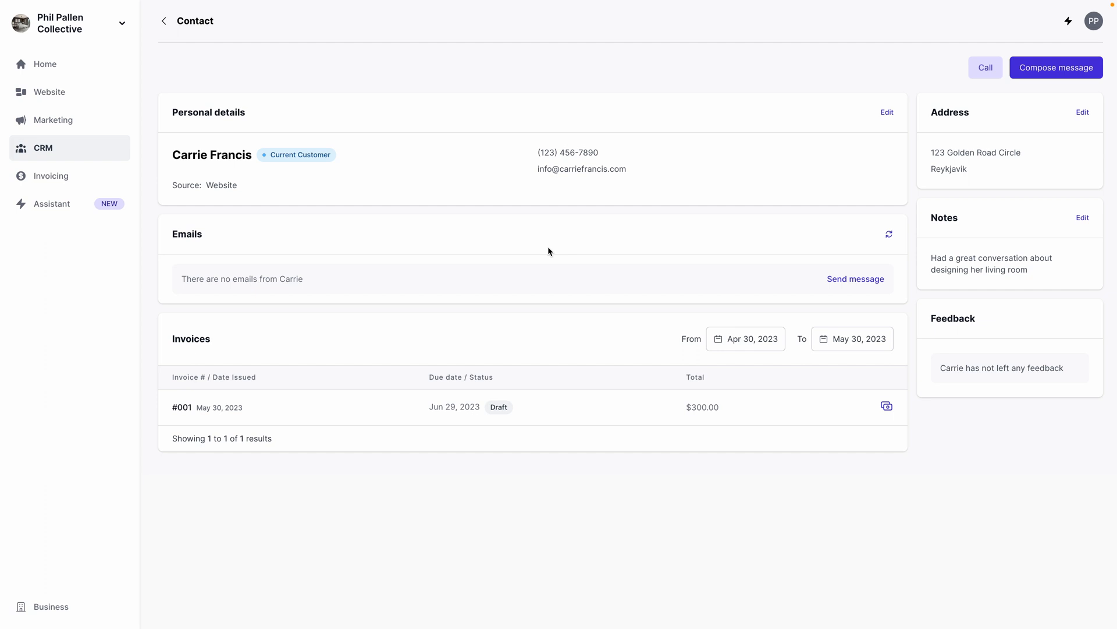
mouse_move(312, 383)
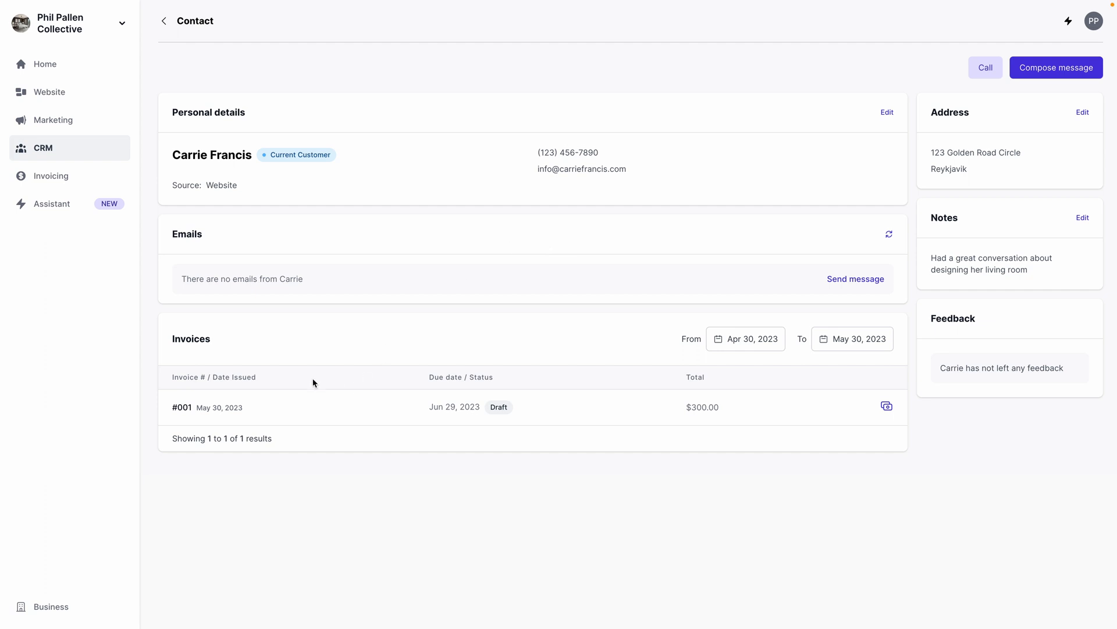
mouse_move(235, 371)
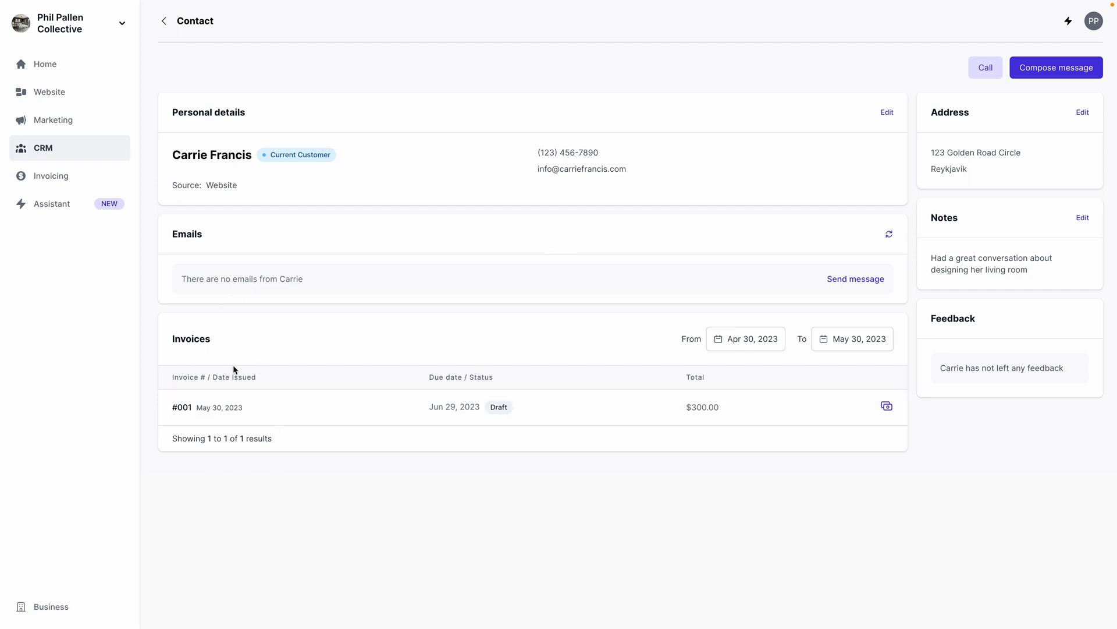
mouse_move(403, 314)
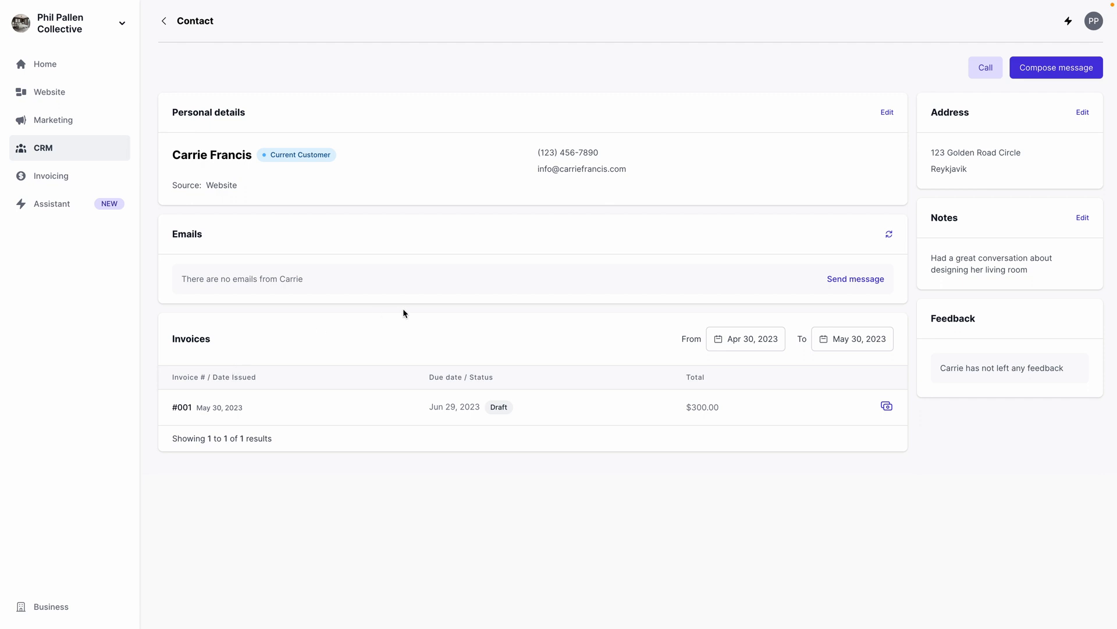
mouse_move(946, 203)
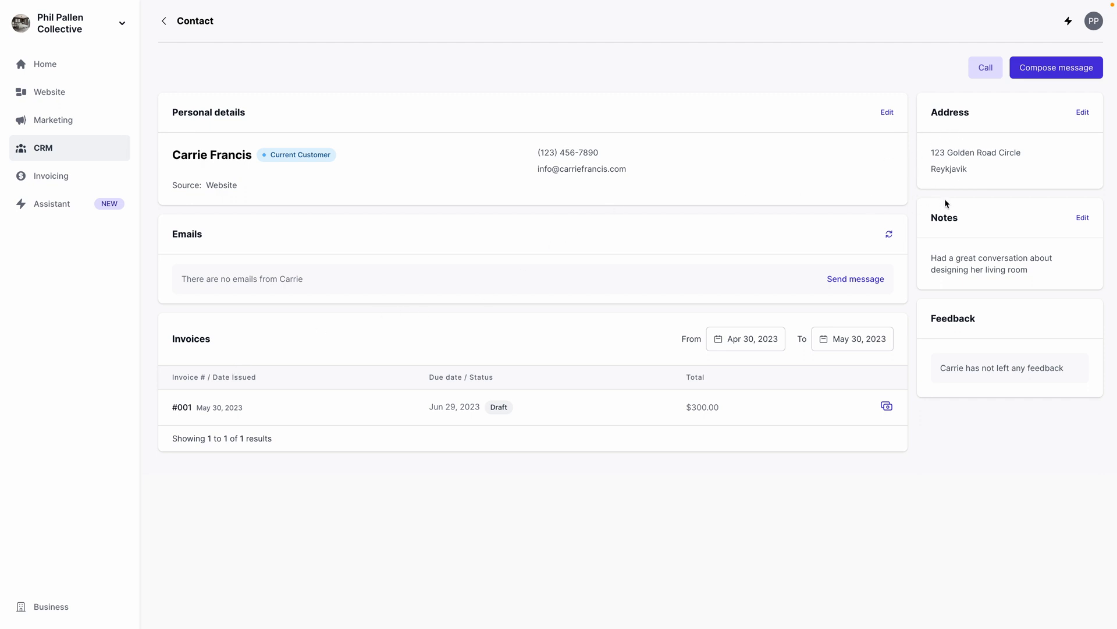
mouse_move(971, 259)
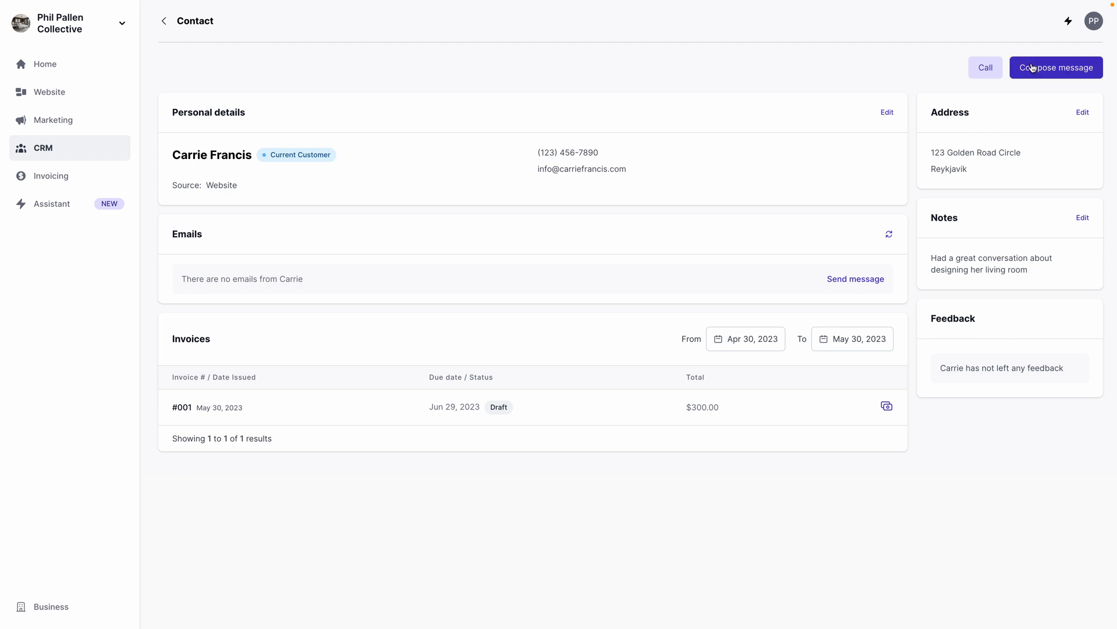
click(1057, 67)
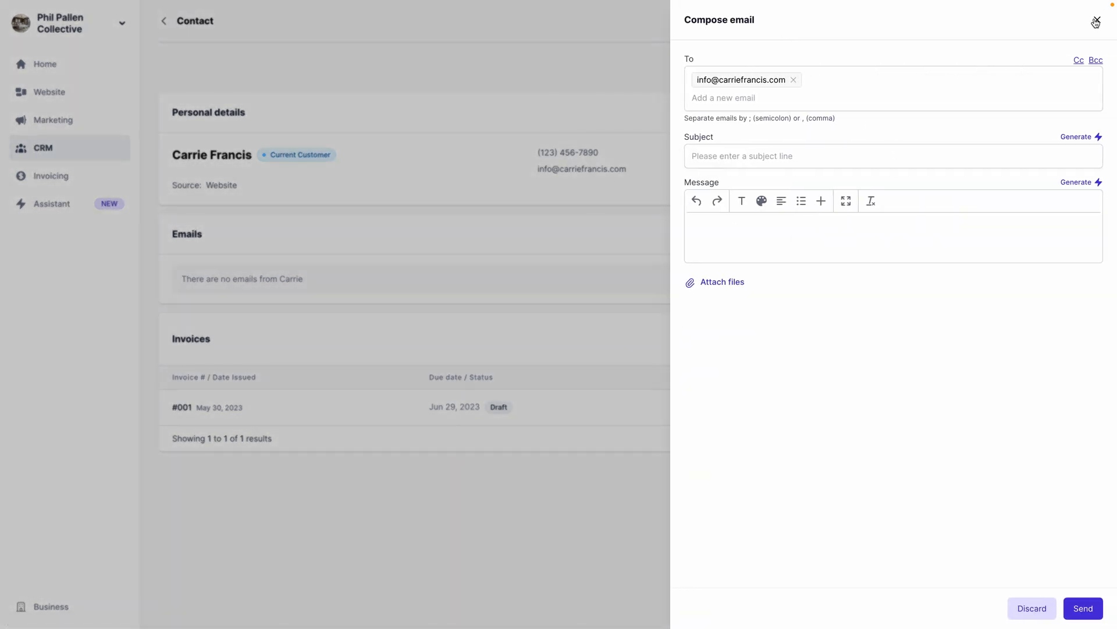
Close Carrie's blank email unsent, then view and close her contact's custom fields
click(1096, 22)
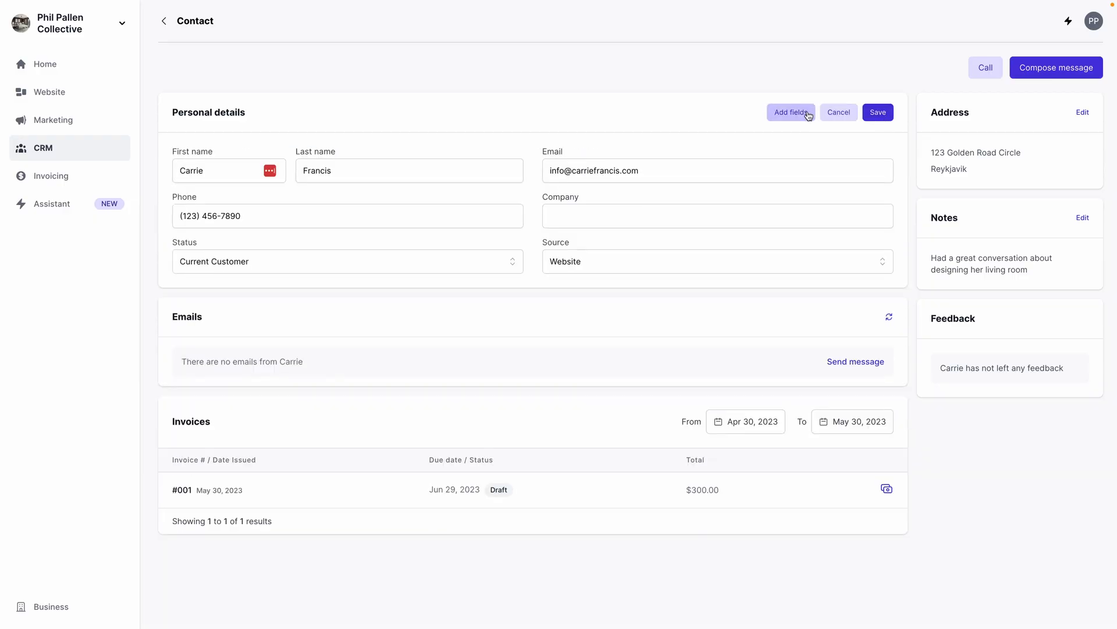
click(791, 112)
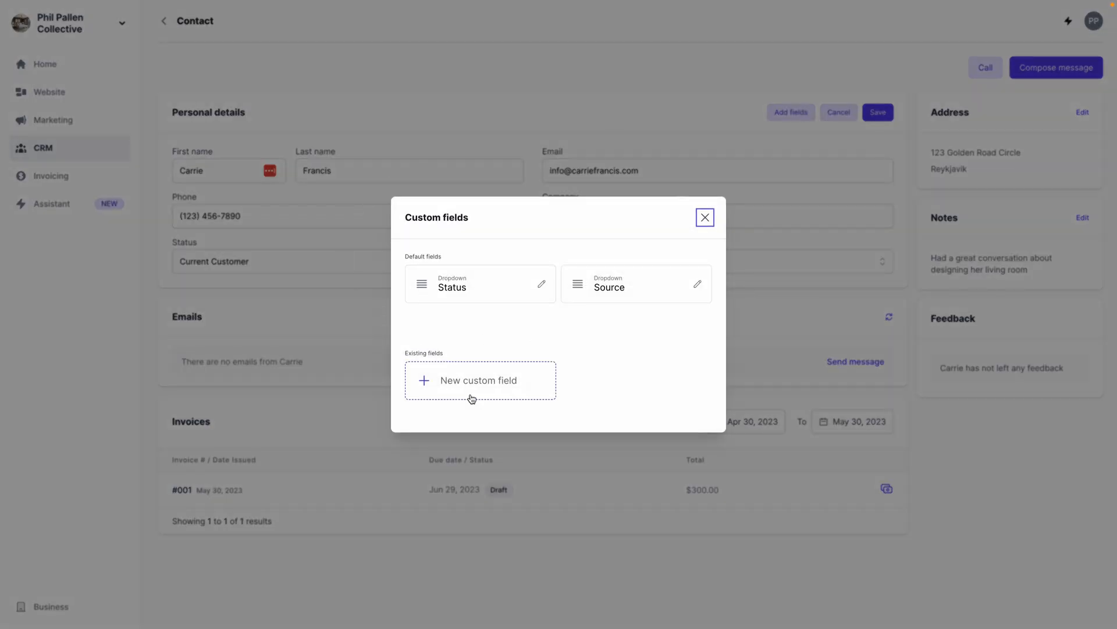
mouse_move(441, 261)
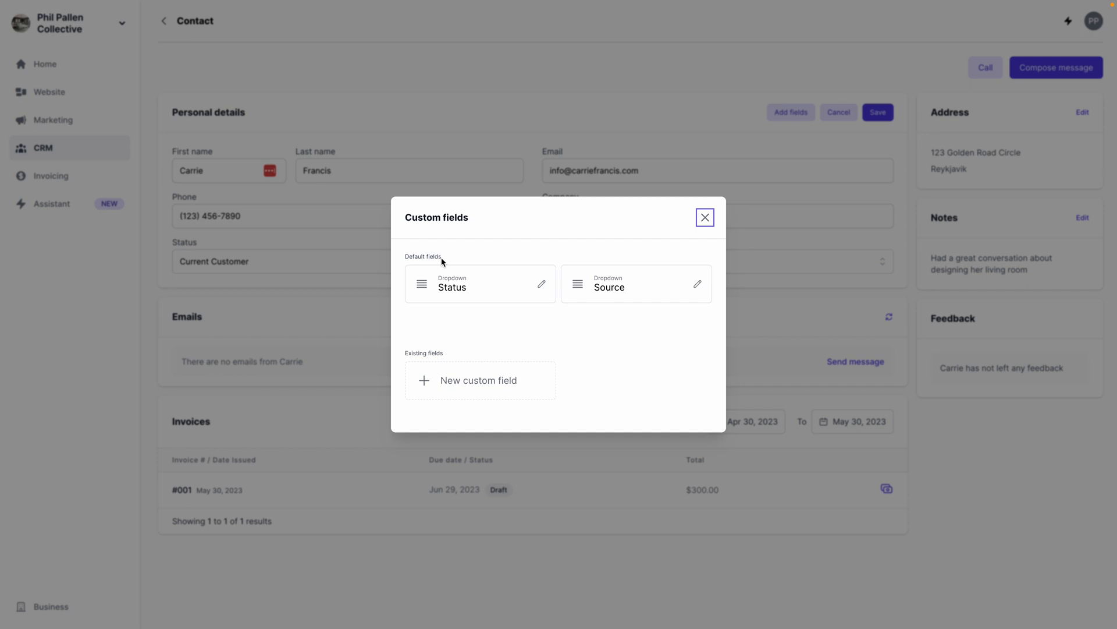
mouse_move(591, 242)
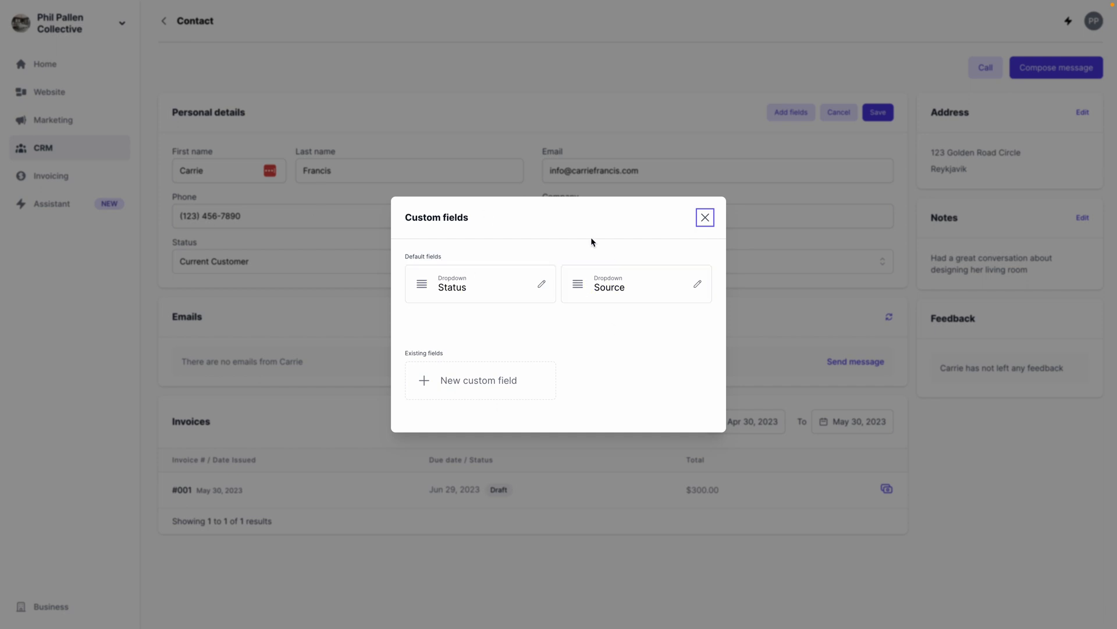
mouse_move(613, 375)
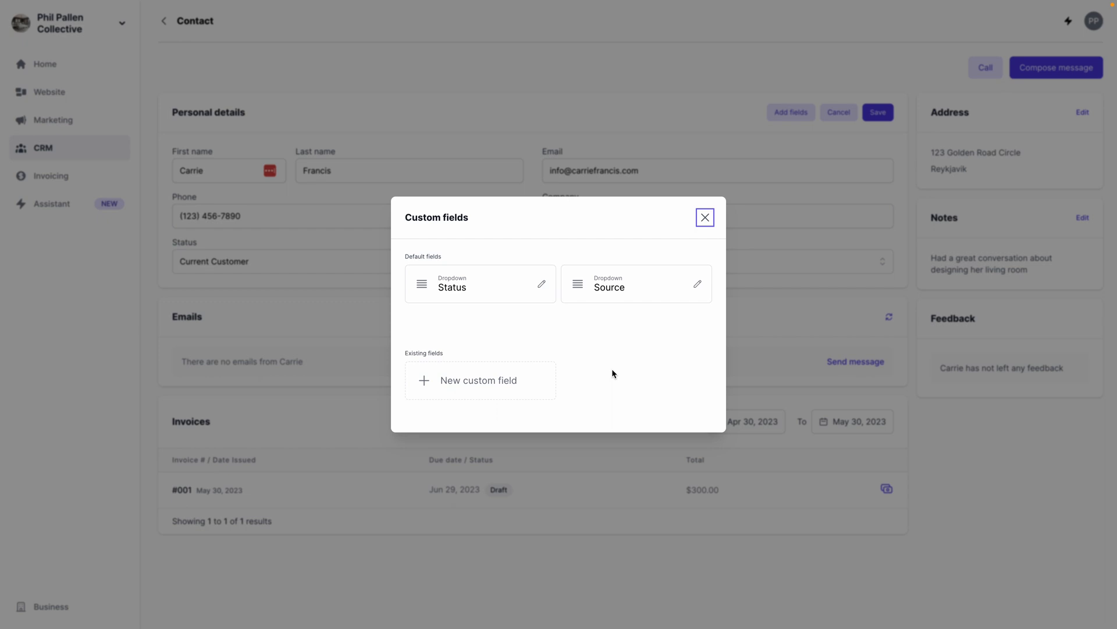
click(704, 218)
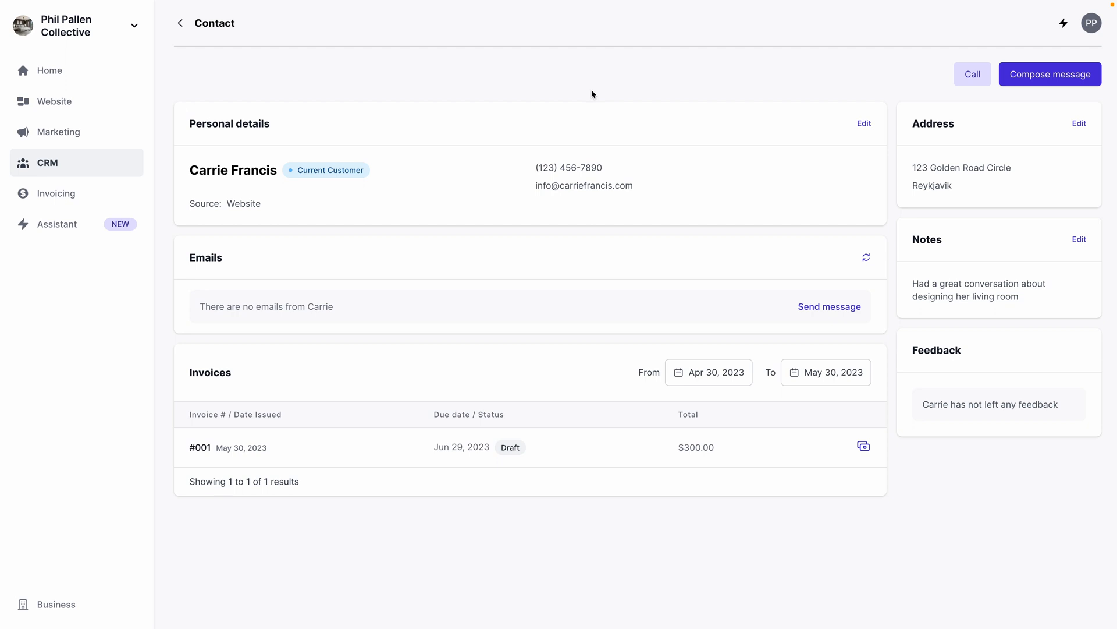
mouse_move(798, 127)
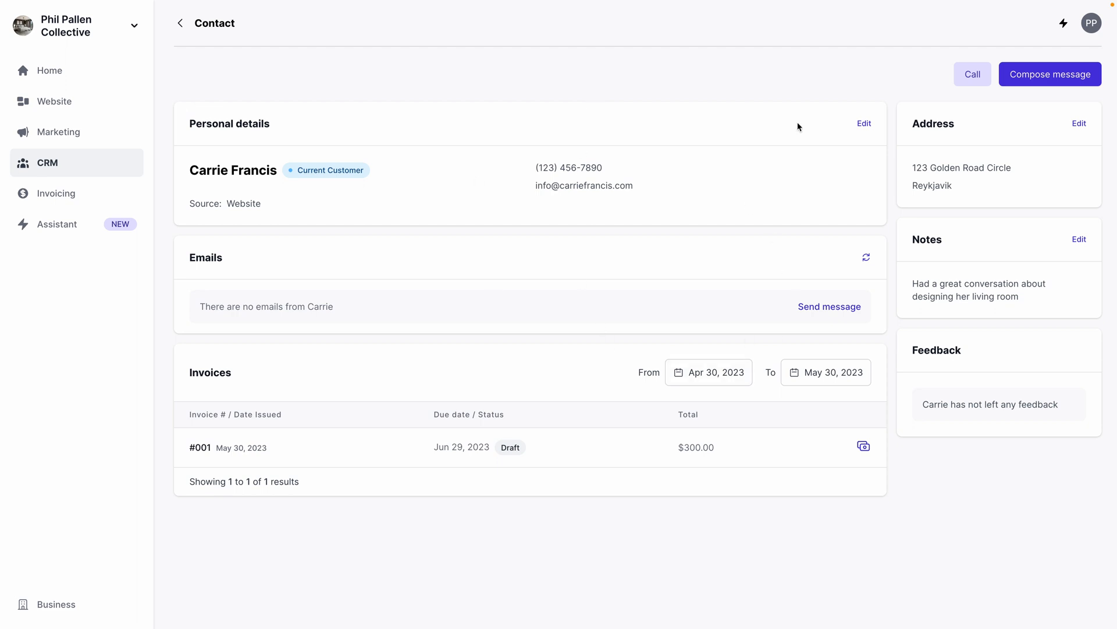
mouse_move(826, 227)
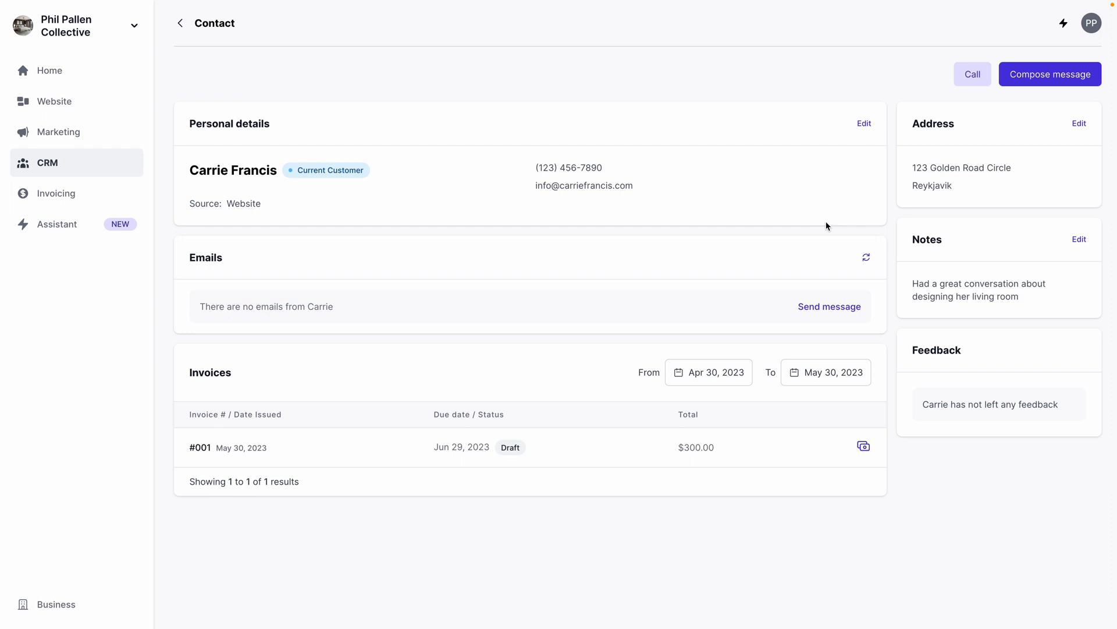
mouse_move(851, 223)
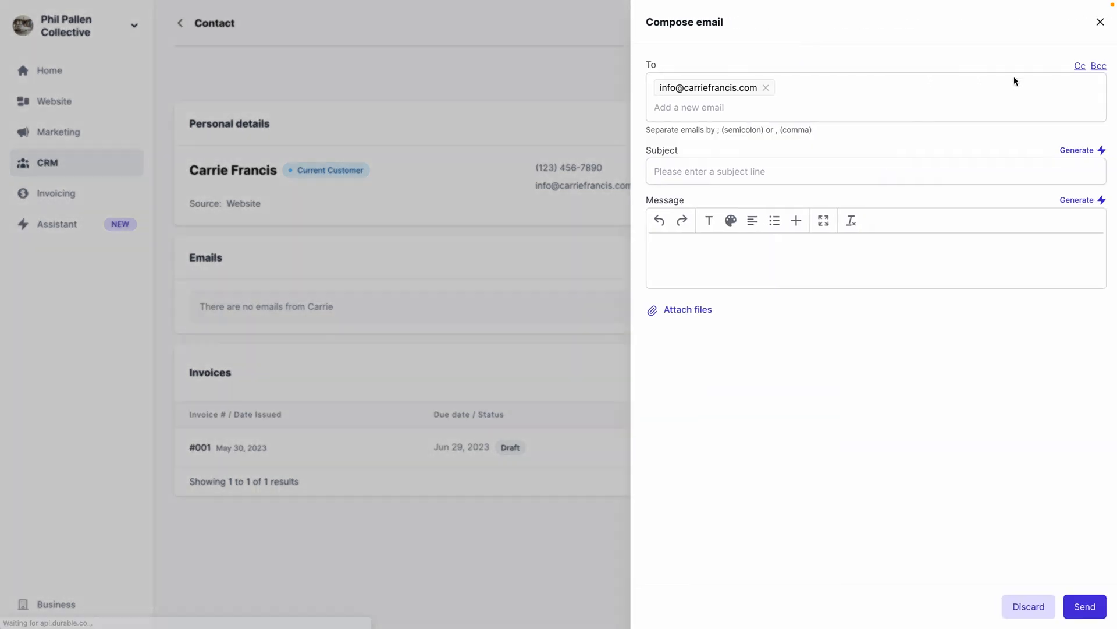
mouse_move(1077, 150)
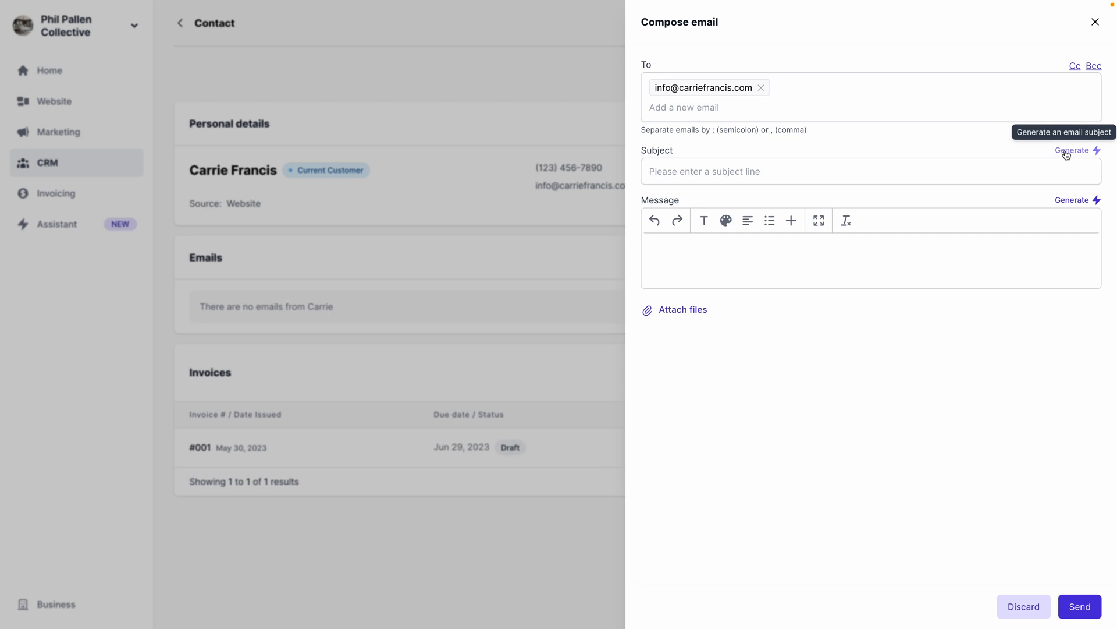
click(1072, 151)
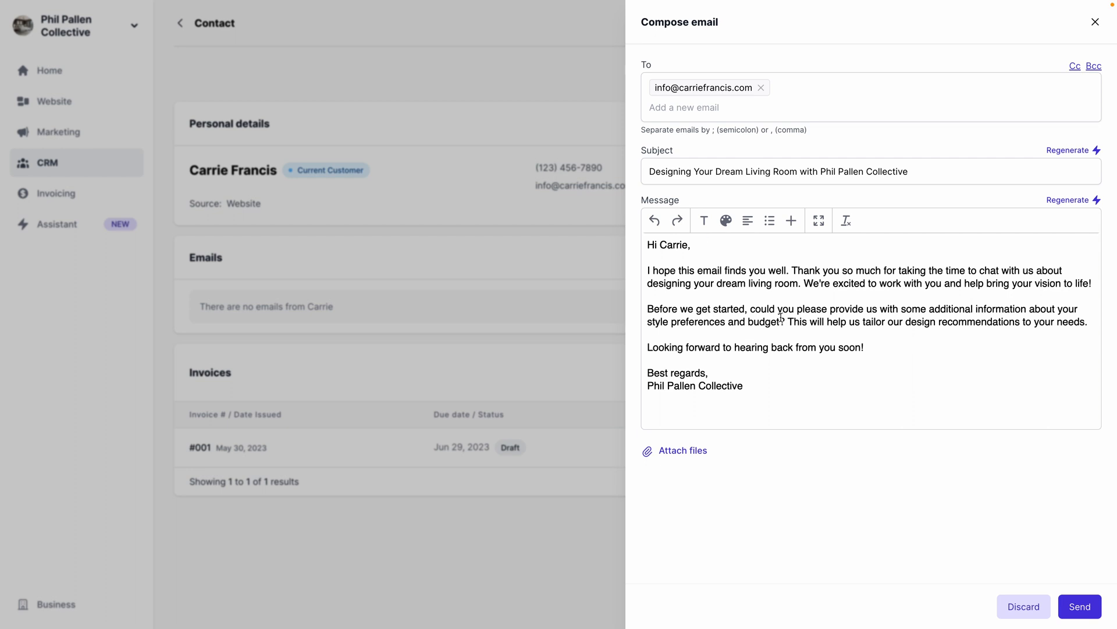
mouse_move(769, 347)
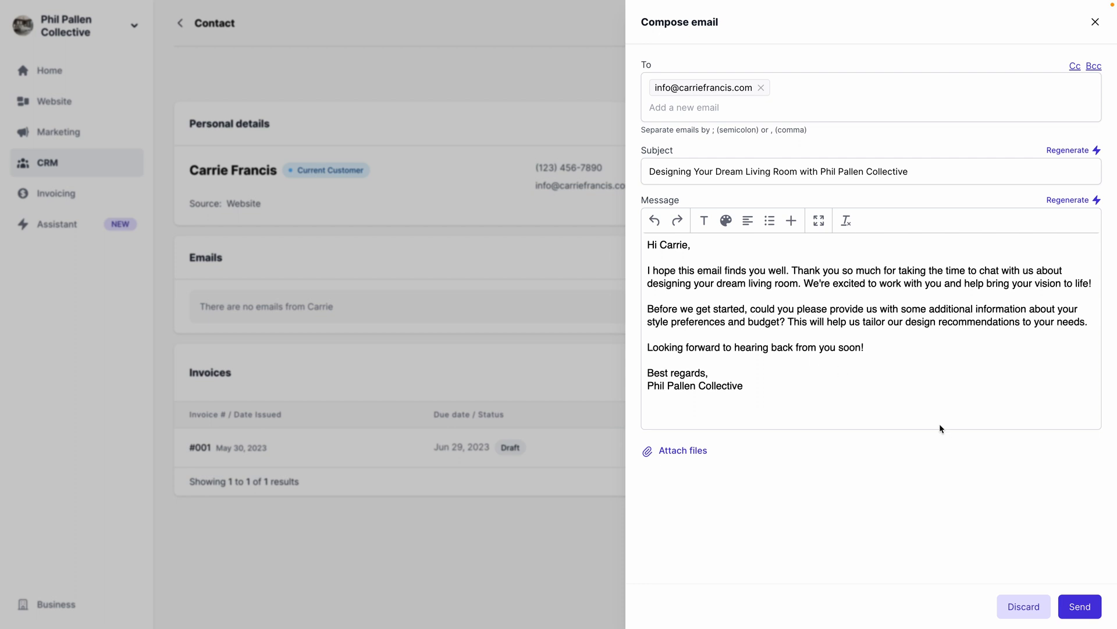
mouse_move(938, 426)
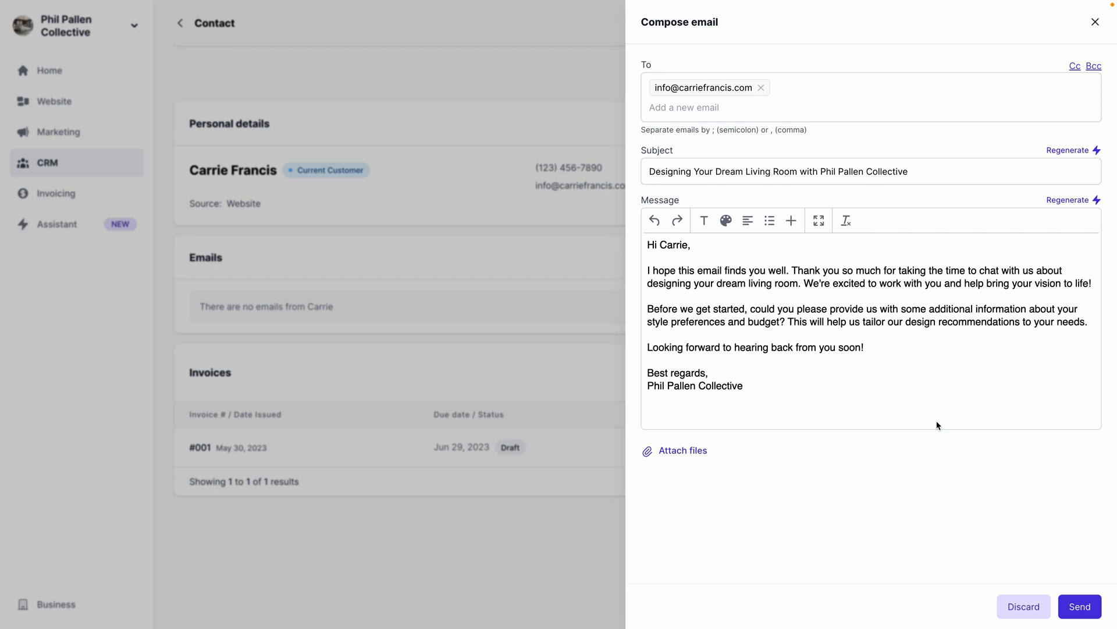
mouse_move(1020, 375)
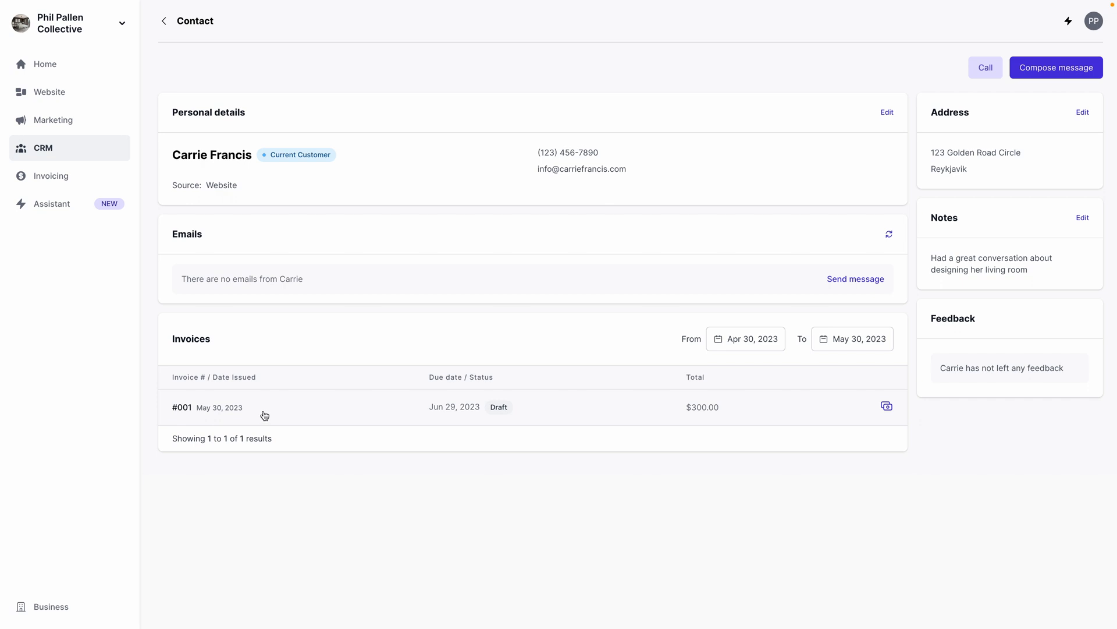
Open Carrie's $300 draft invoice #001 for editing and keep the 30-day due term
click(182, 407)
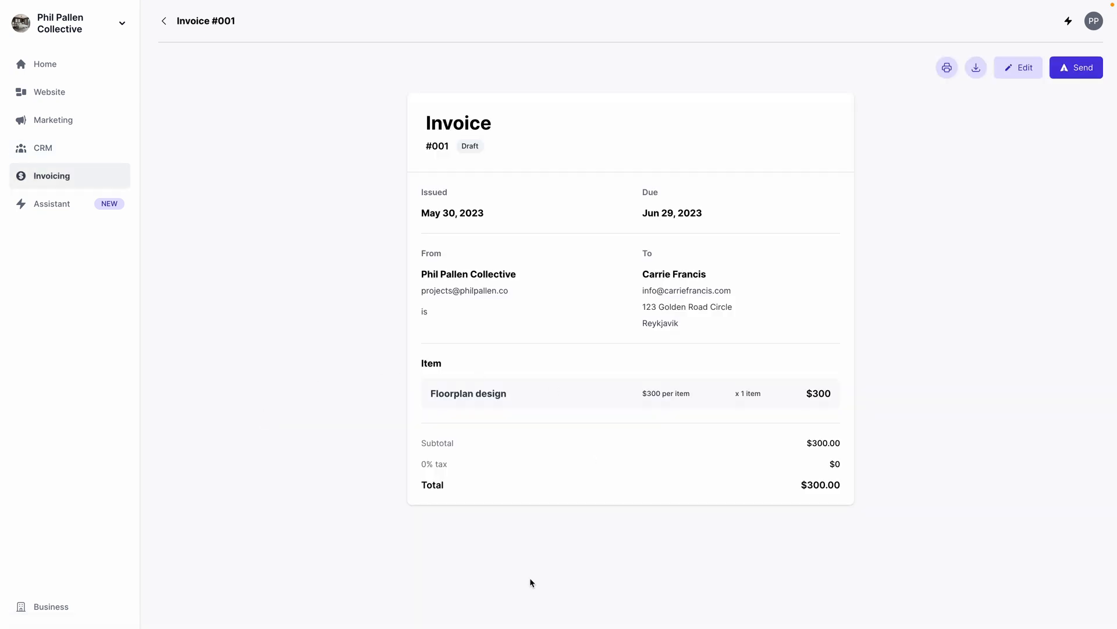
mouse_move(311, 300)
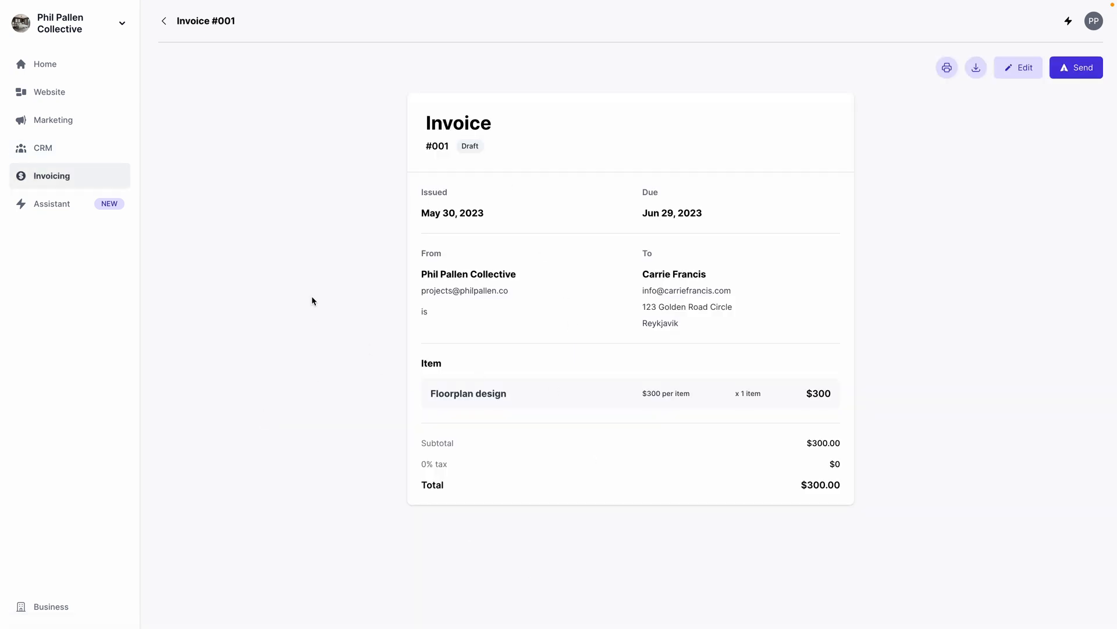
mouse_move(565, 181)
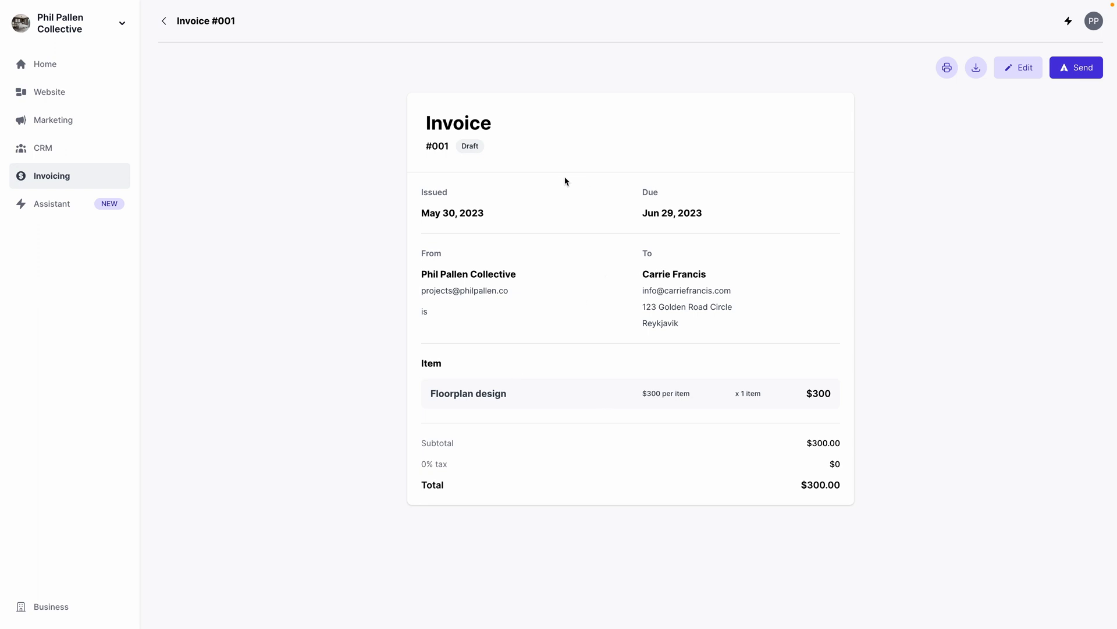
mouse_move(948, 91)
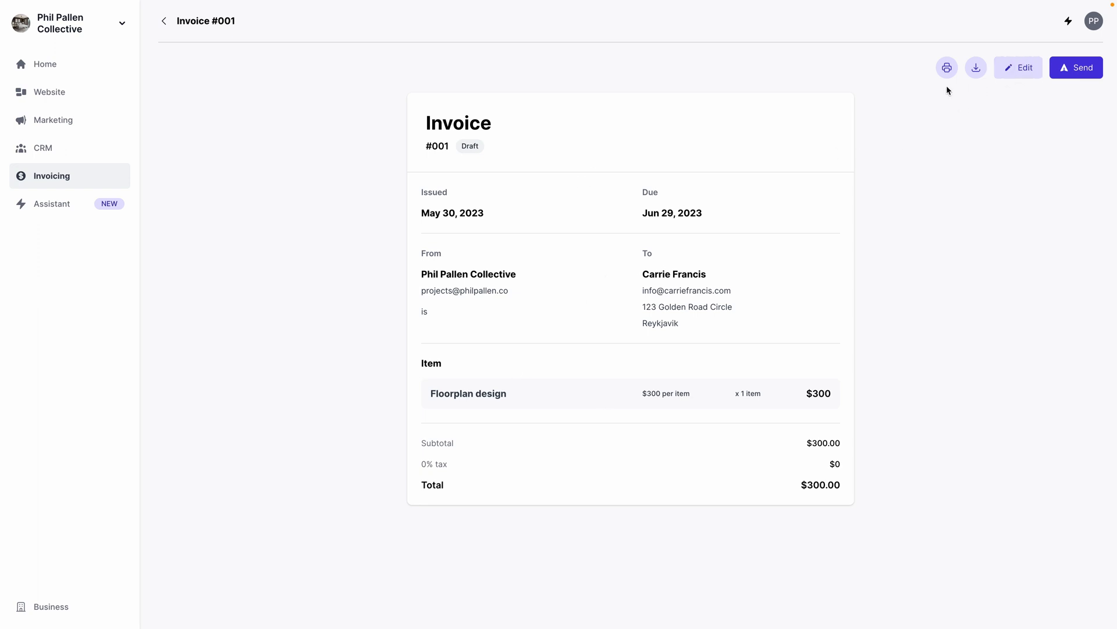
click(1018, 67)
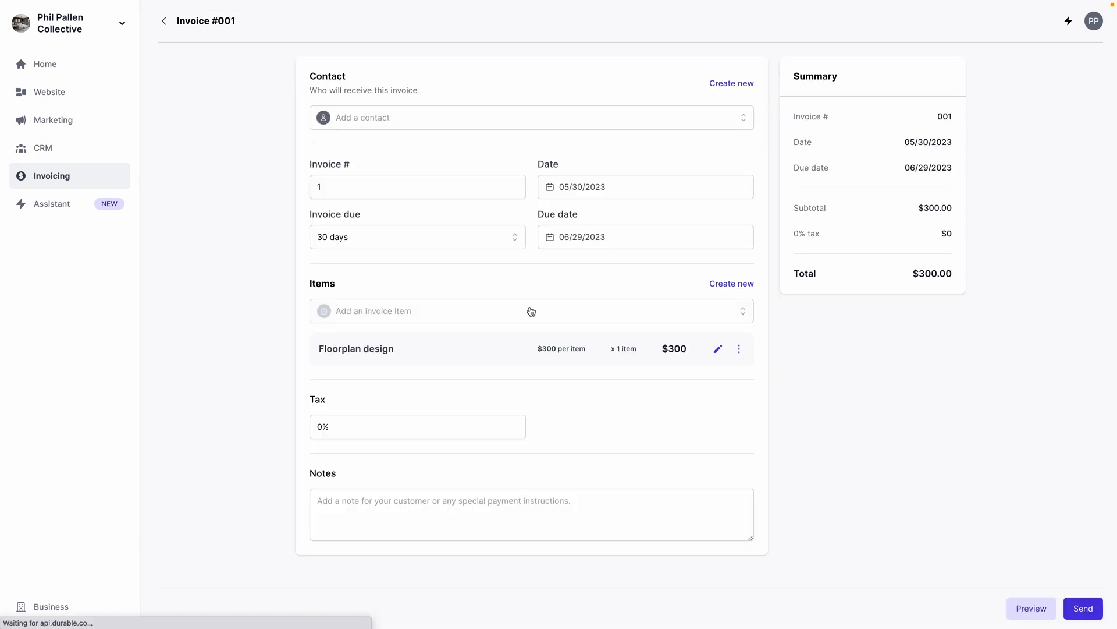
click(530, 117)
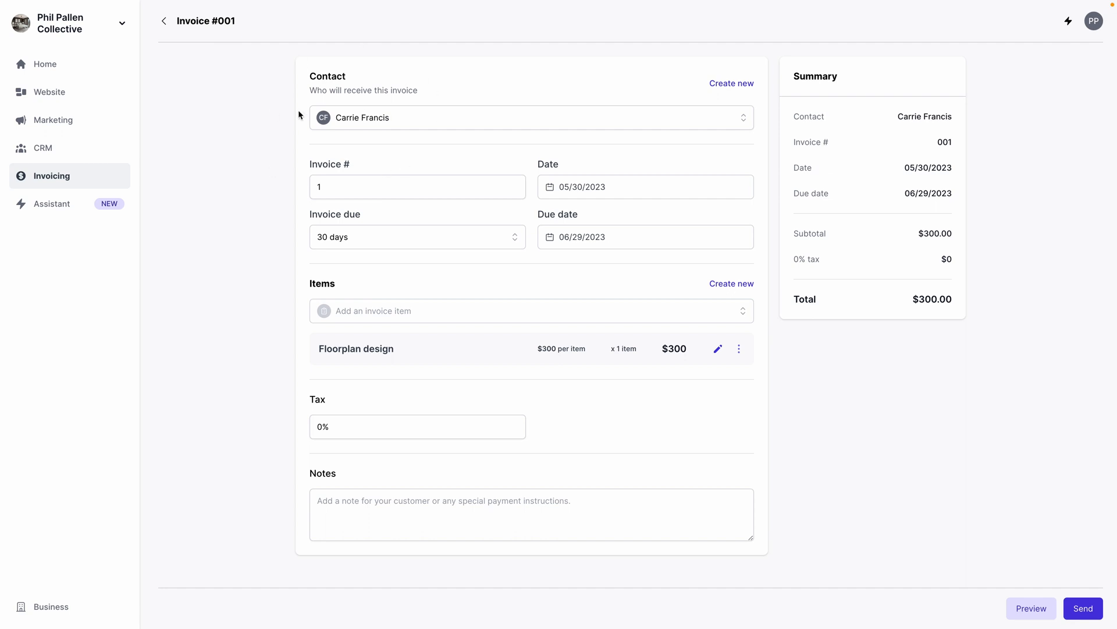
mouse_move(578, 169)
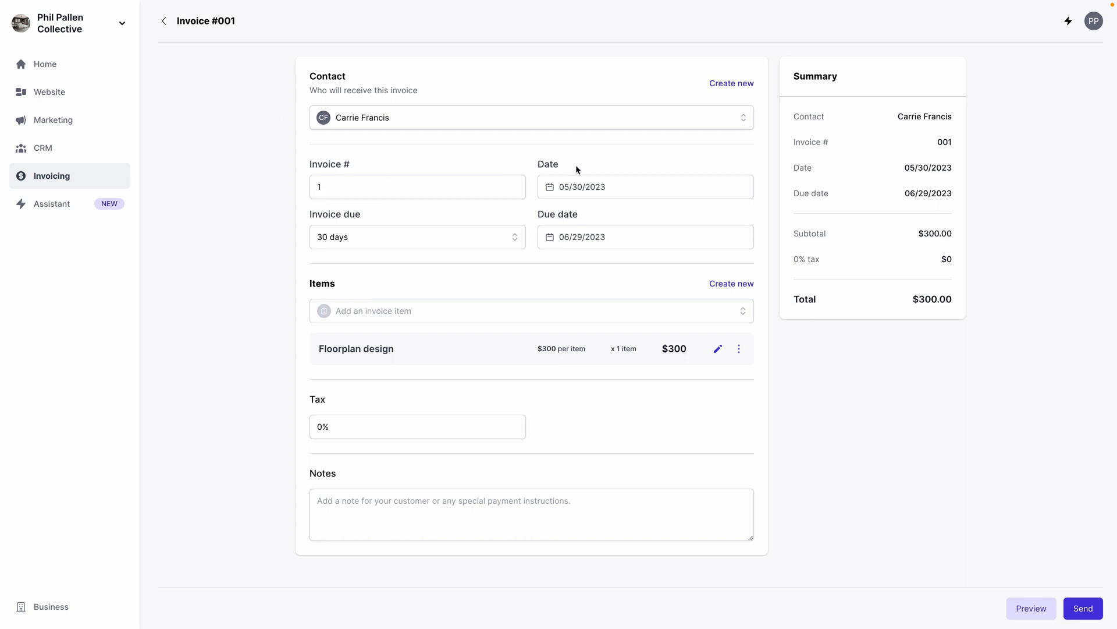
click(416, 237)
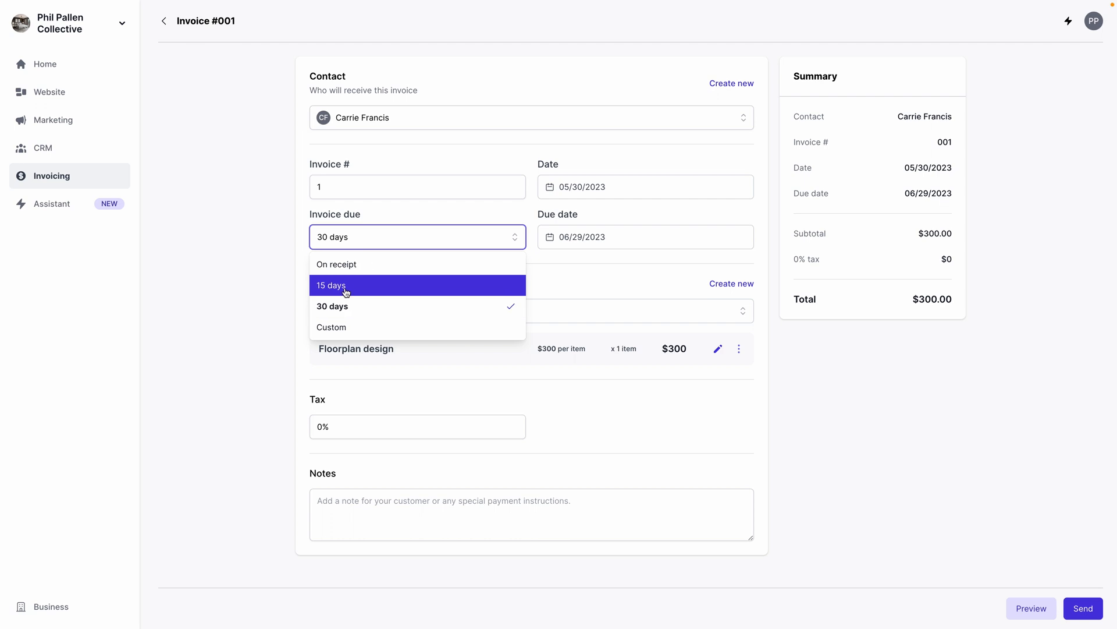
mouse_move(332, 326)
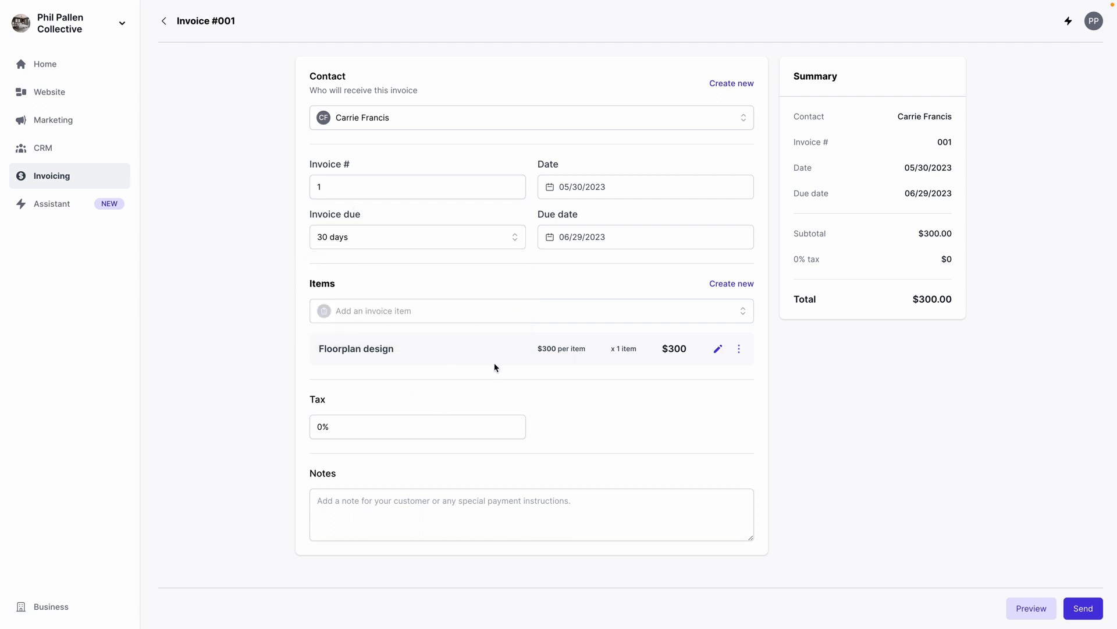
mouse_move(366, 321)
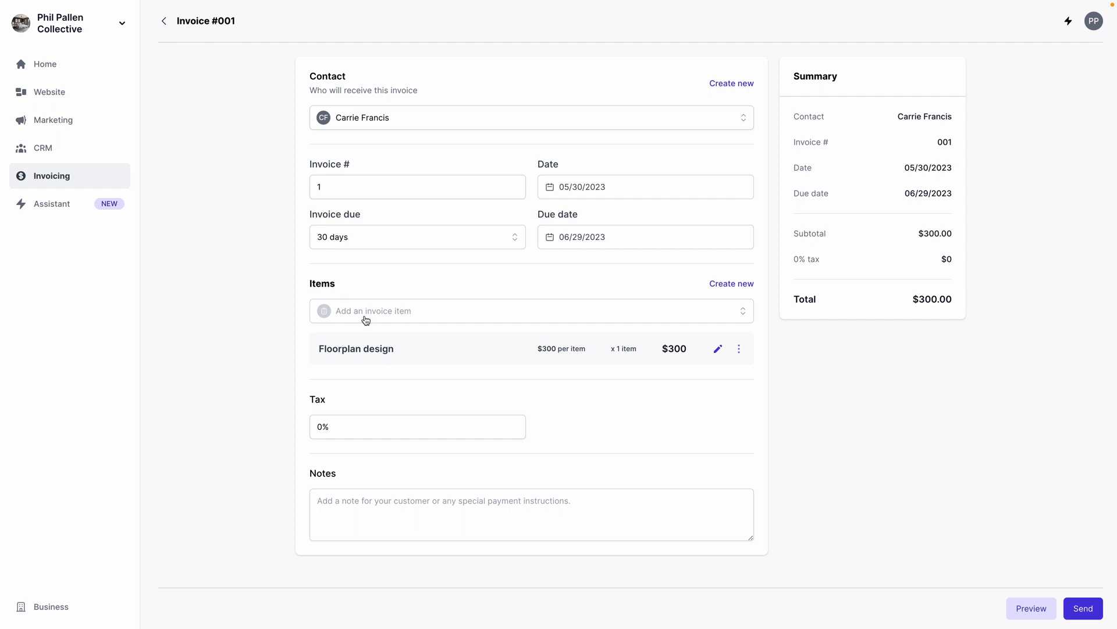
mouse_move(282, 369)
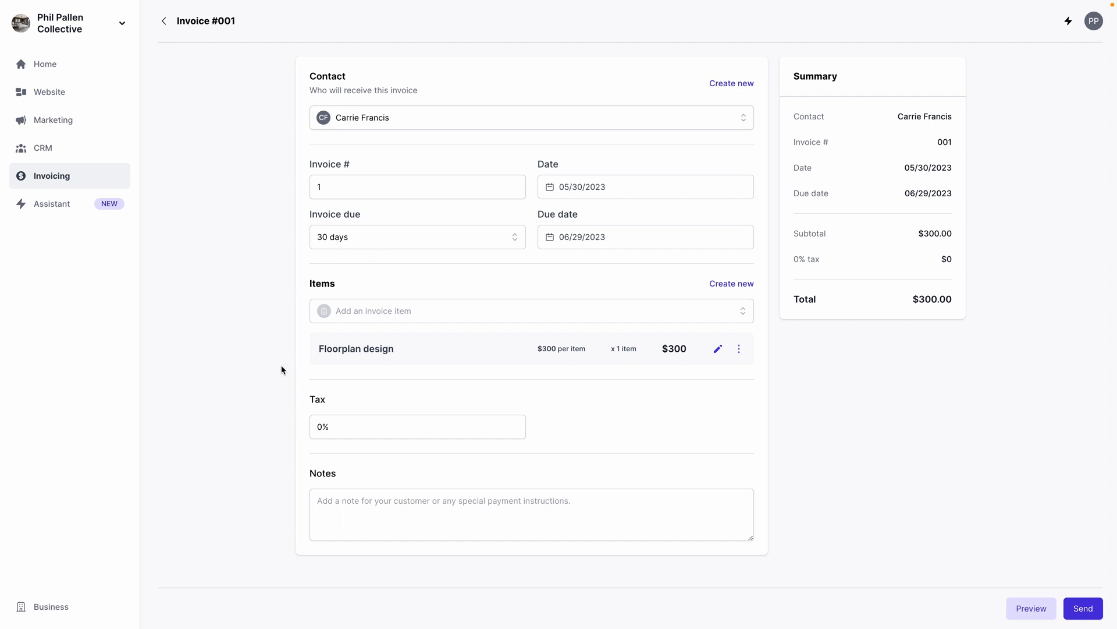
mouse_move(559, 314)
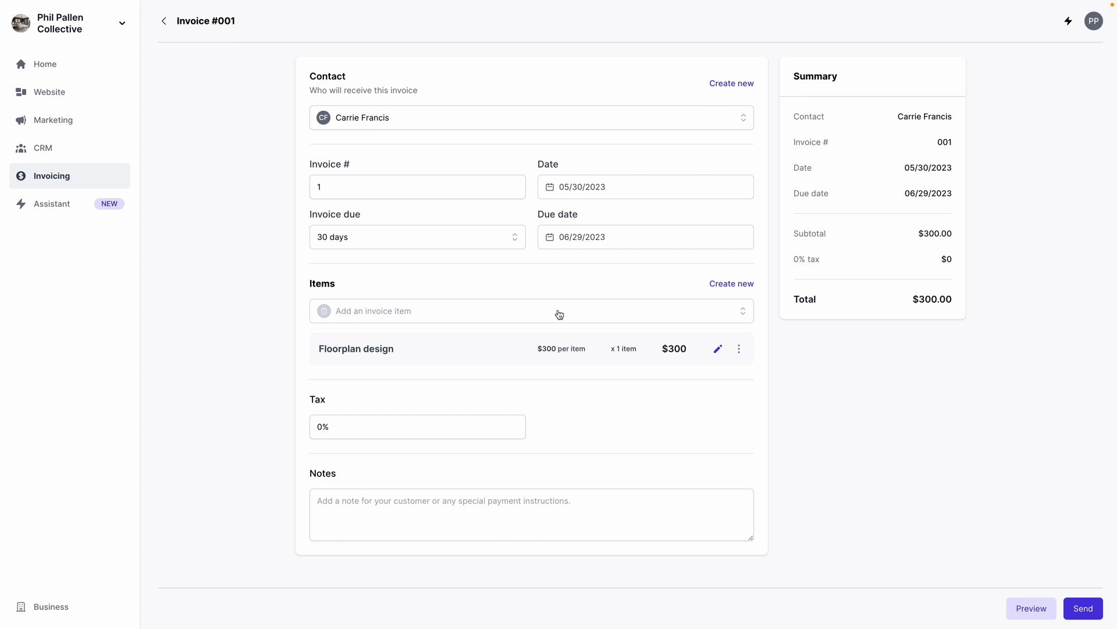
mouse_move(1064, 613)
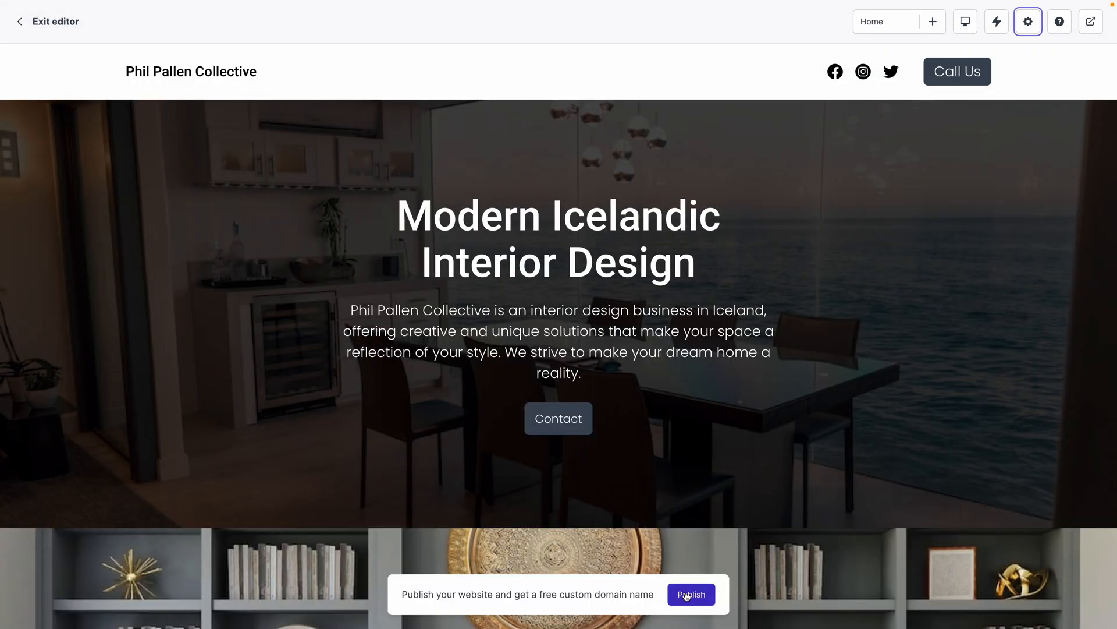
View the custom domain offer and search options, then dismiss it and exit the editor
click(689, 594)
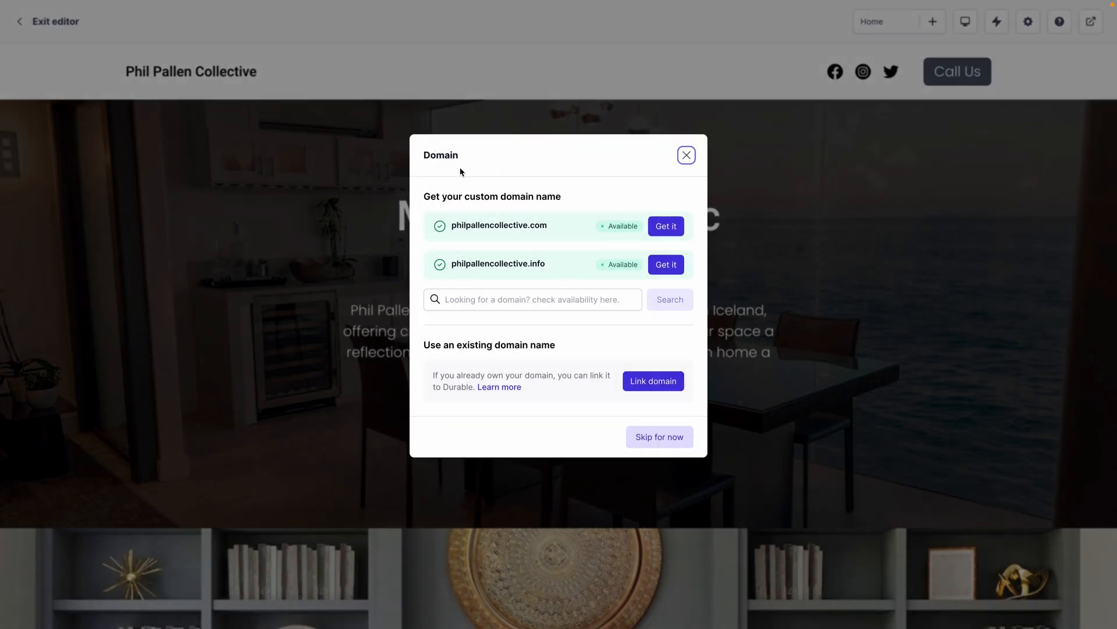
click(532, 299)
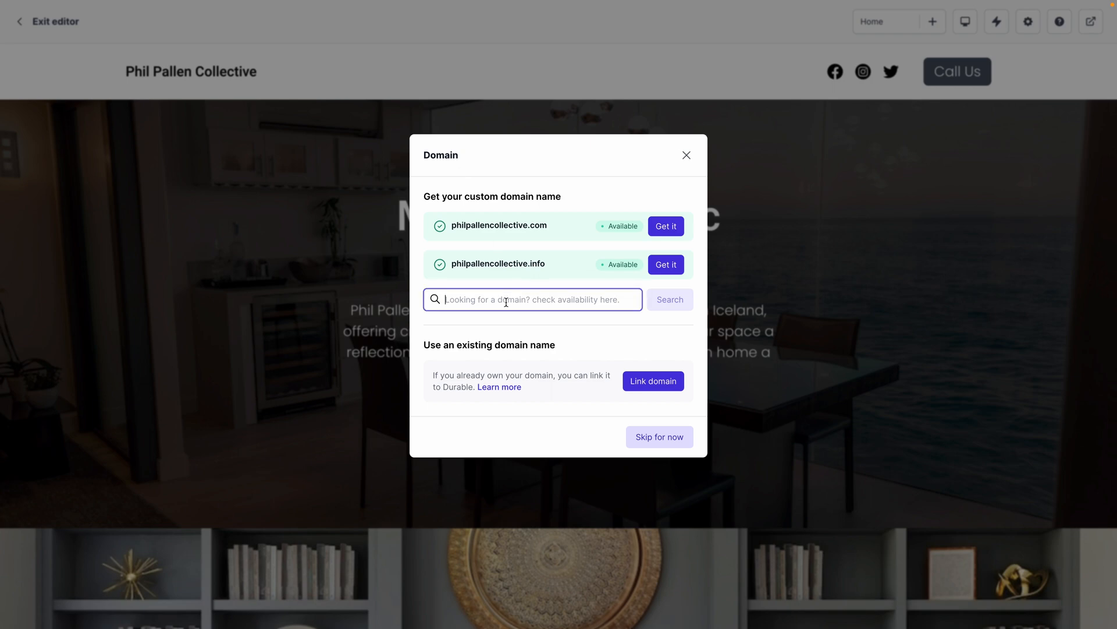
mouse_move(444, 292)
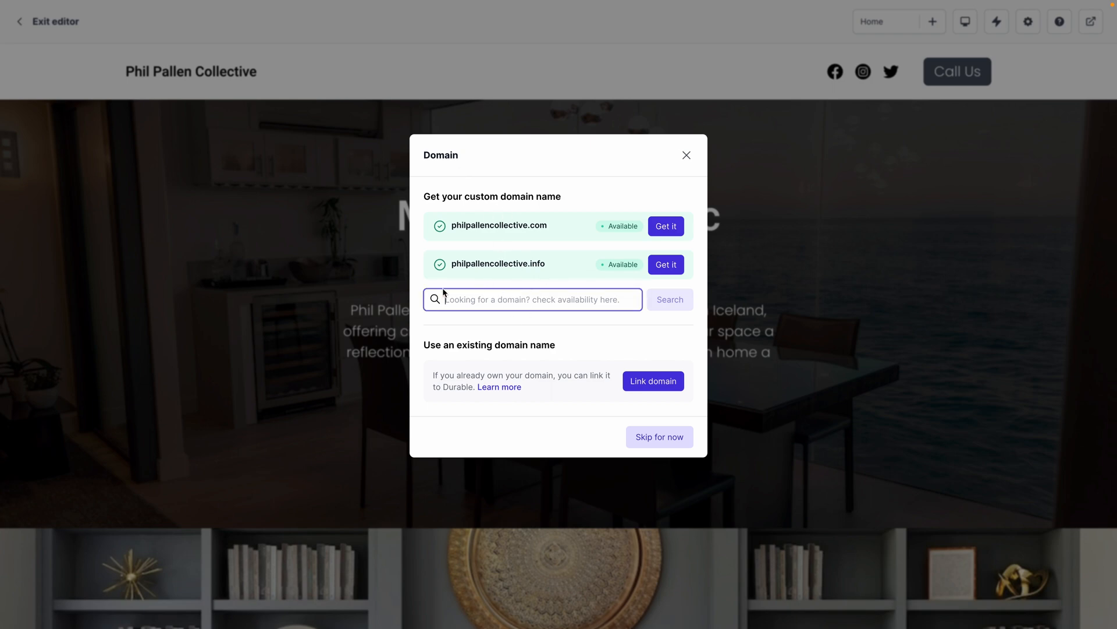
mouse_move(542, 325)
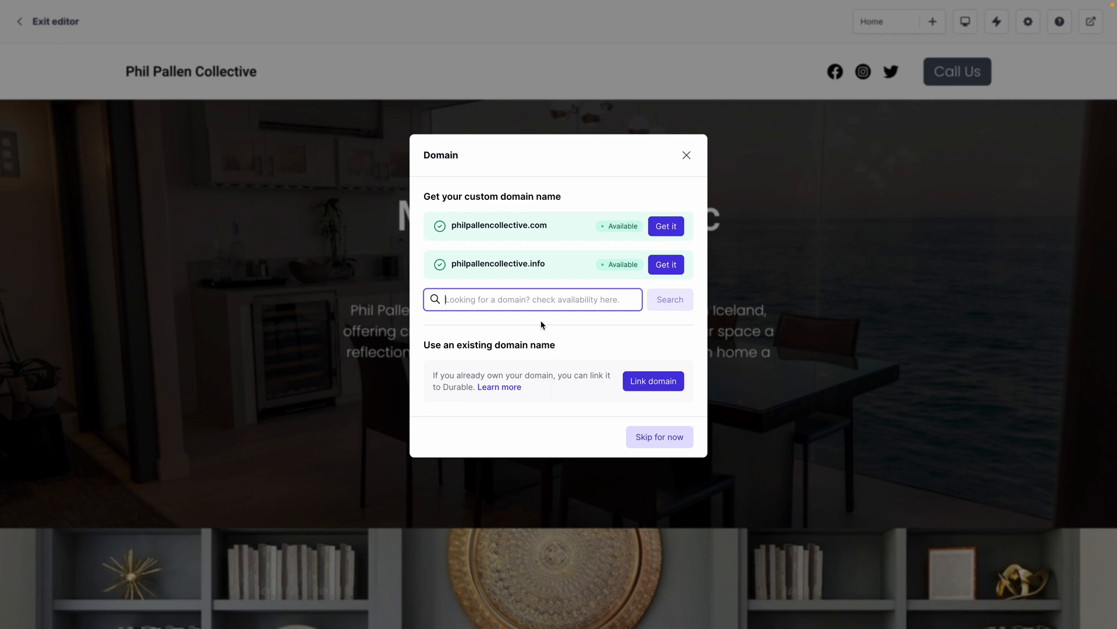
mouse_move(669, 412)
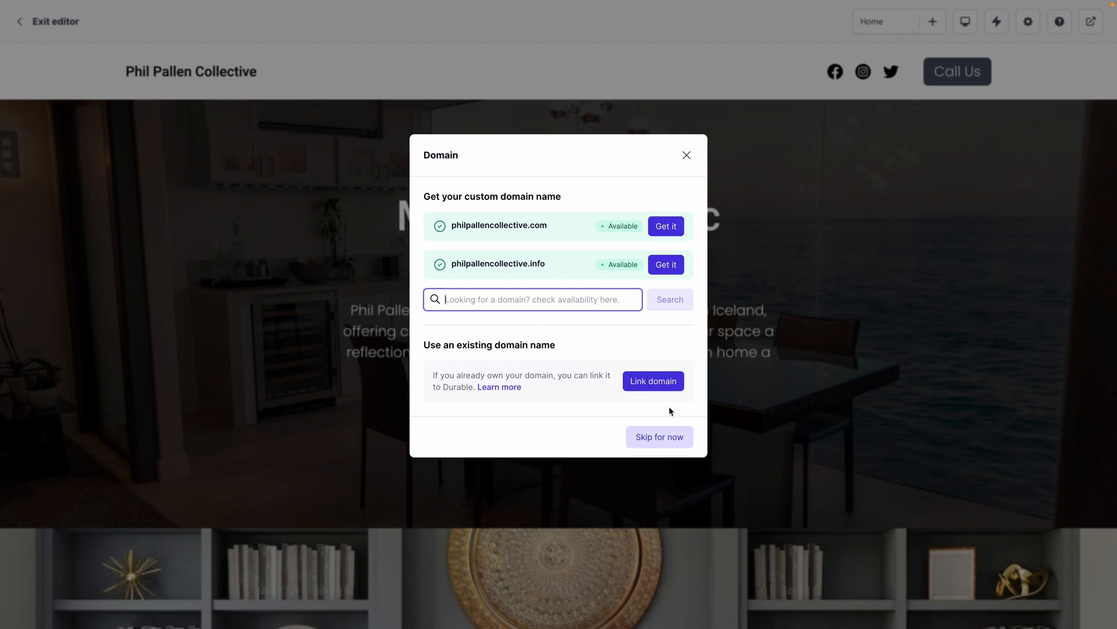
click(659, 436)
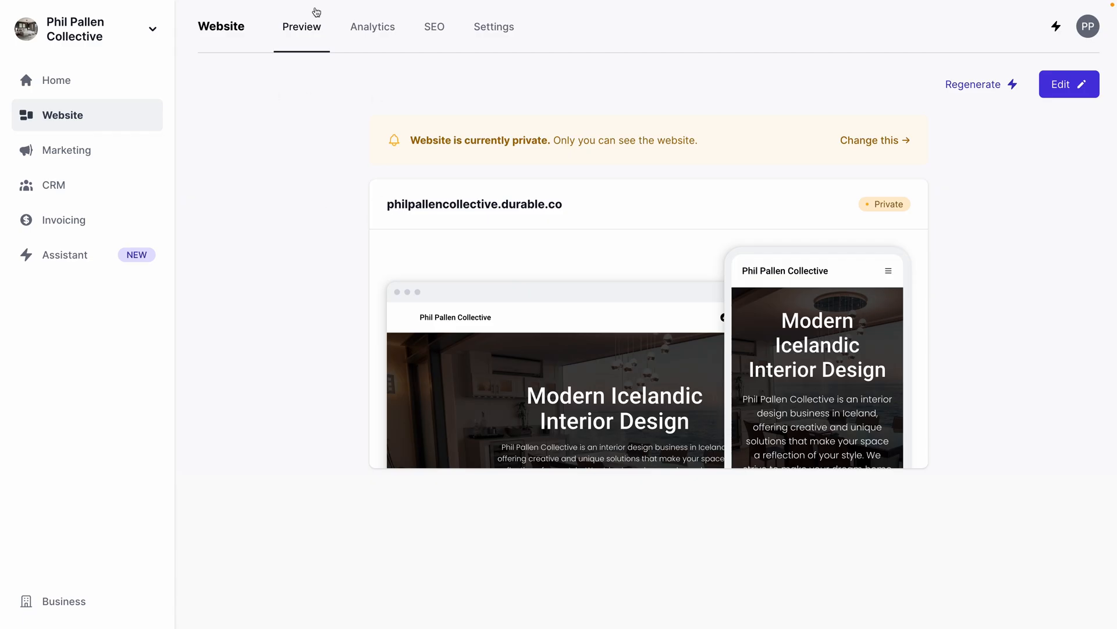
Show the Analytics tab's last-15-days stats and Visits per day chart
click(371, 26)
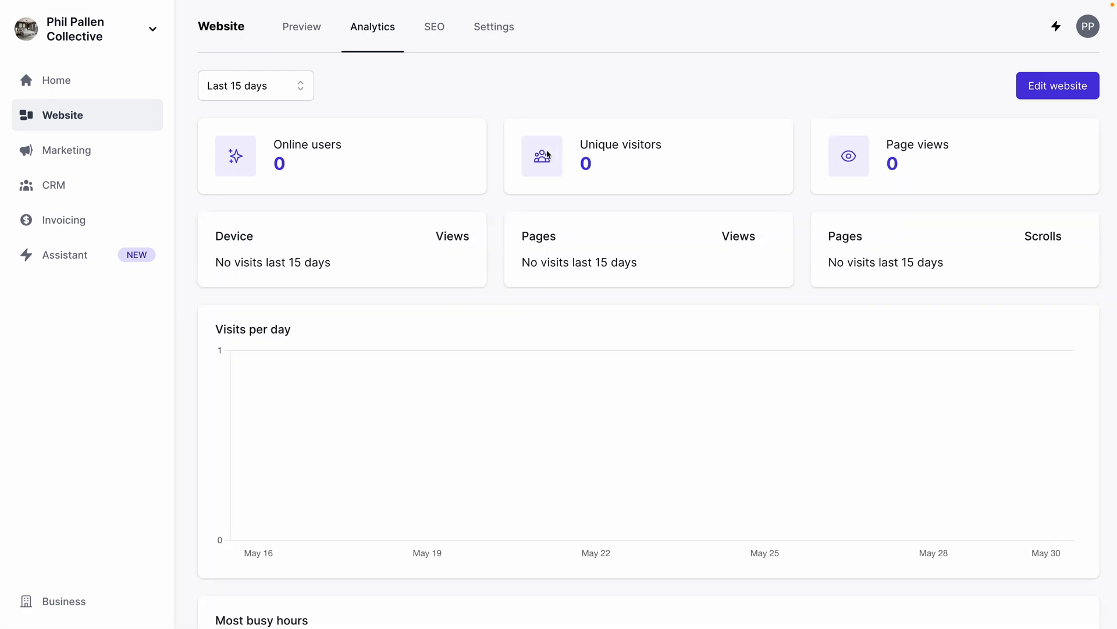
mouse_move(609, 305)
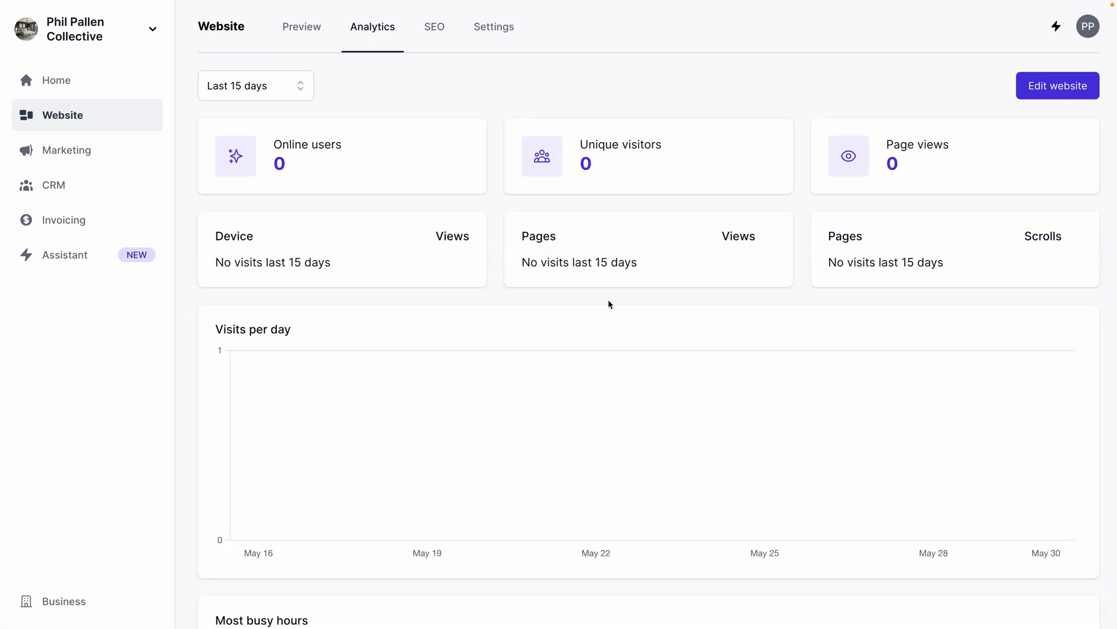
scroll(down, 3)
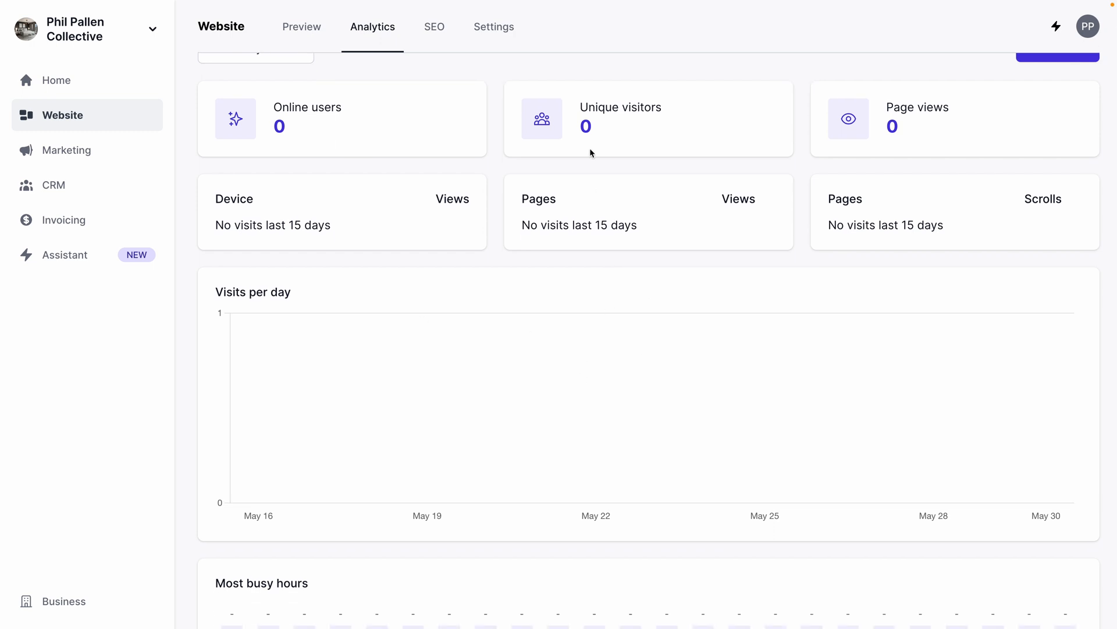
scroll(up, 3)
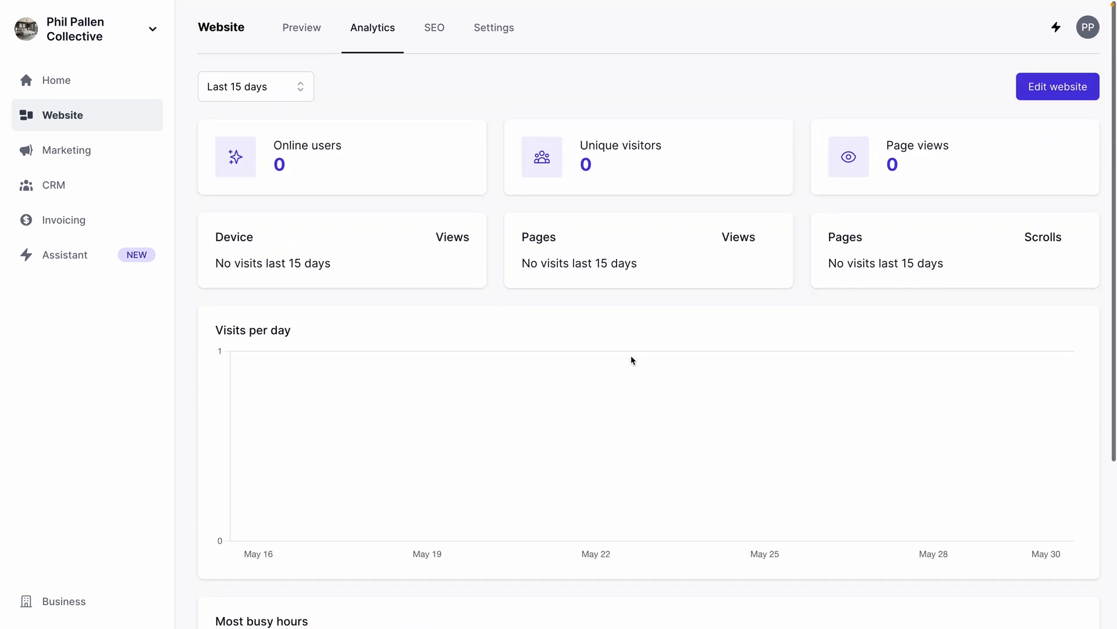
mouse_move(470, 63)
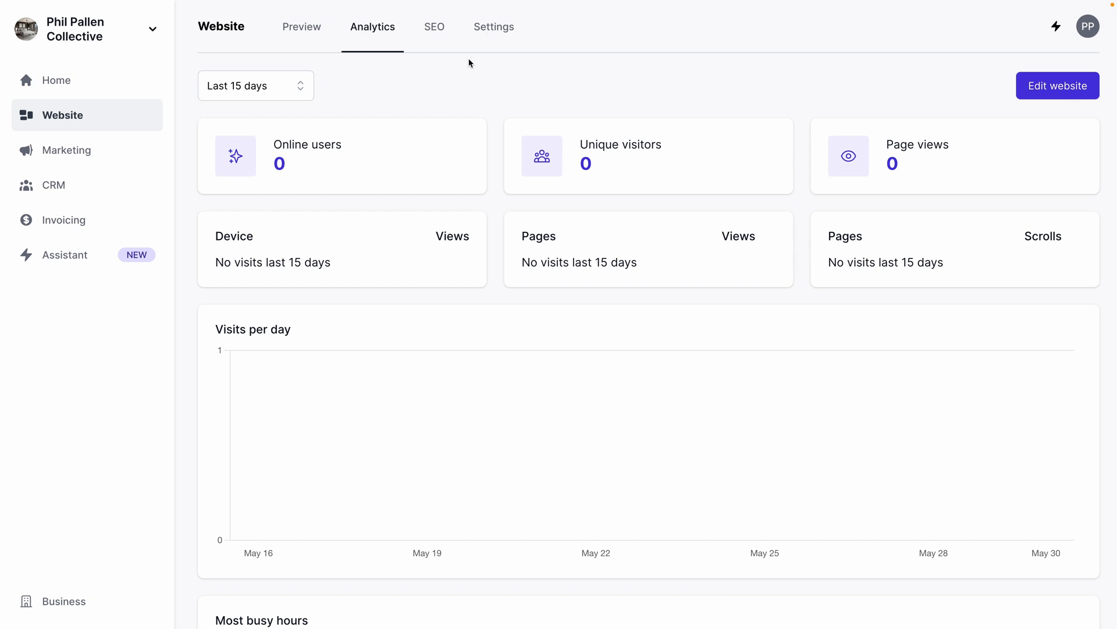
Generate the SEO title, description and image, then regenerate the title
click(433, 26)
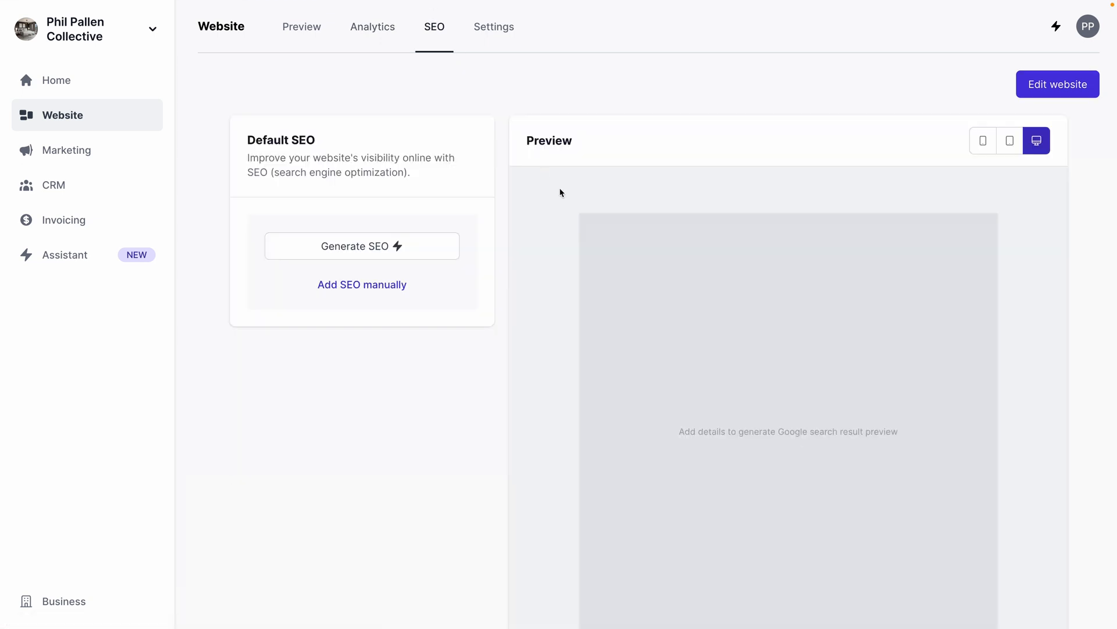
mouse_move(339, 108)
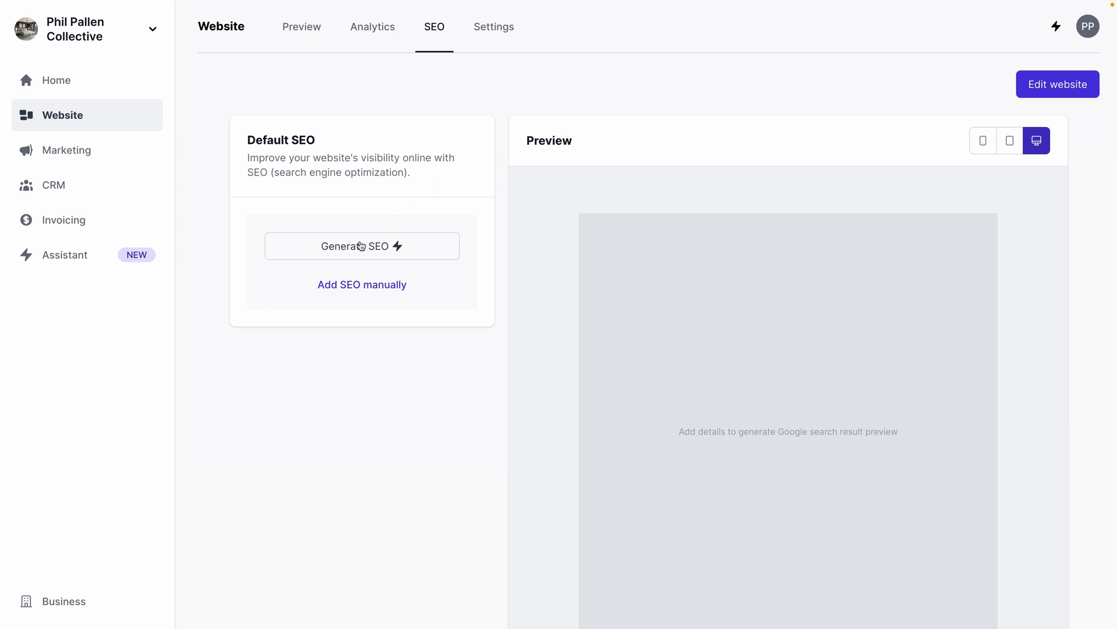
click(362, 245)
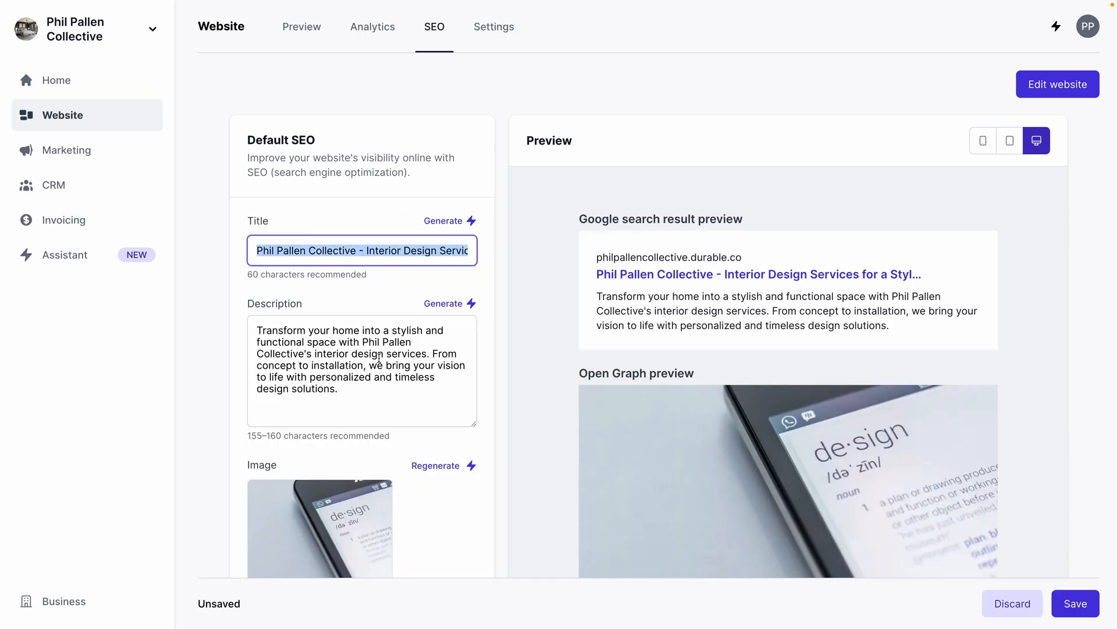
scroll(down, 3)
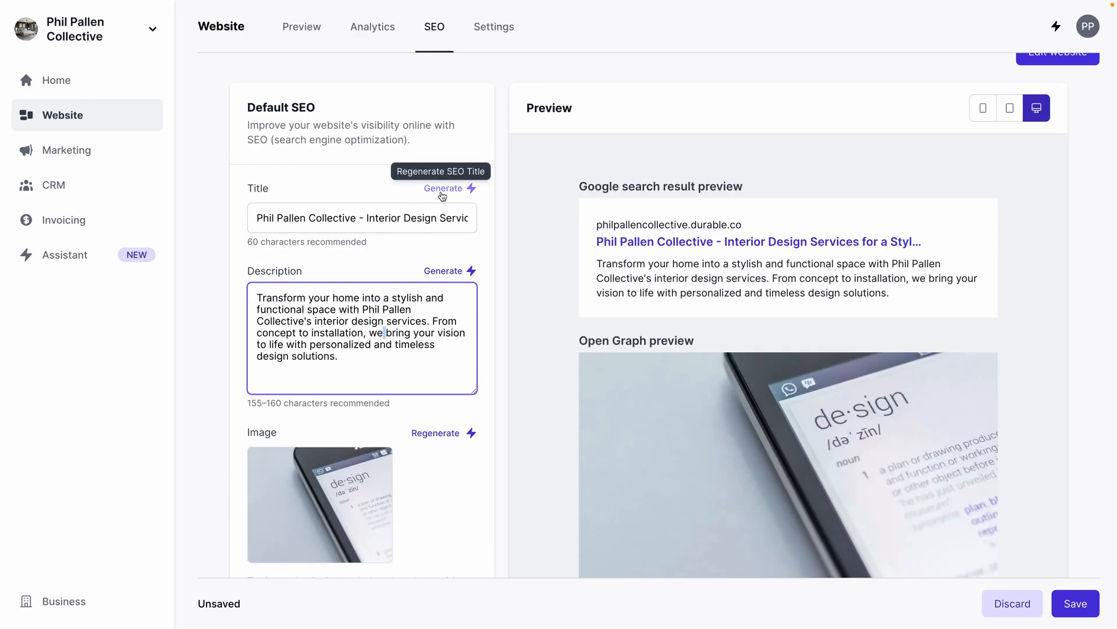
mouse_move(476, 95)
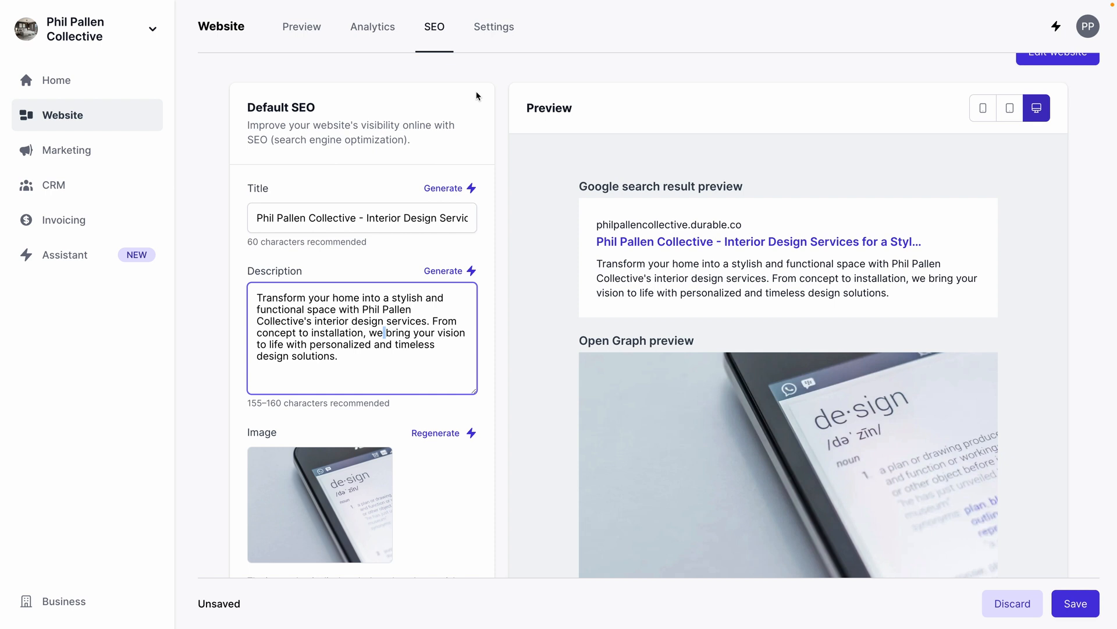
click(444, 188)
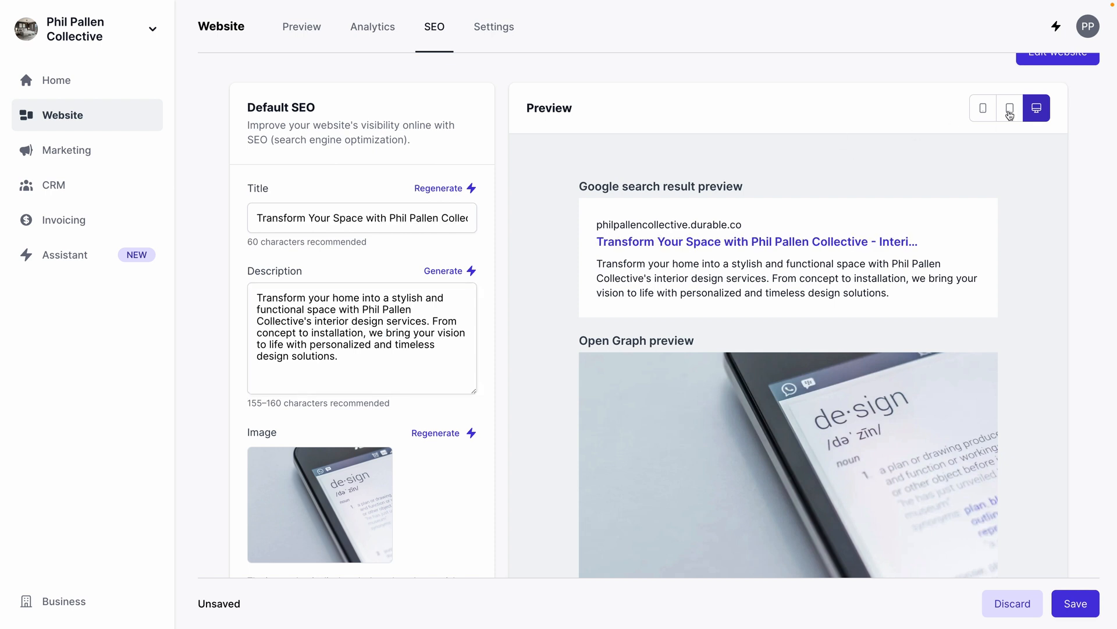
click(1010, 108)
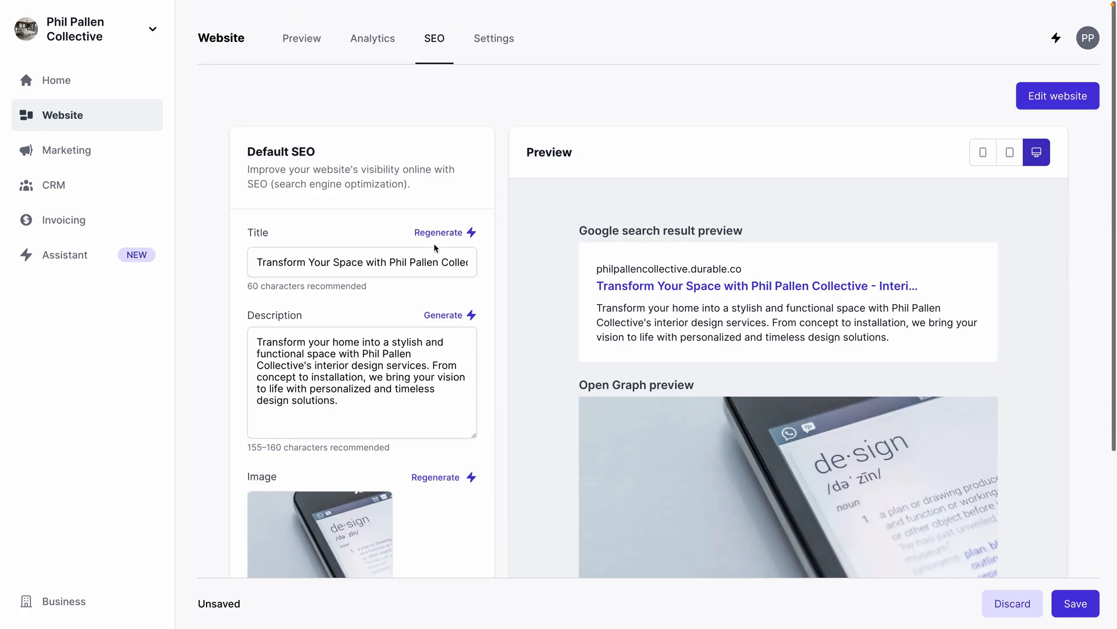
scroll(up, 3)
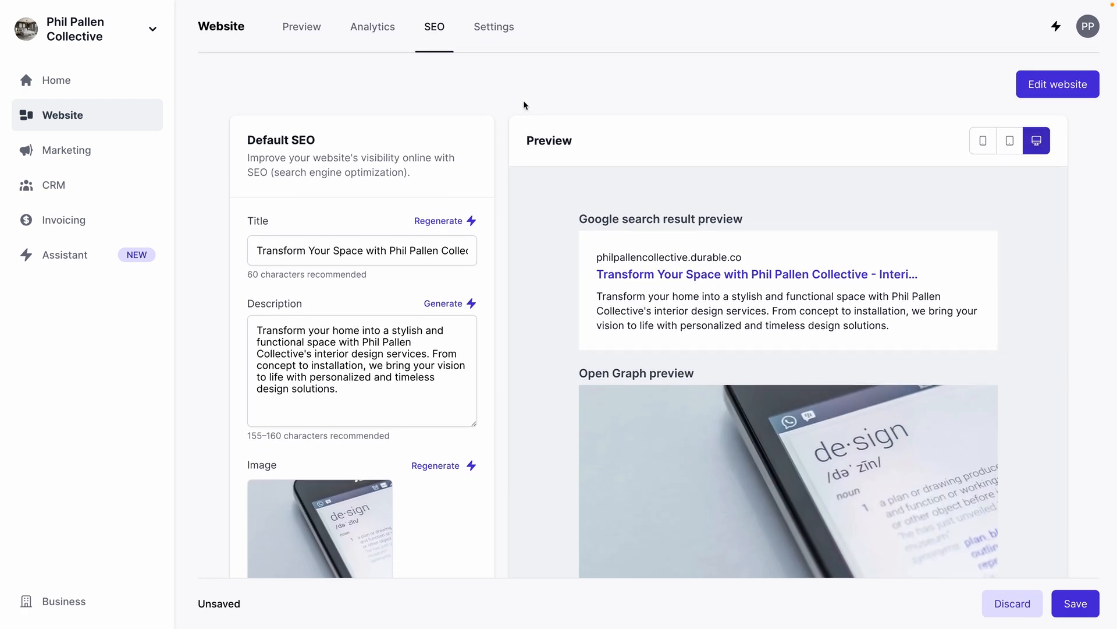
Review website Settings: Status, Domain, Search indexing, and the Footer Code box
click(493, 26)
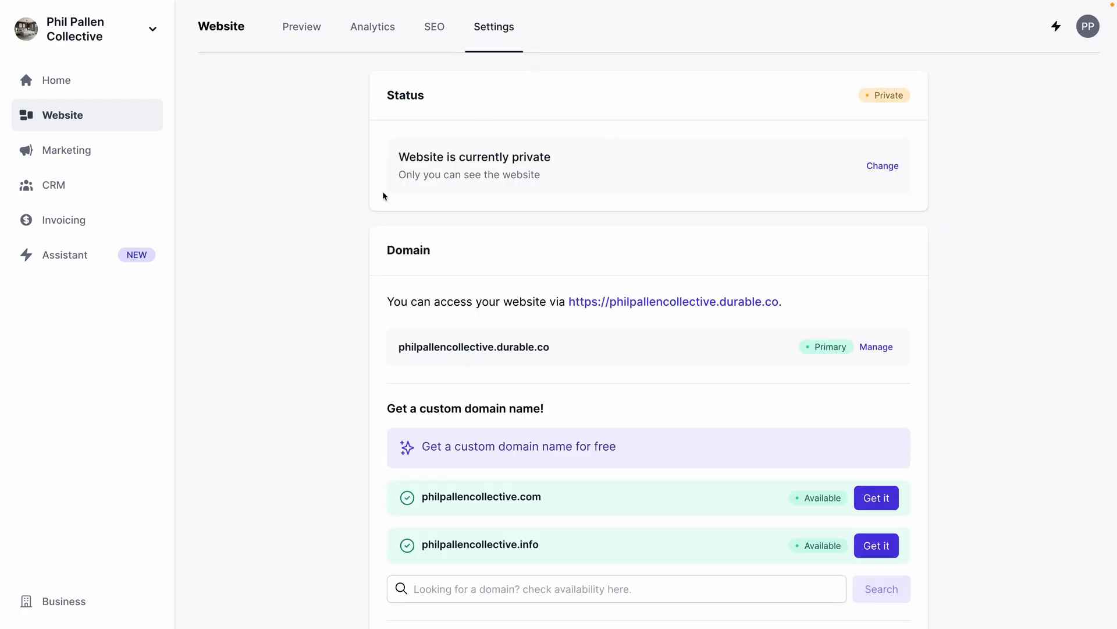
mouse_move(876, 105)
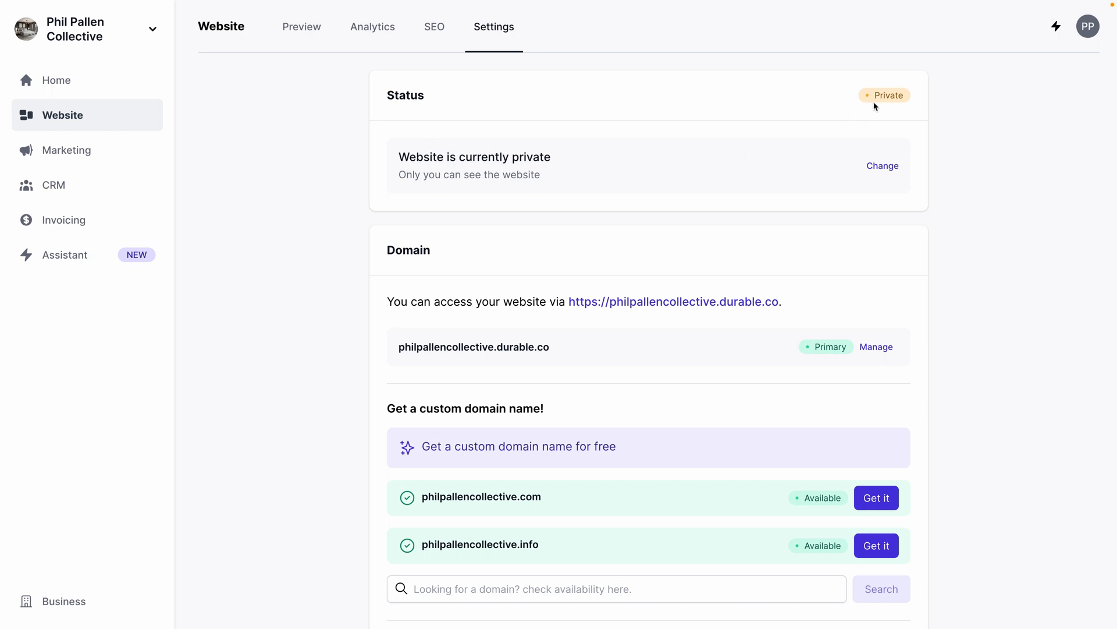
scroll(down, 3)
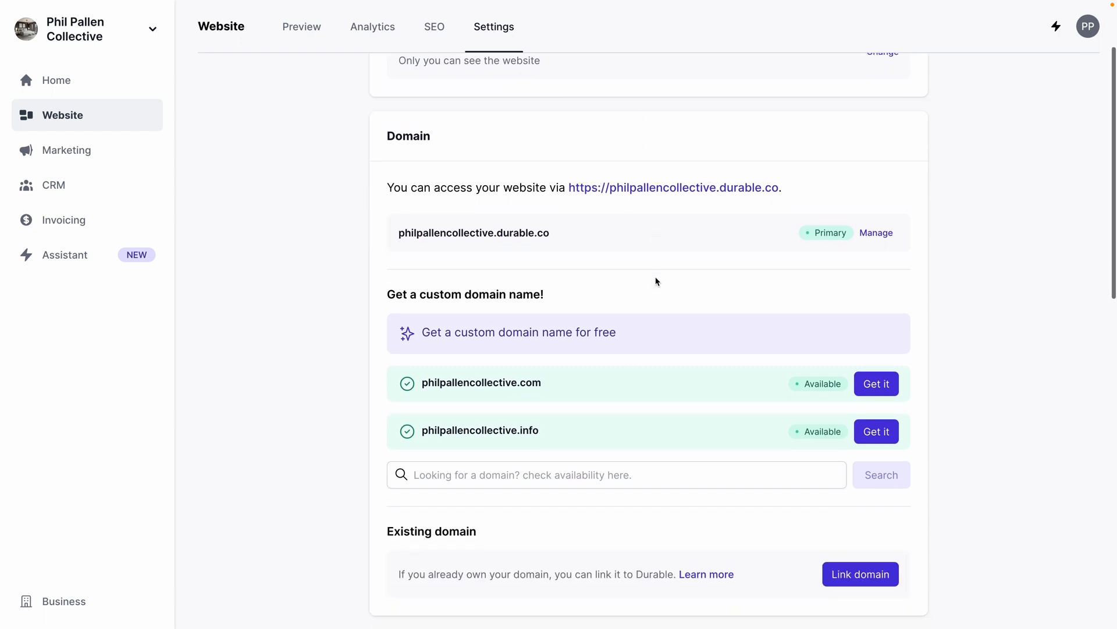
scroll(down, 3)
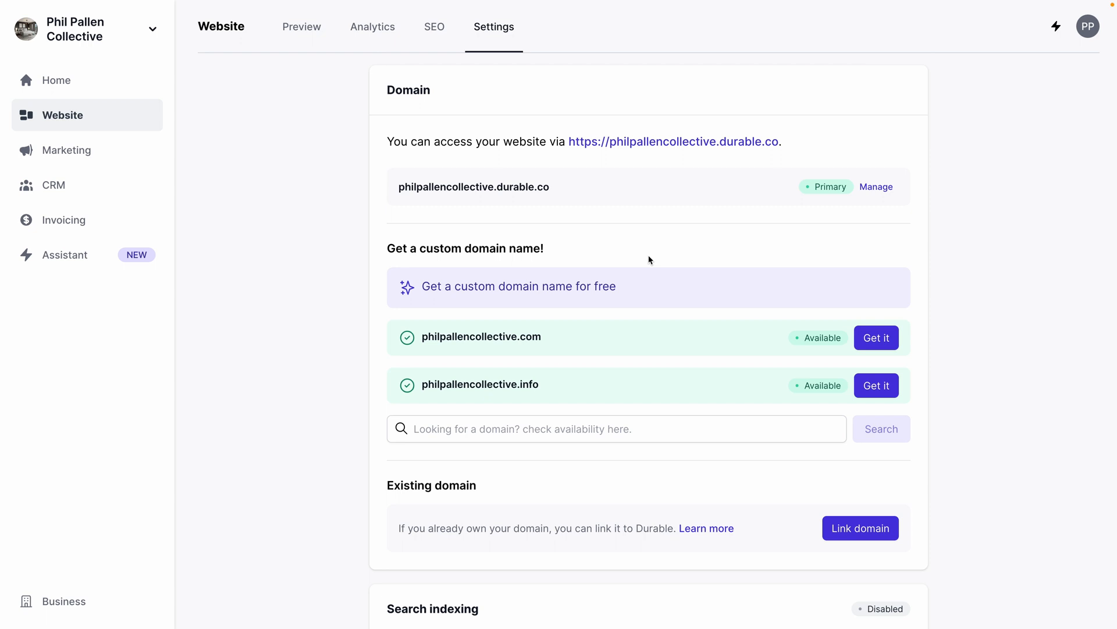
scroll(down, 3)
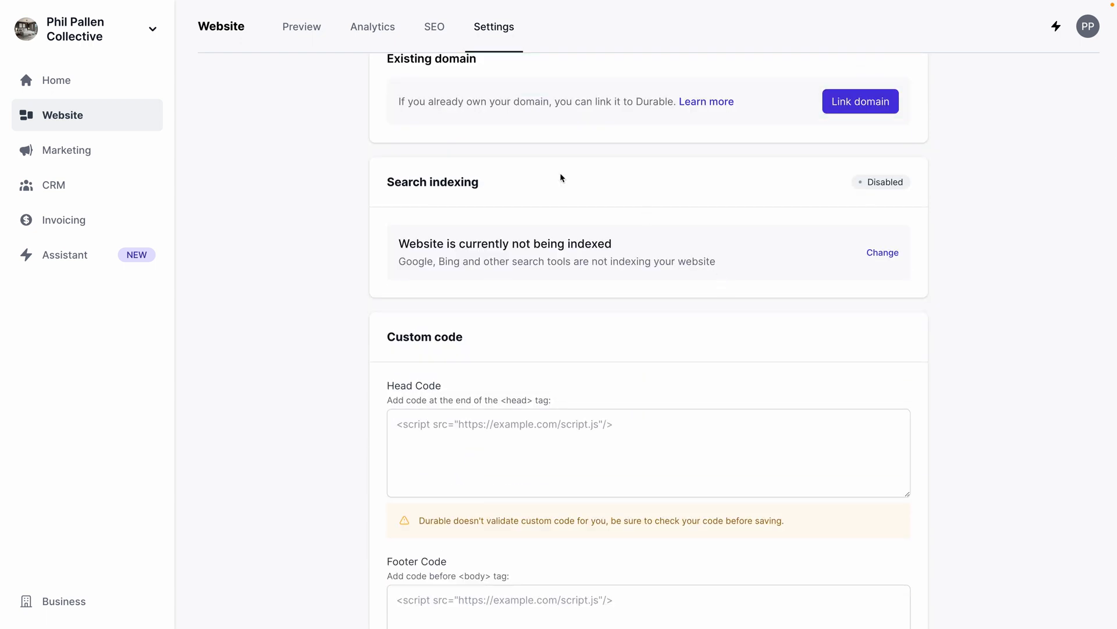
mouse_move(894, 185)
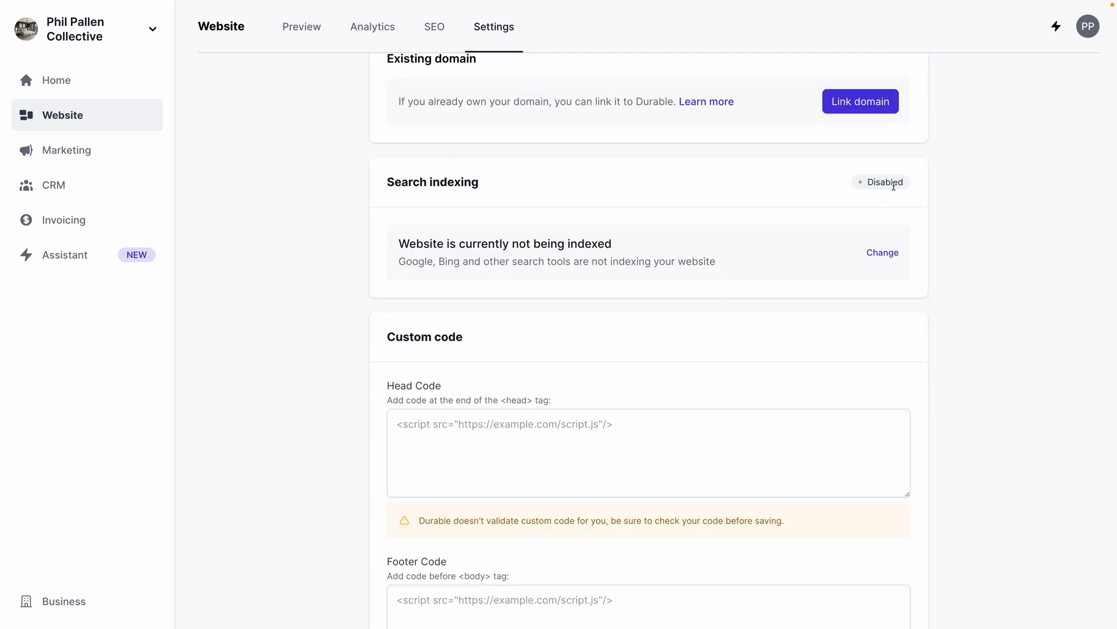
mouse_move(608, 266)
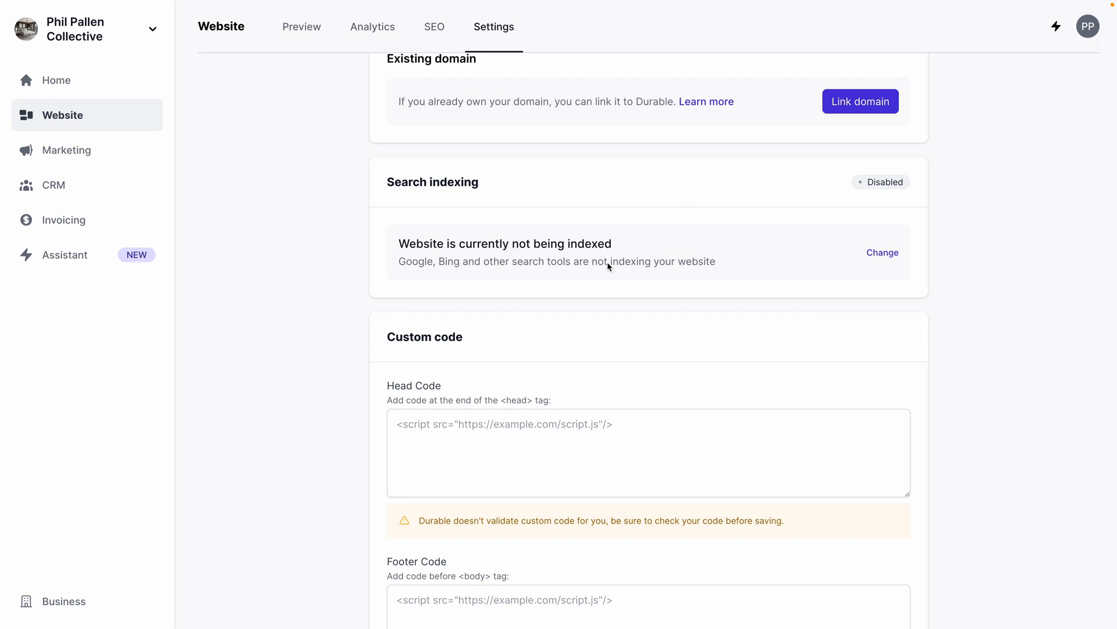
mouse_move(630, 263)
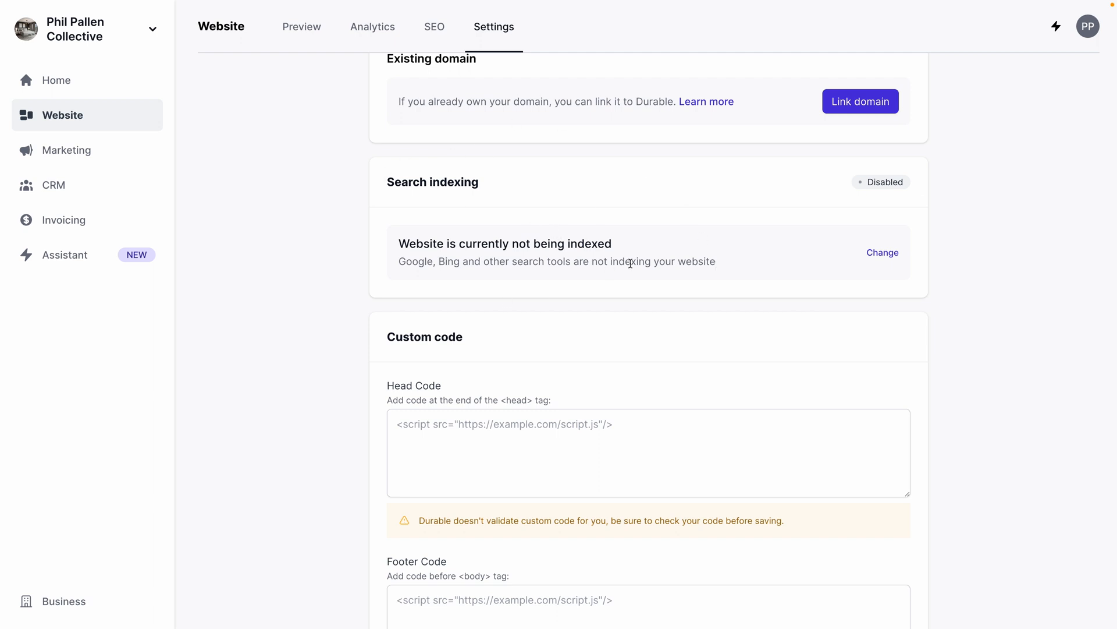
scroll(down, 3)
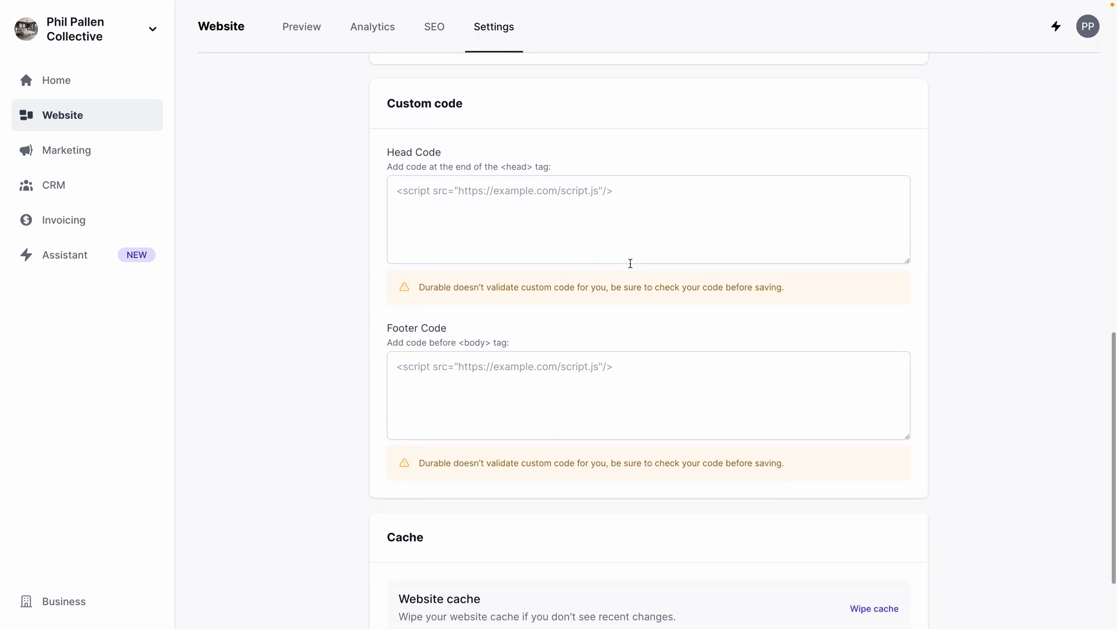
click(474, 393)
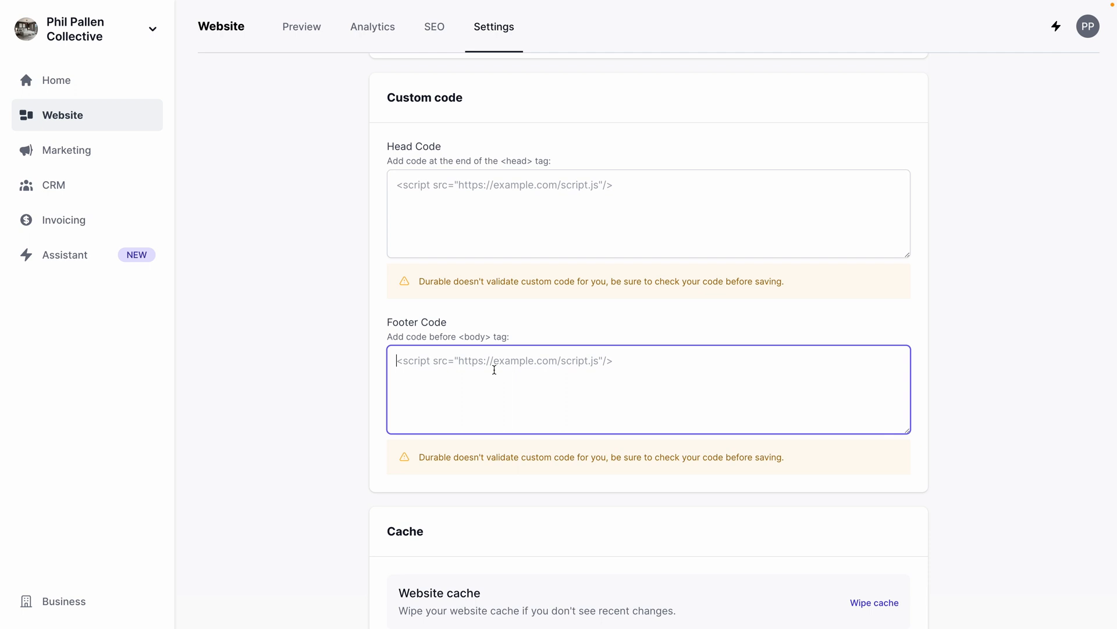
scroll(up, 3)
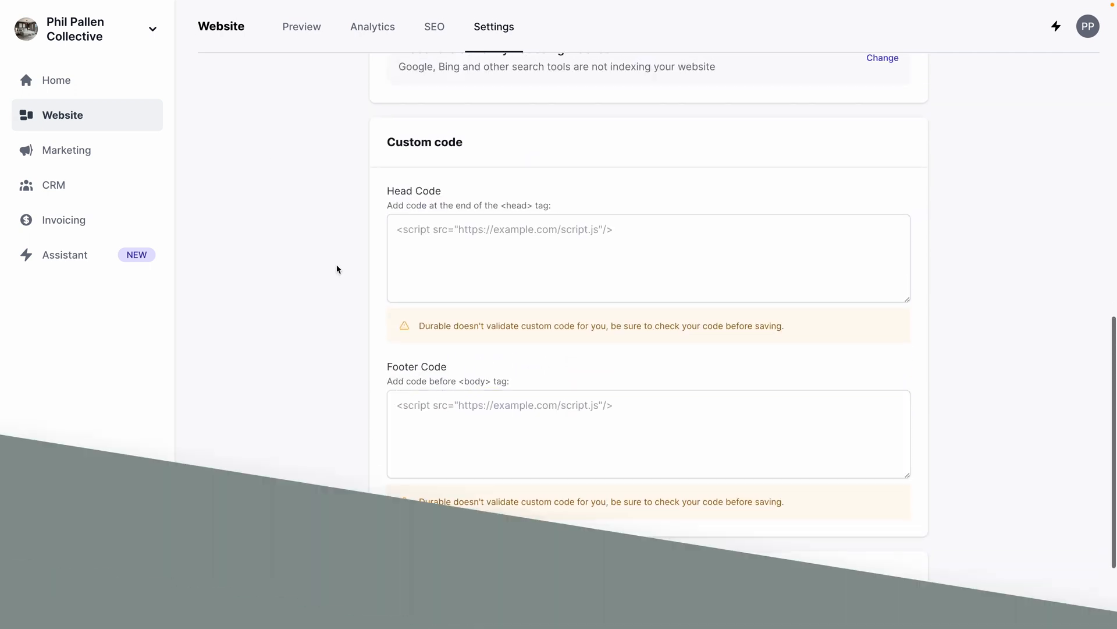